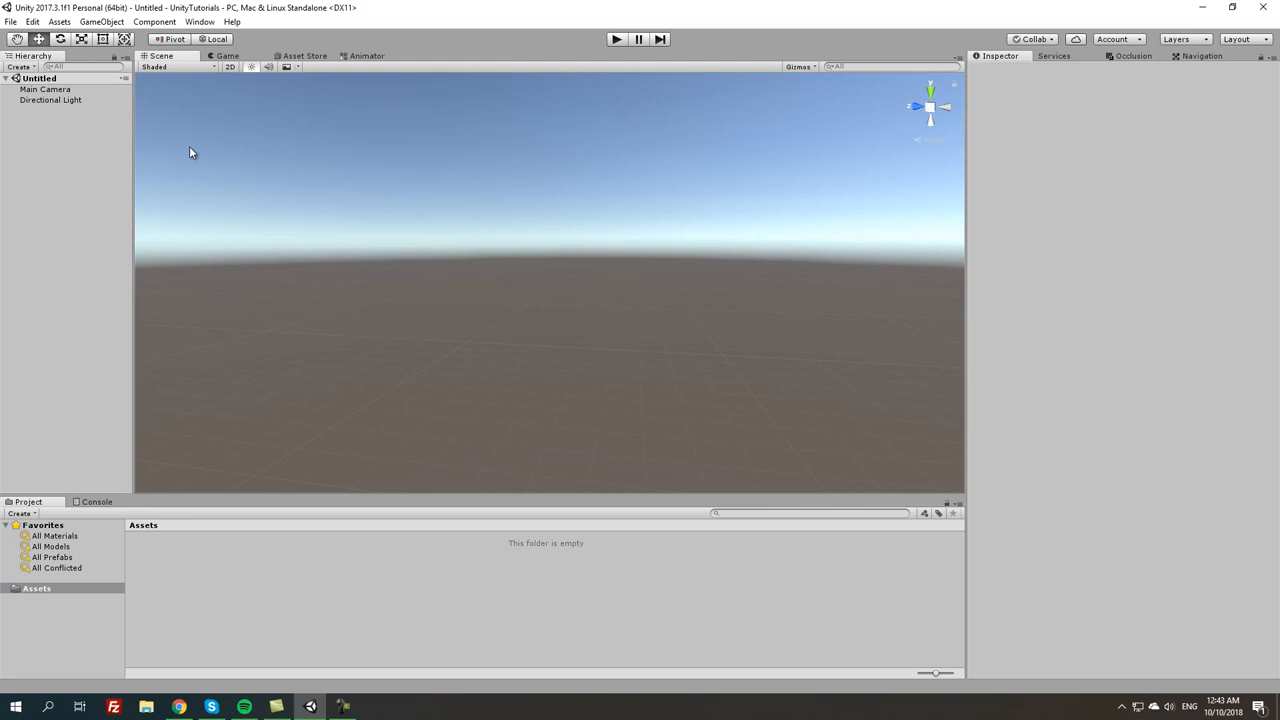
pyautogui.moveTo(232, 546)
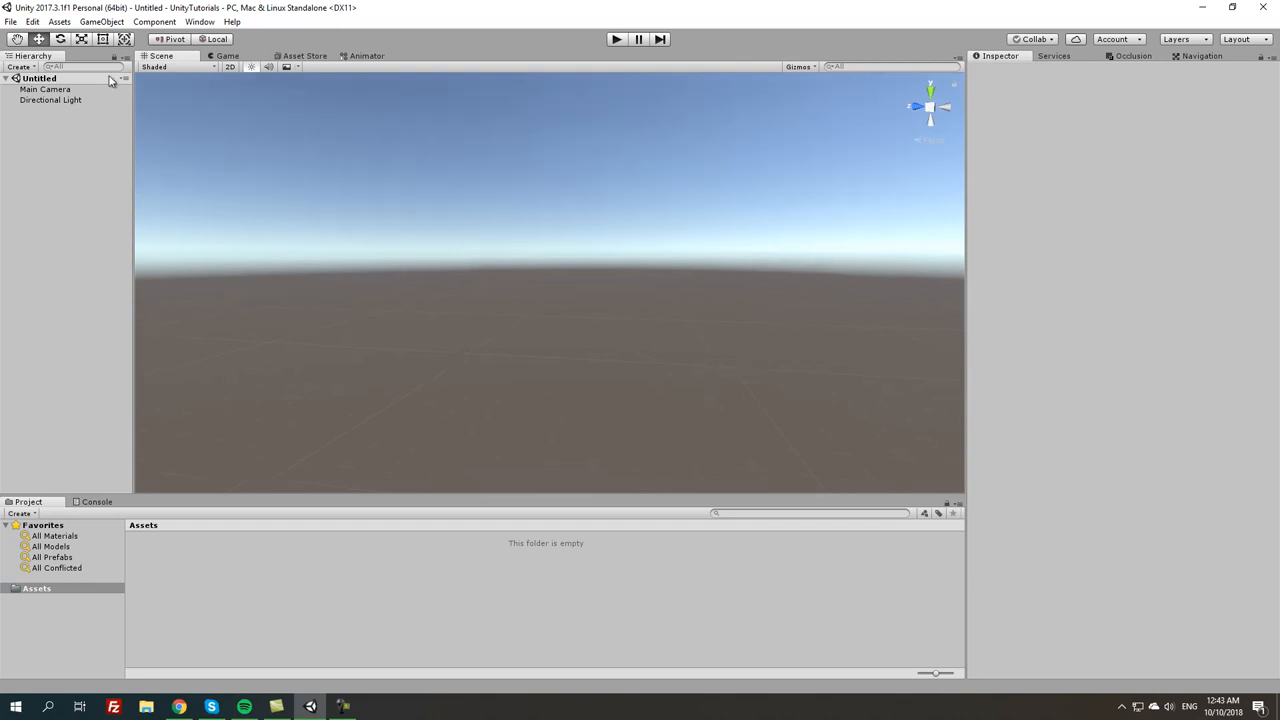
# Show the Game view and create Scenes and Scripts folders in Assets
pyautogui.click(227, 55)
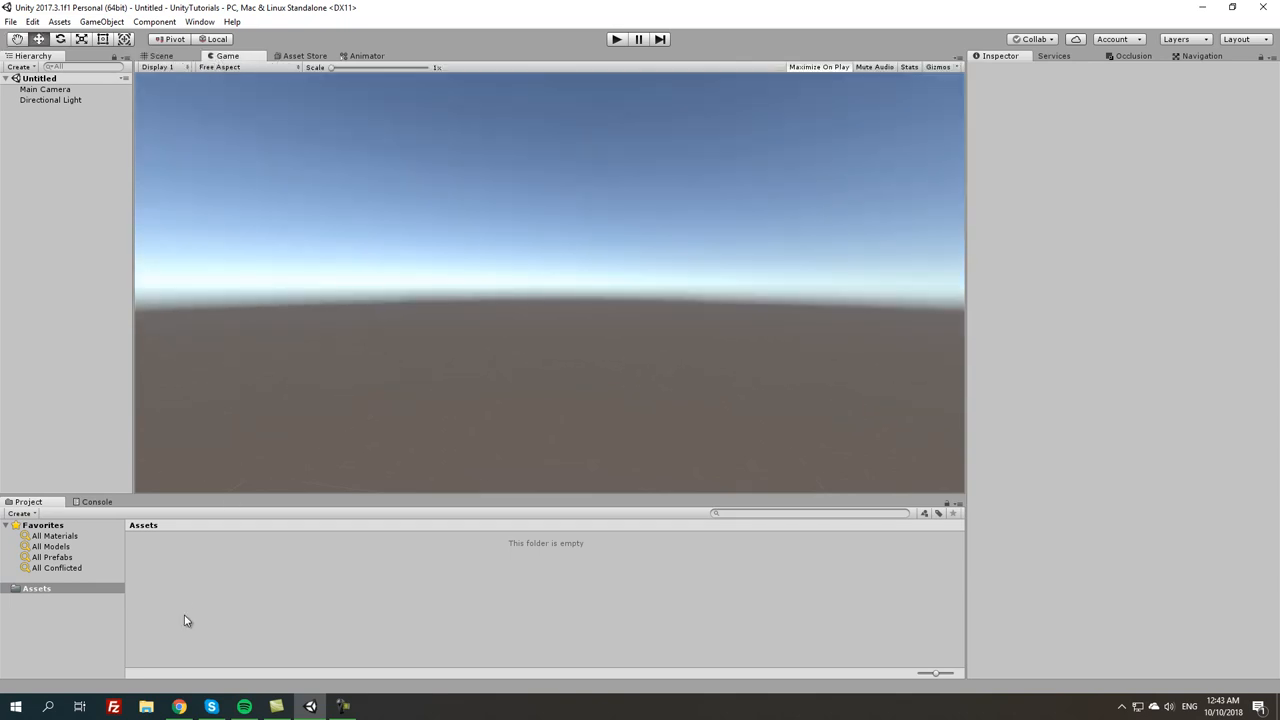
pyautogui.rightClick(185, 620)
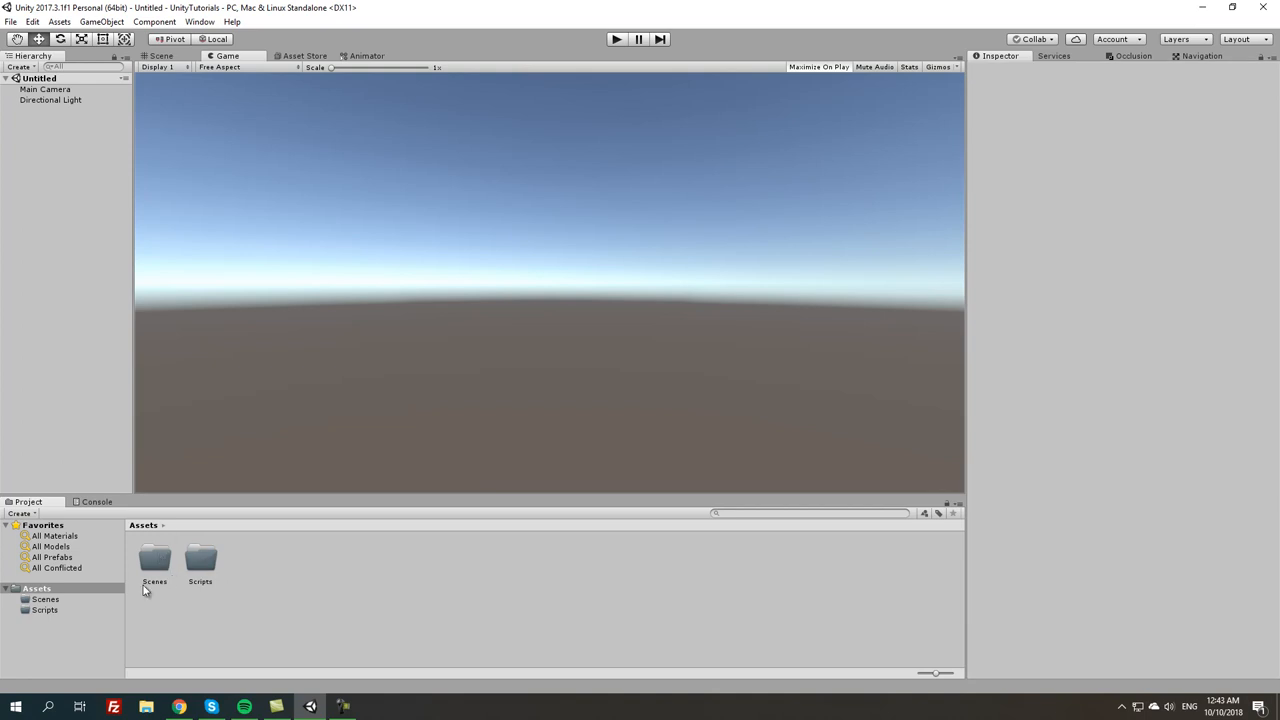
pyautogui.moveTo(416, 533)
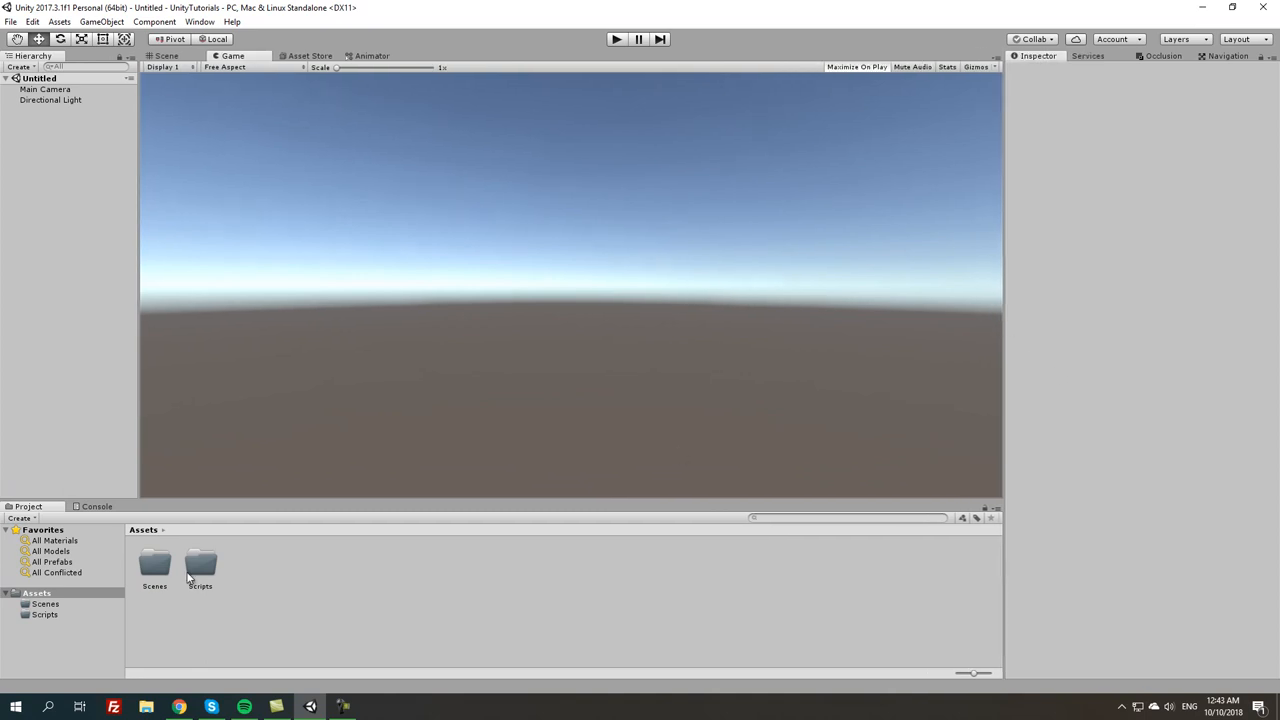
# Create a MainMenu scene in Scenes, open it, and put the Game tab first
pyautogui.rightClick(154, 565)
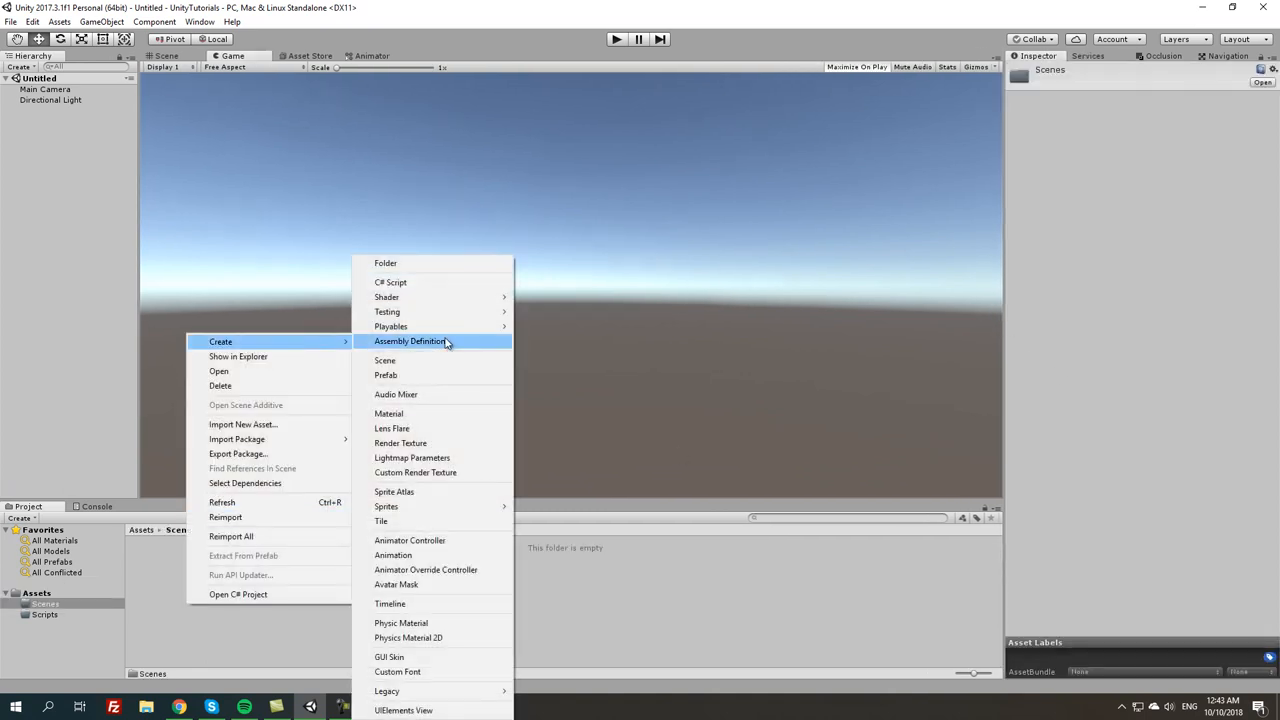
pyautogui.click(389, 413)
pyautogui.write('MainMenu')
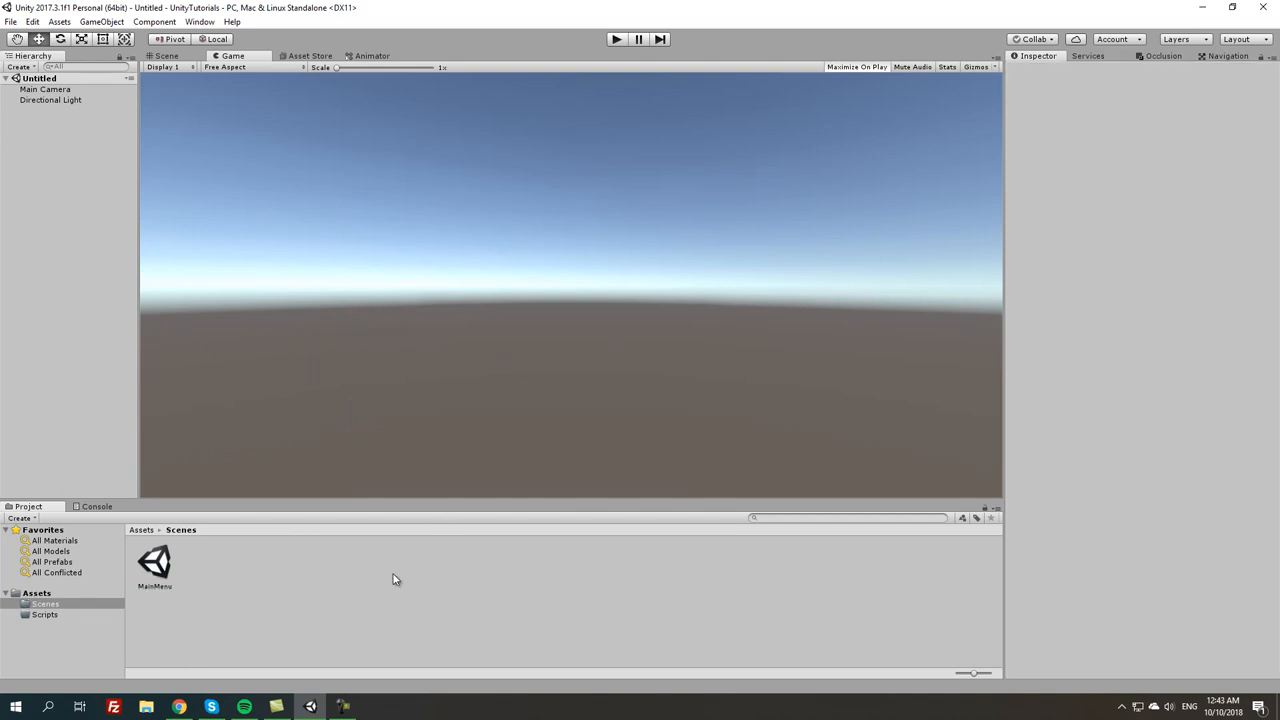
pyautogui.doubleClick(154, 565)
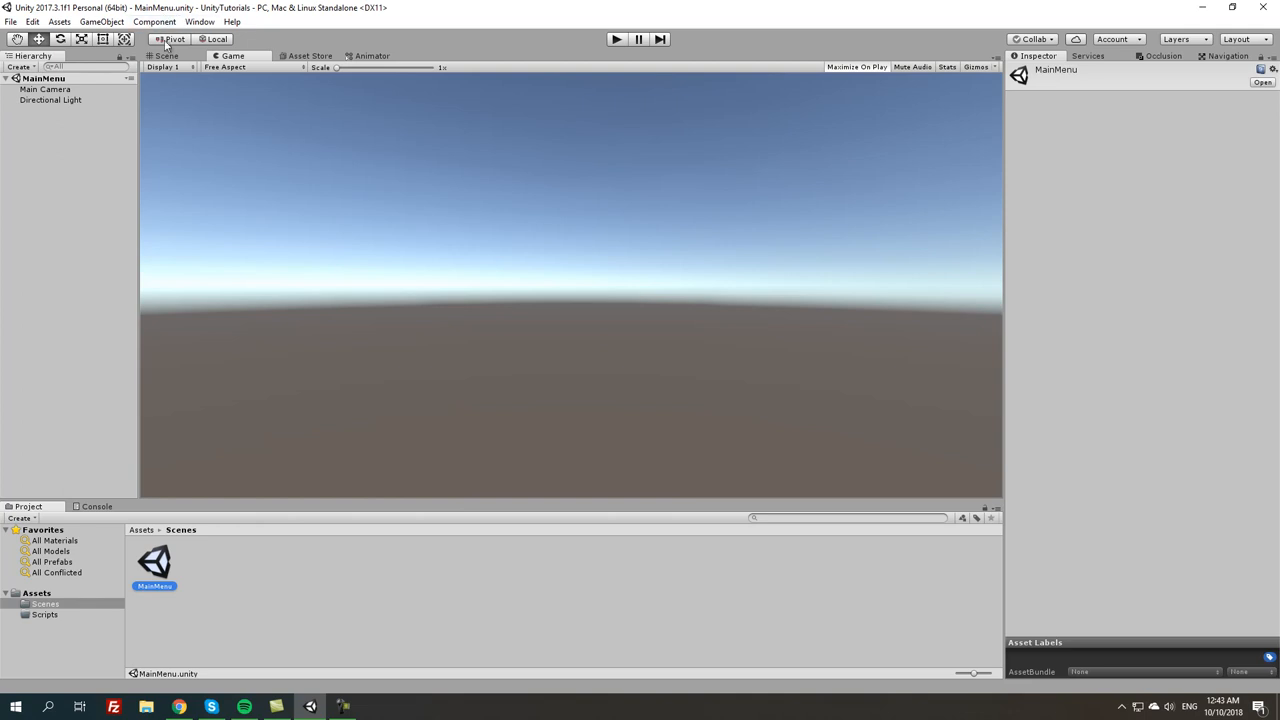
pyautogui.click(166, 55)
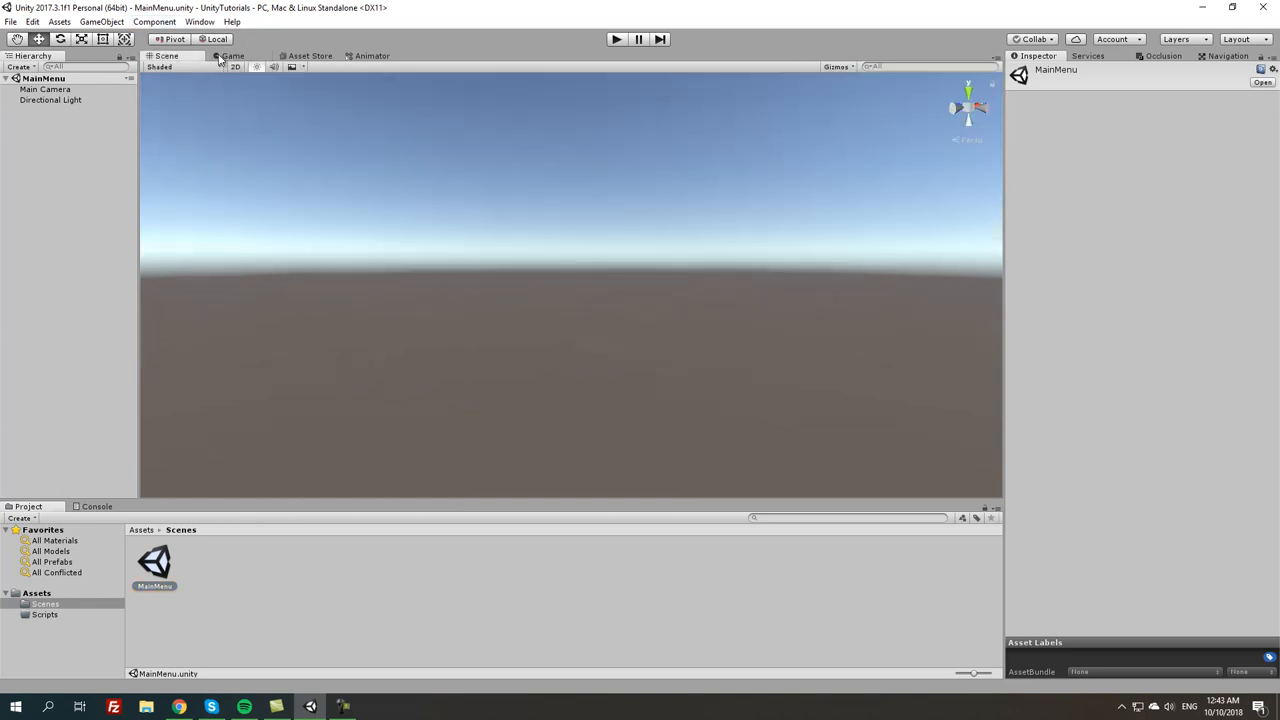
pyautogui.click(232, 55)
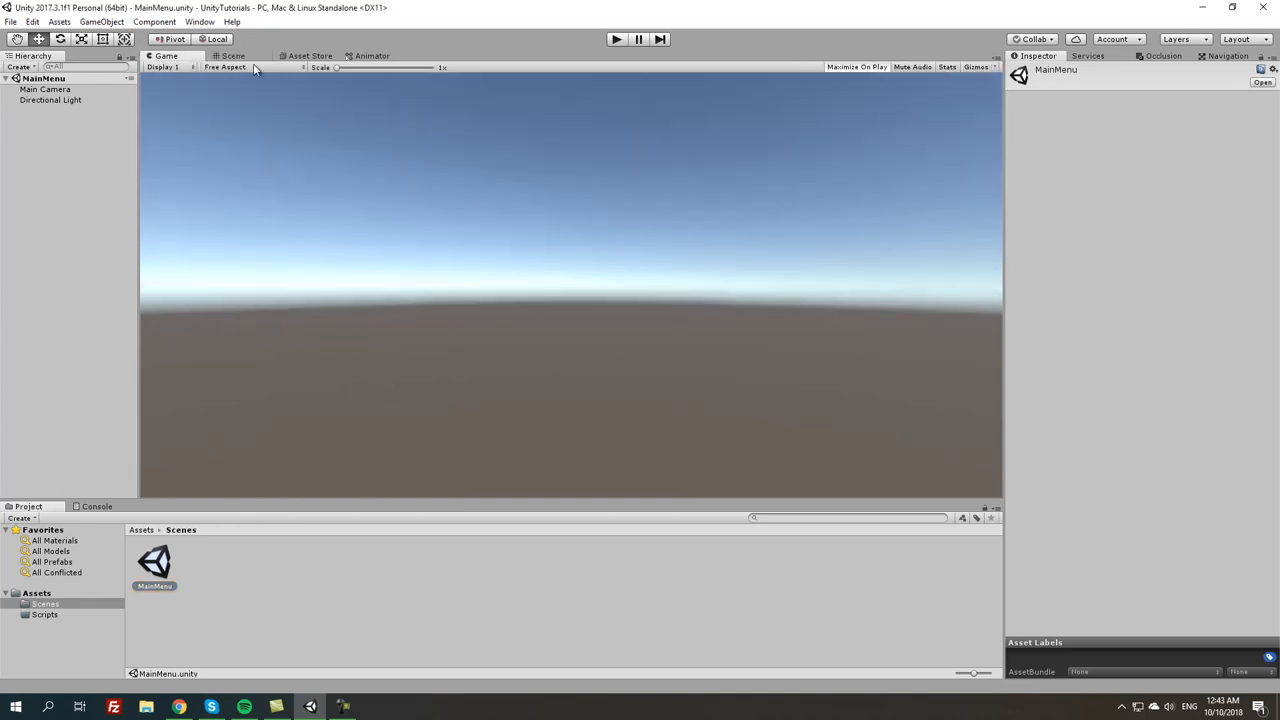
# Delete the Directional Light, check both views, and select the Main Camera
pyautogui.click(50, 99)
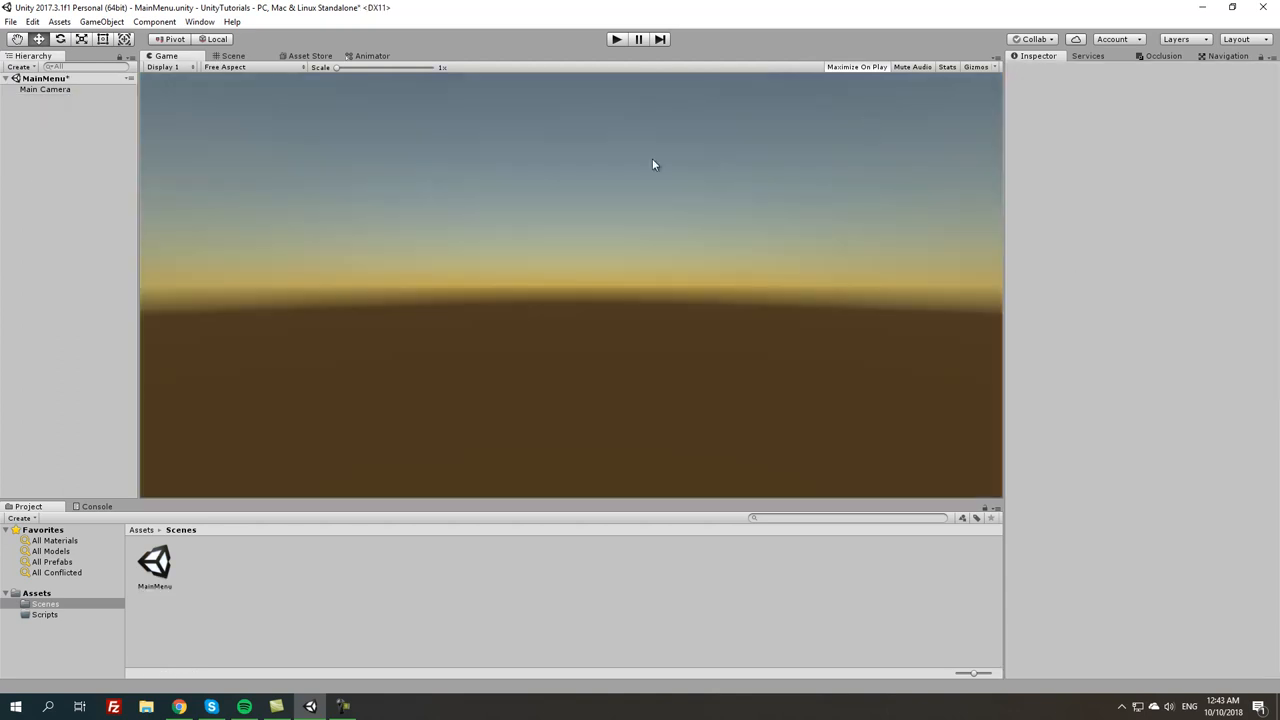
pyautogui.moveTo(555, 154)
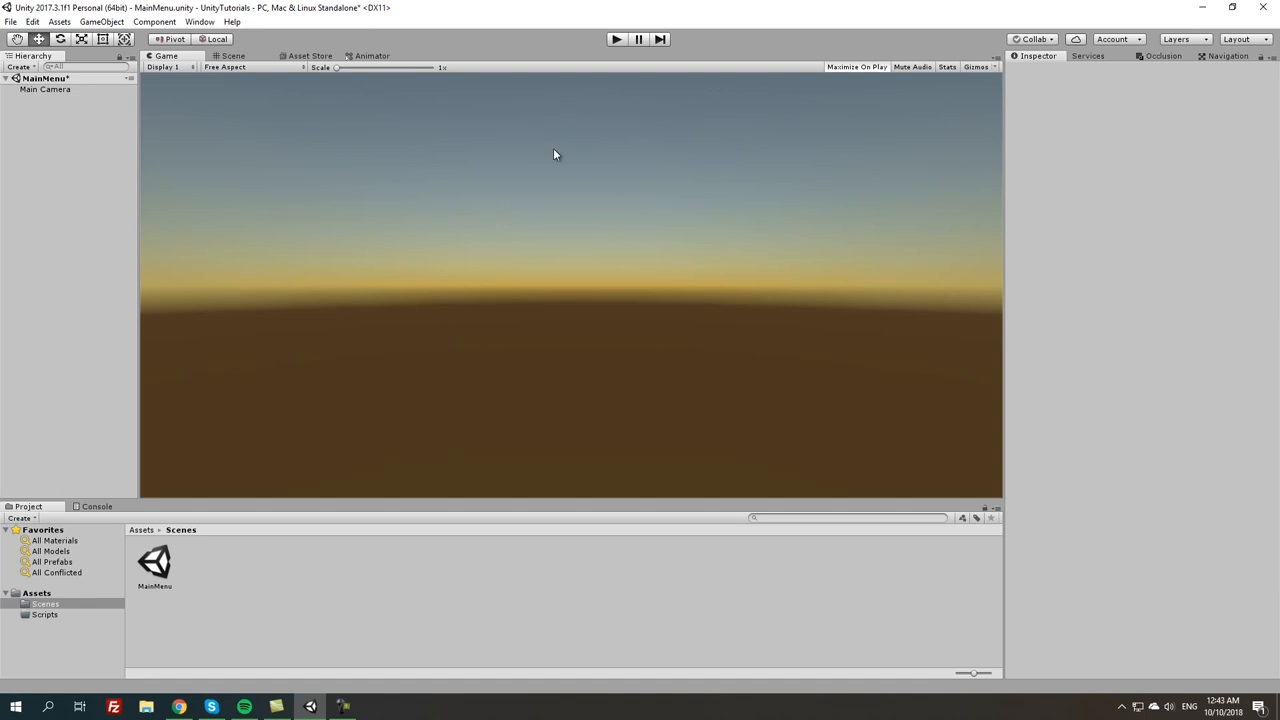
pyautogui.moveTo(532, 513)
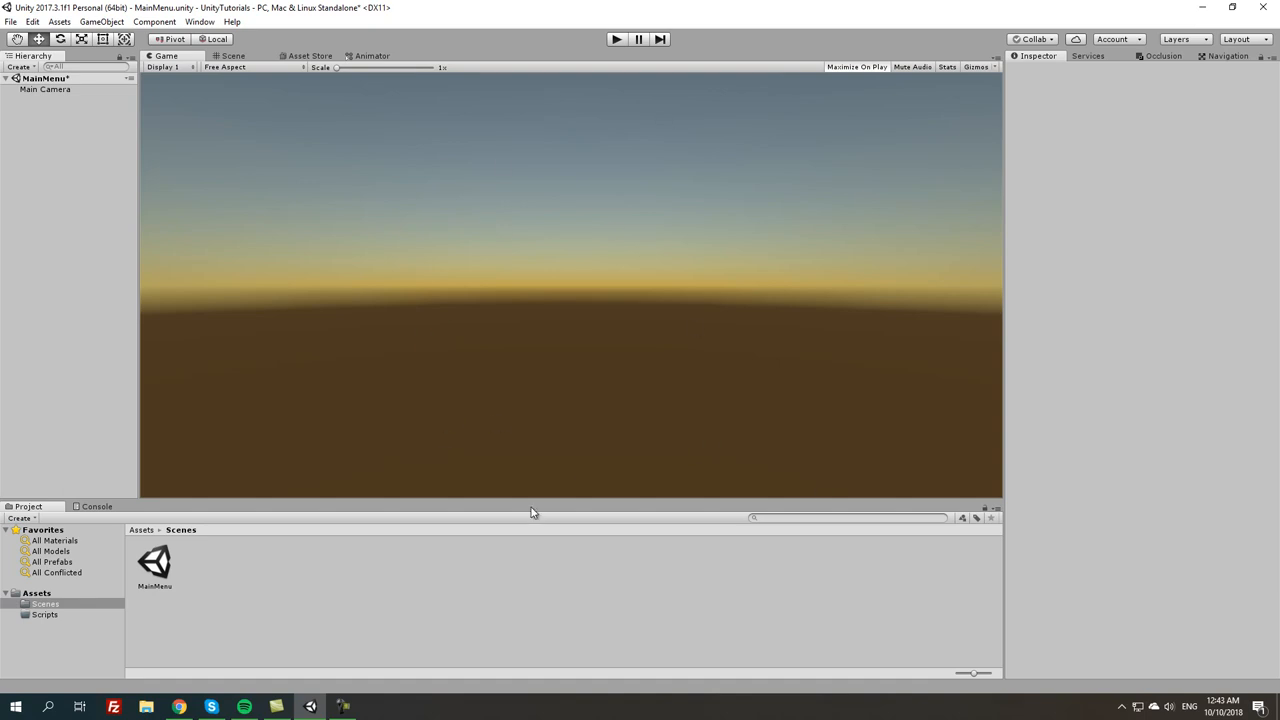
pyautogui.click(233, 55)
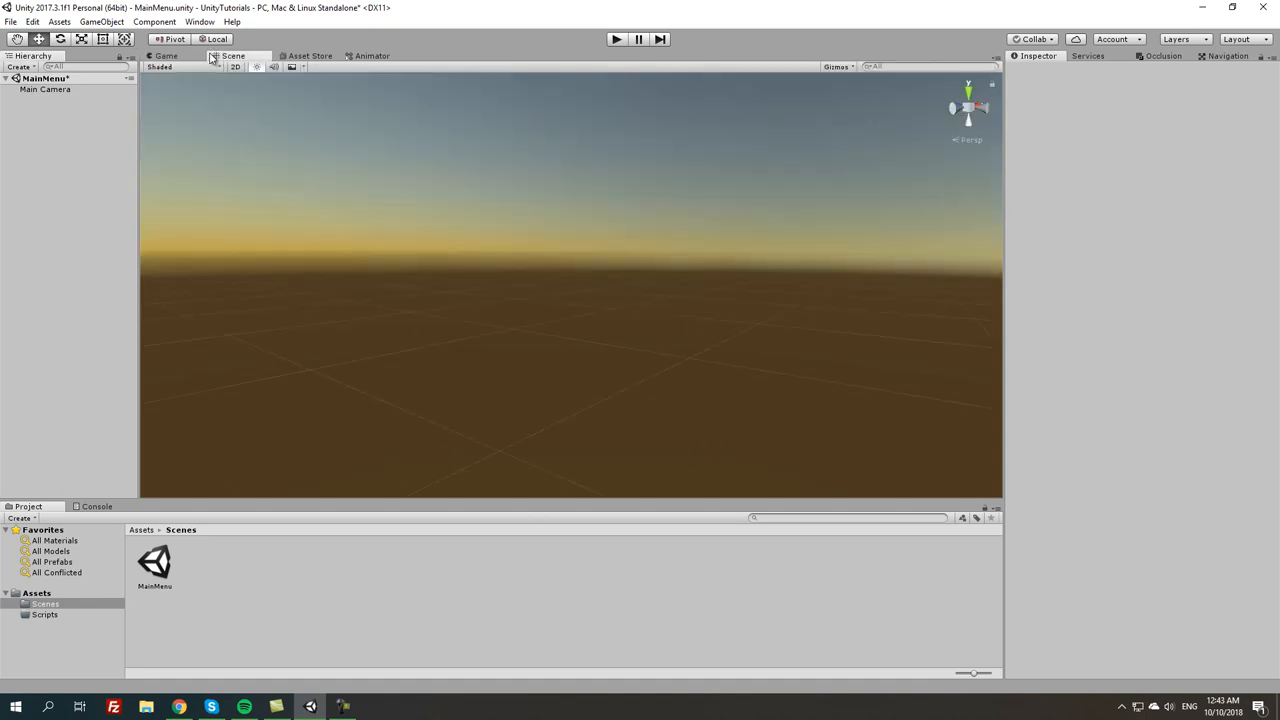
pyautogui.click(165, 55)
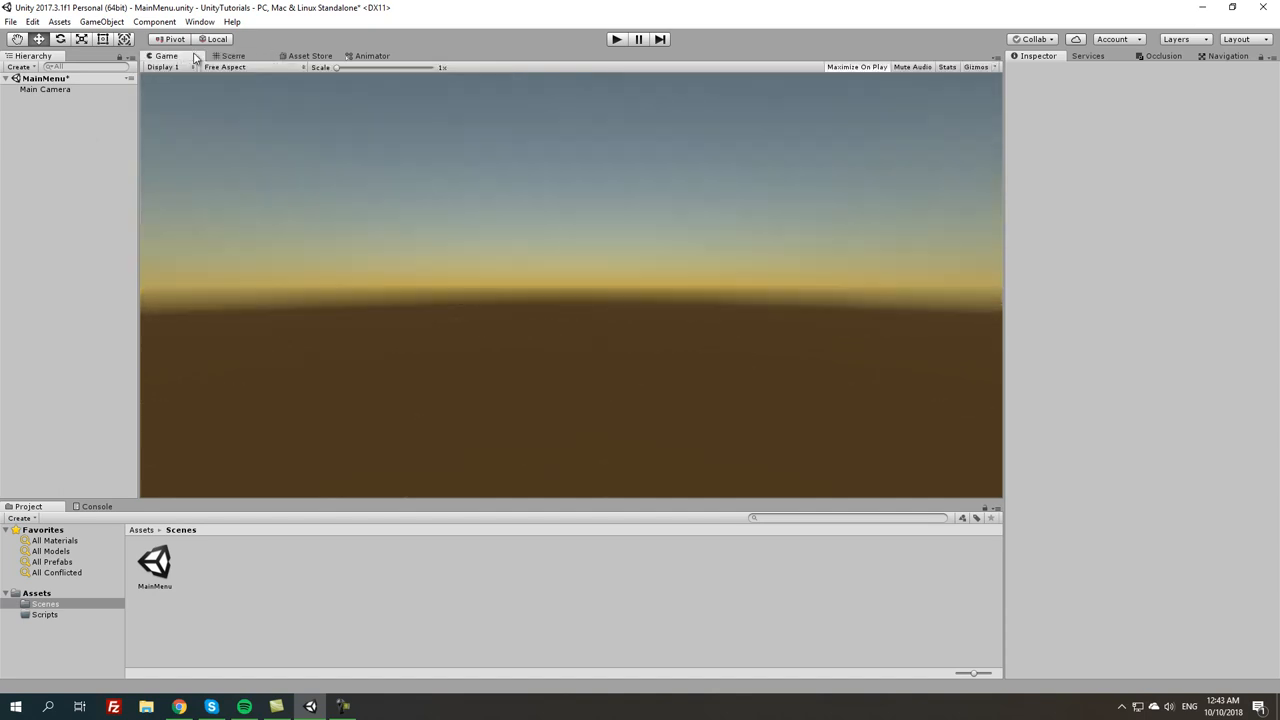
pyautogui.click(45, 89)
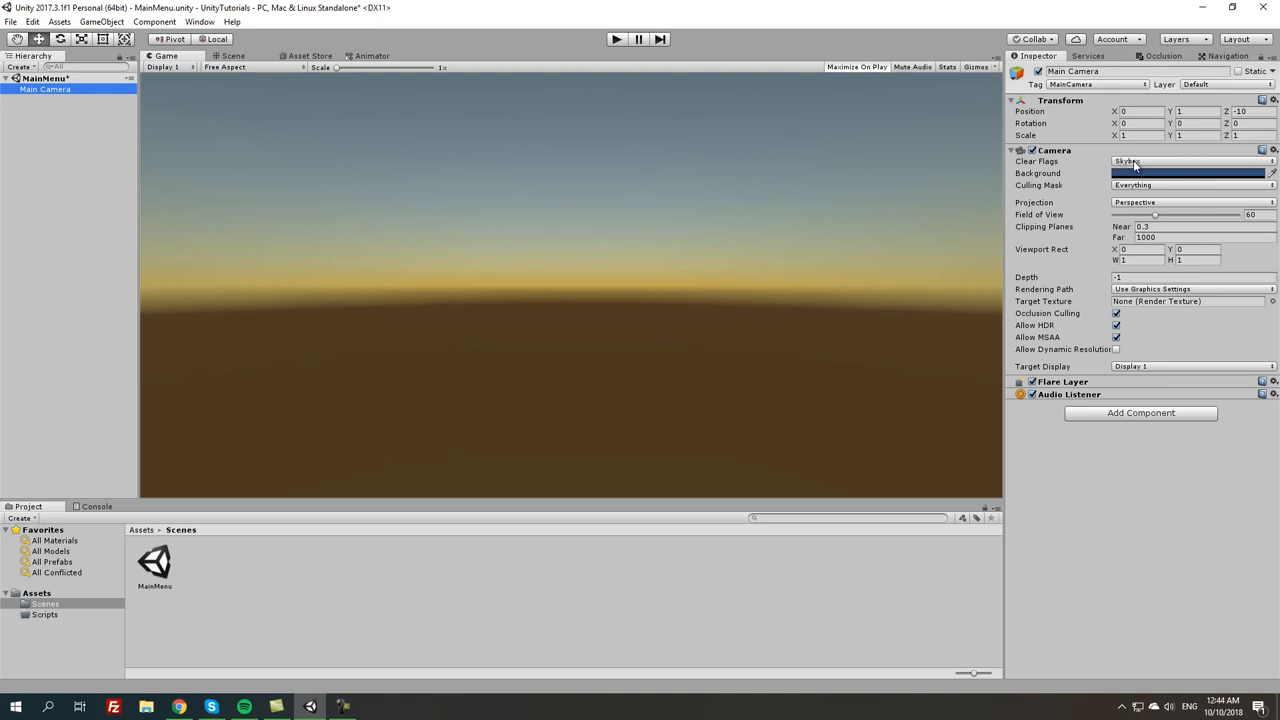
# Set the Main Camera's Clear Flags to Solid Color with a white background
pyautogui.click(1190, 161)
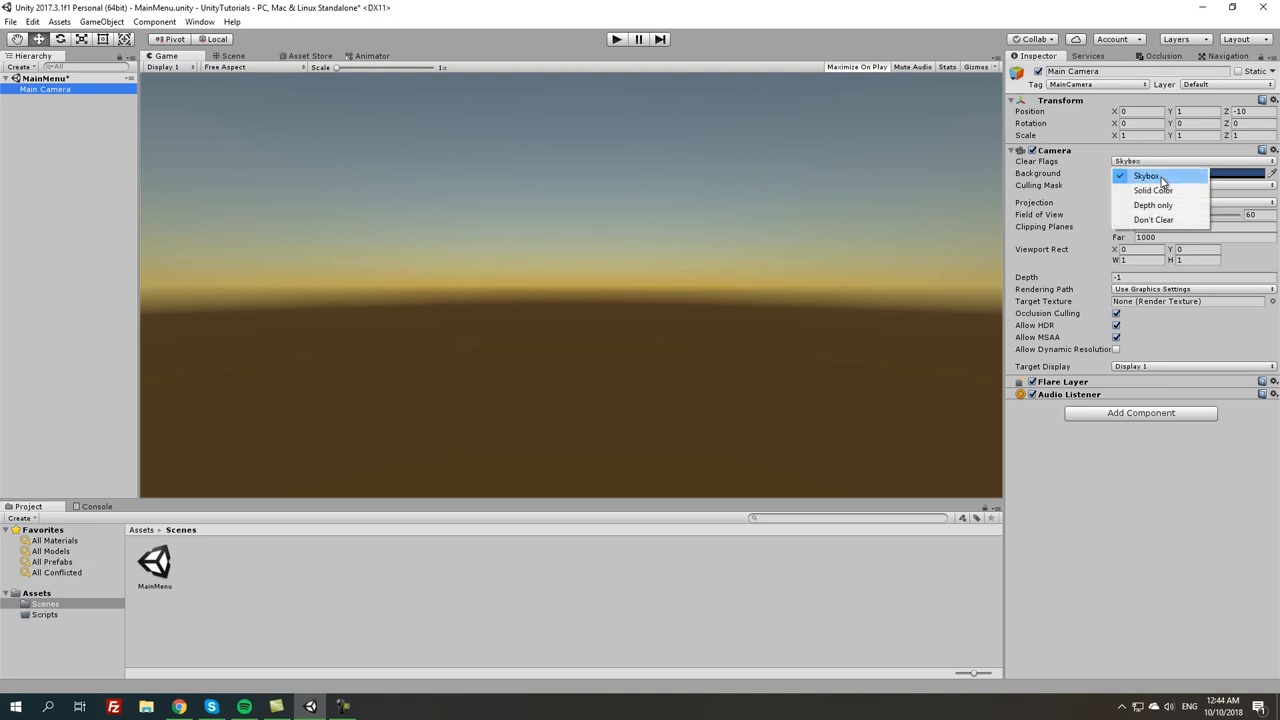
pyautogui.moveTo(1153, 190)
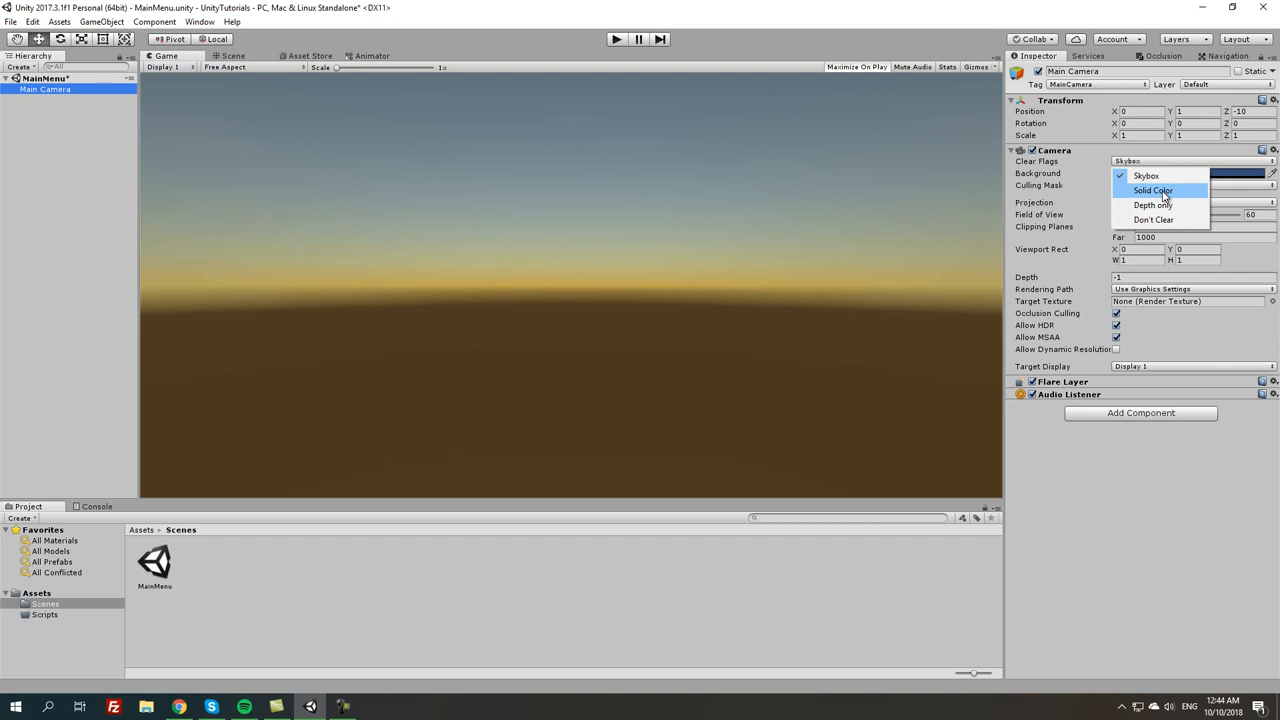
pyautogui.click(1190, 173)
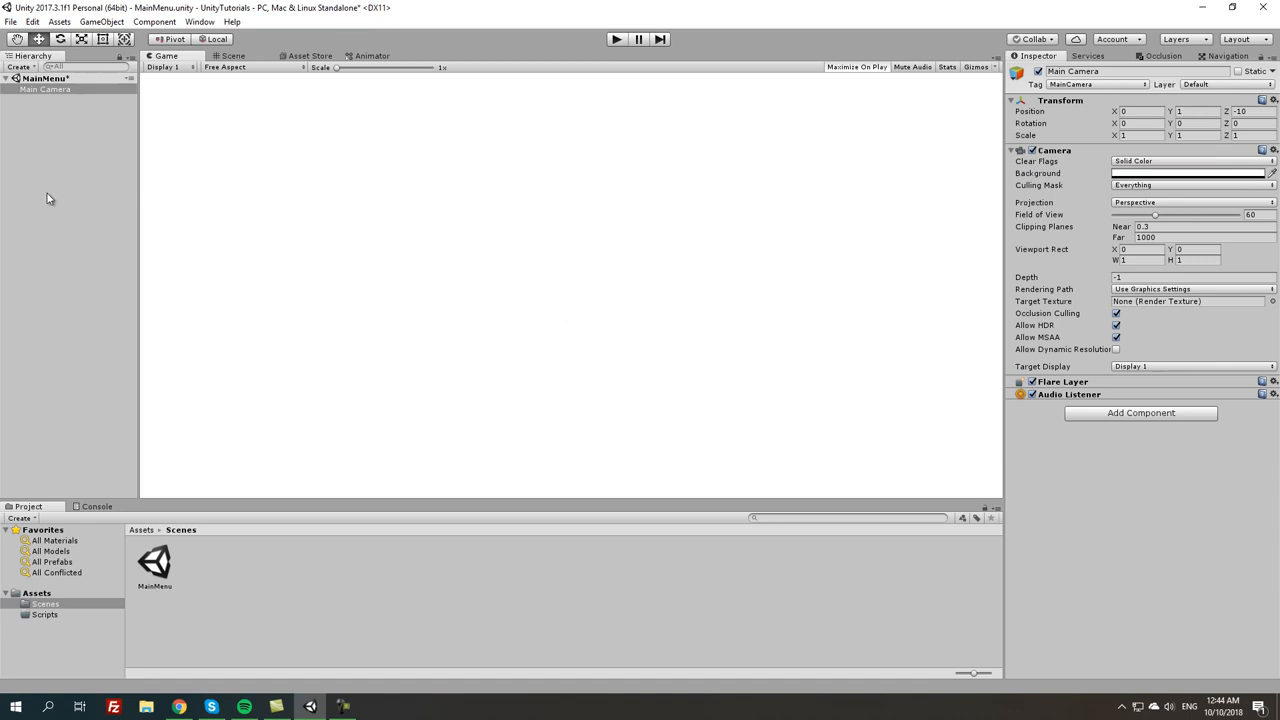
pyautogui.moveTo(24, 180)
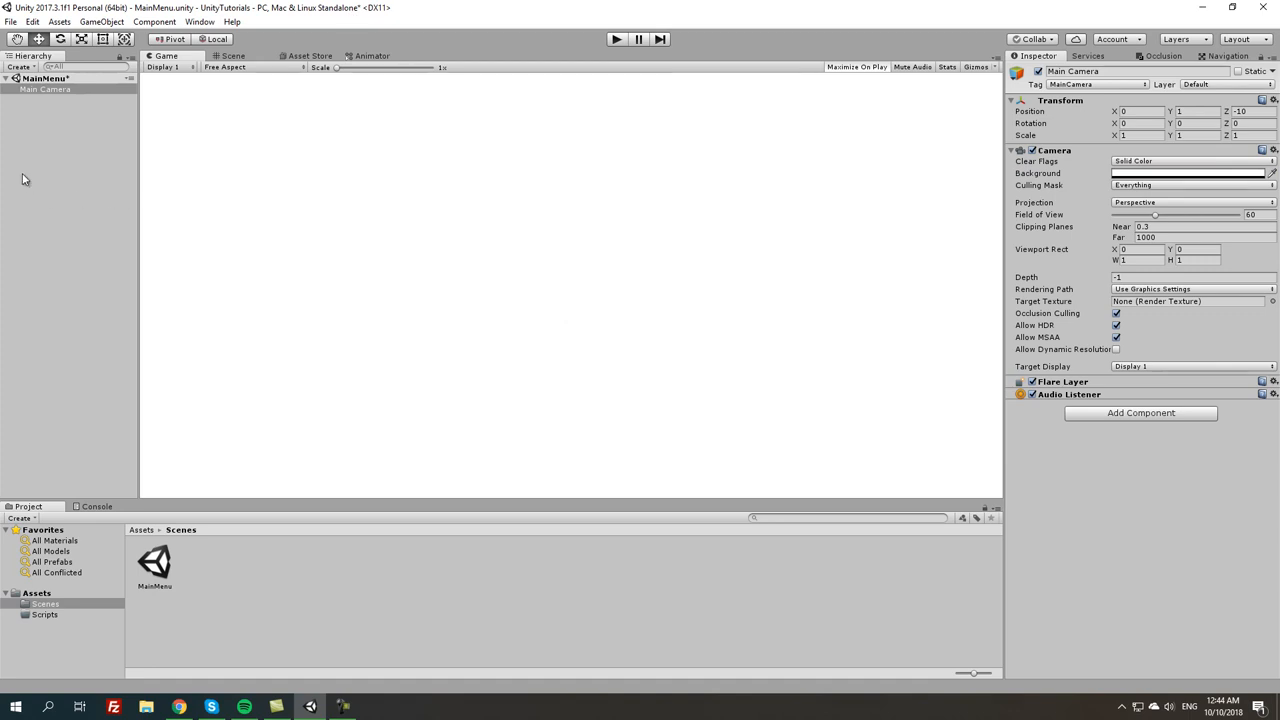
pyautogui.moveTo(4, 188)
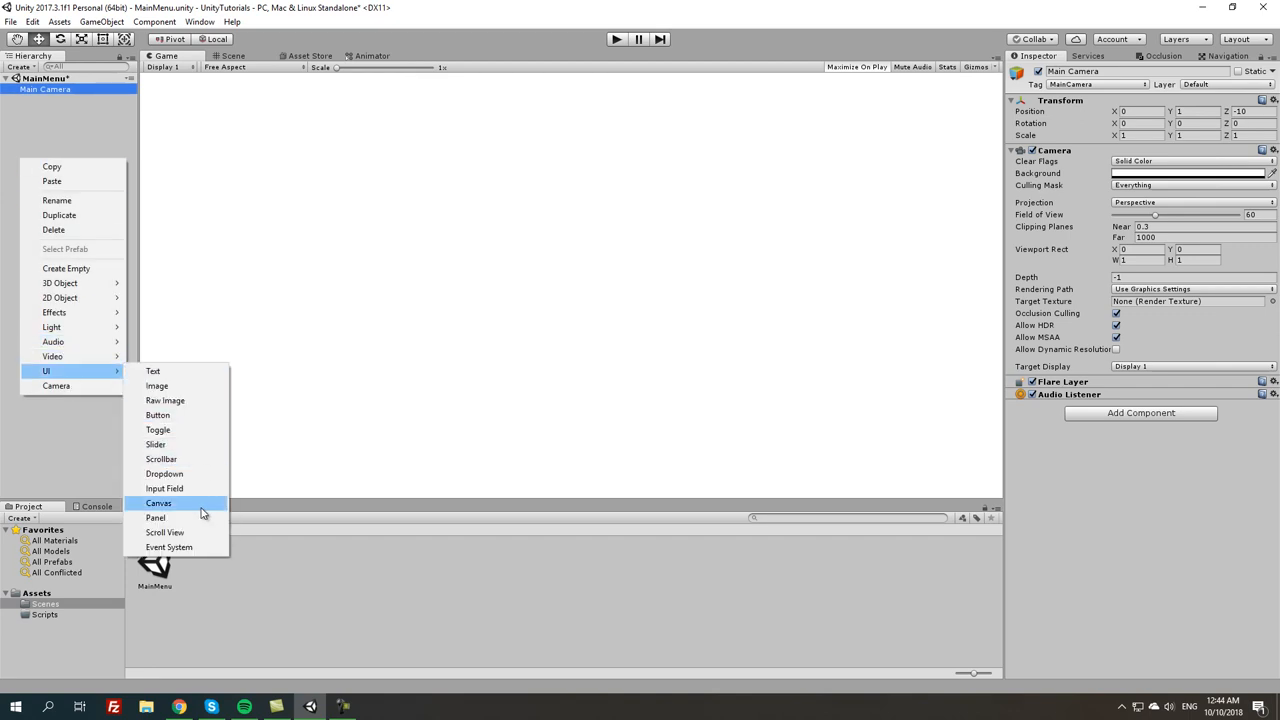
# Add a UI Canvas, move it below Main Camera, and rename it Canvas_UI
pyautogui.click(158, 503)
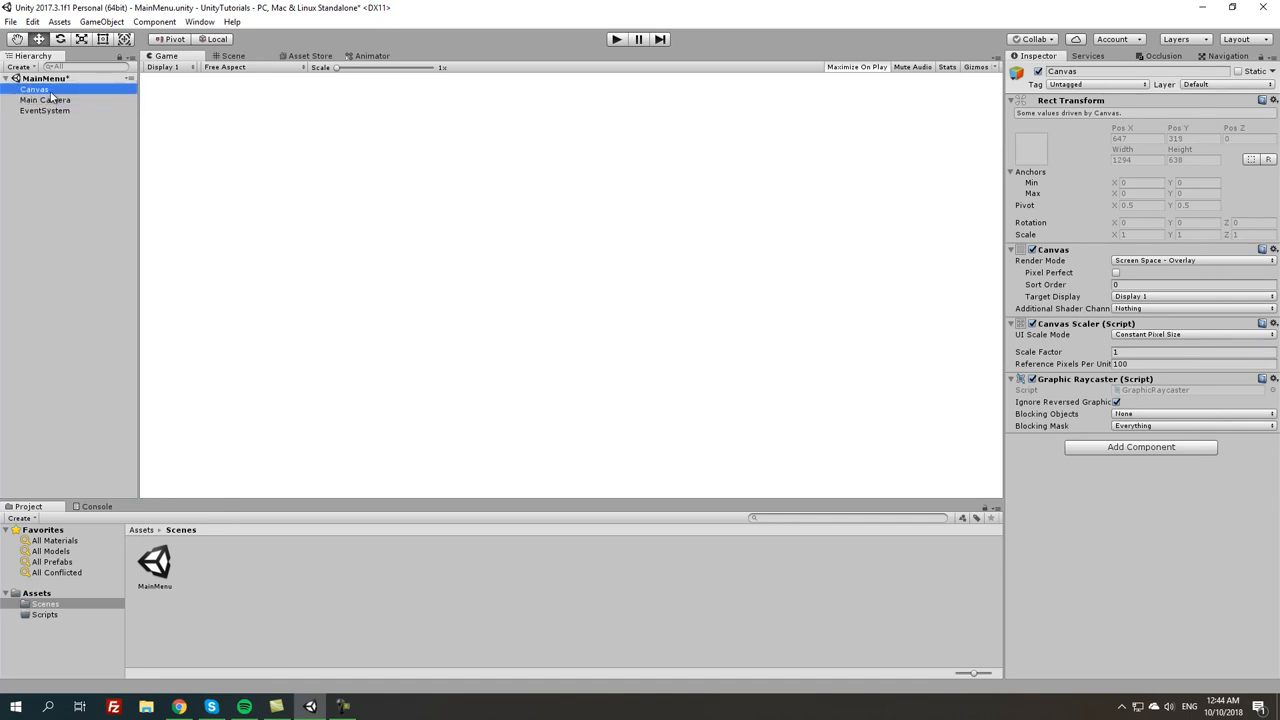
pyautogui.moveTo(34, 89); pyautogui.dragTo(40, 111)
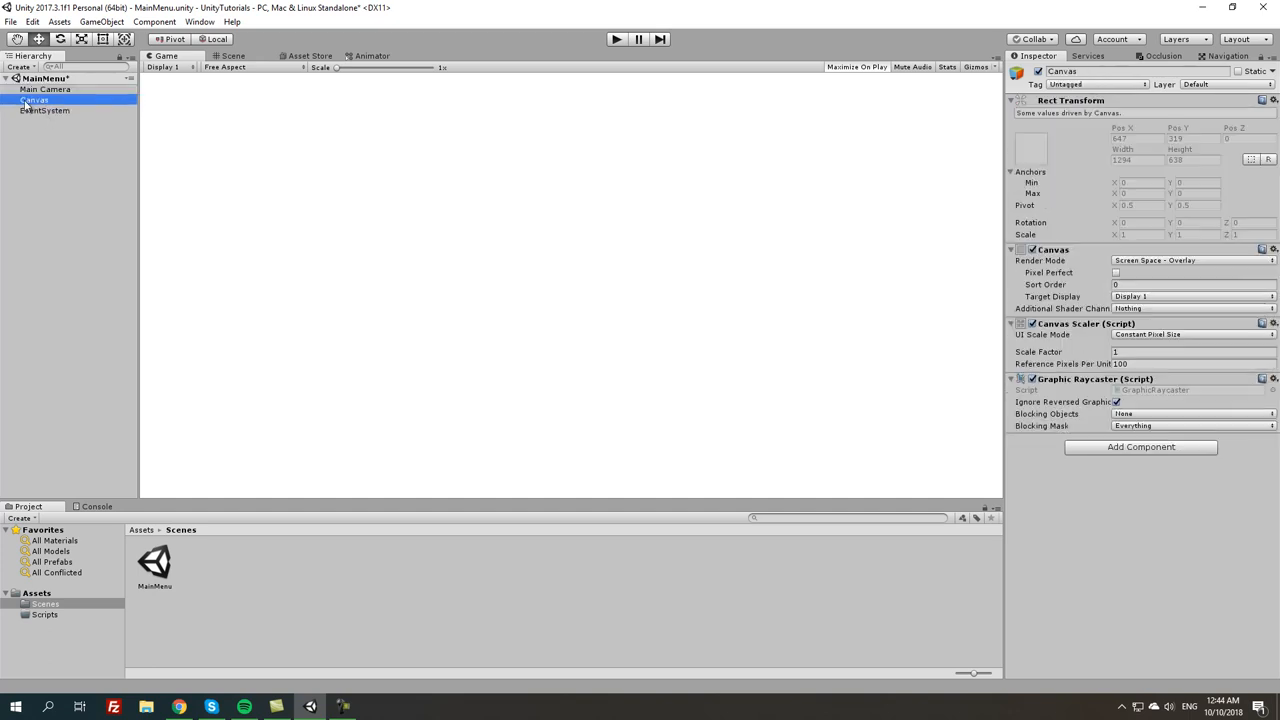
pyautogui.doubleClick(35, 100)
pyautogui.write('_UI')
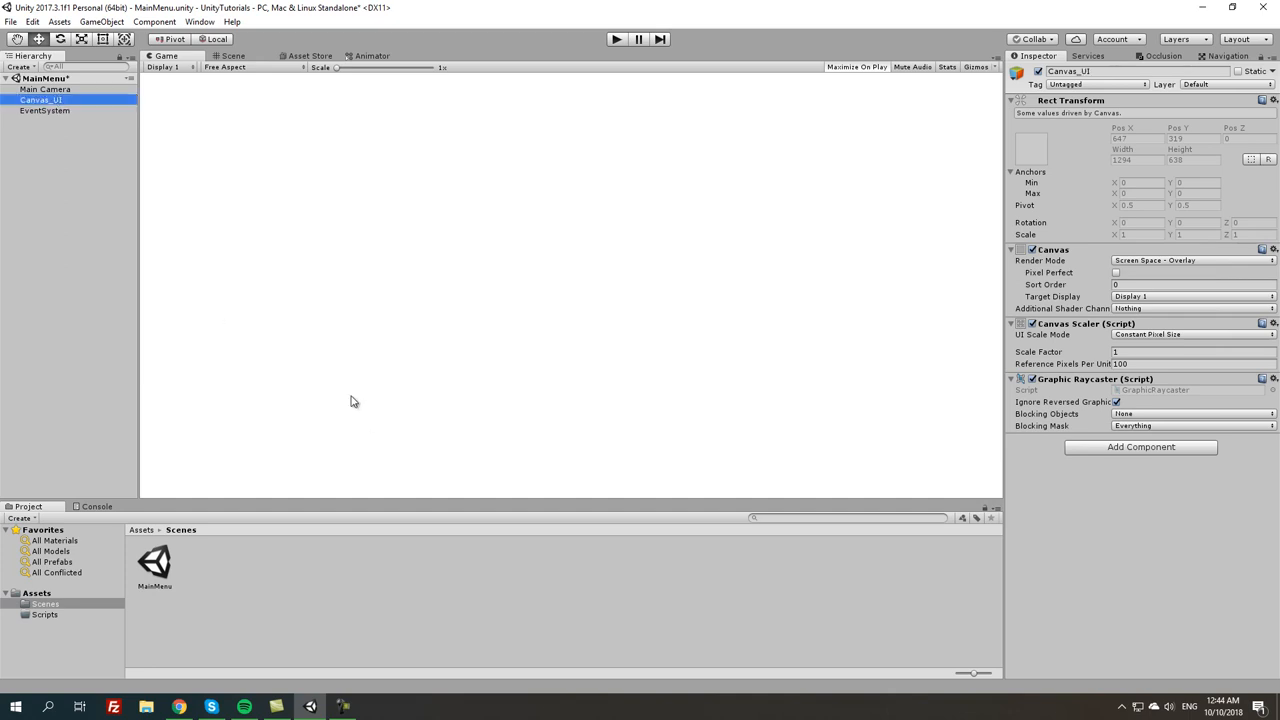
# Add a default UI Button as a child of Canvas_UI
pyautogui.rightClick(41, 99)
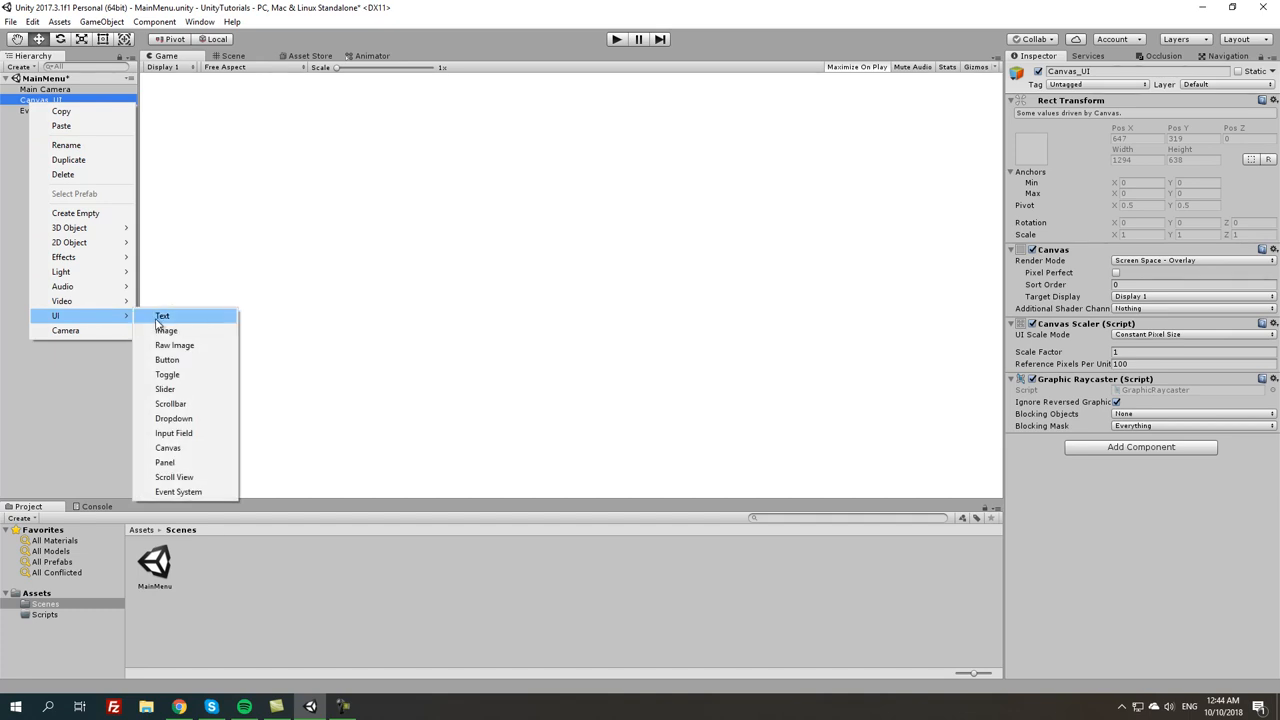
pyautogui.click(167, 359)
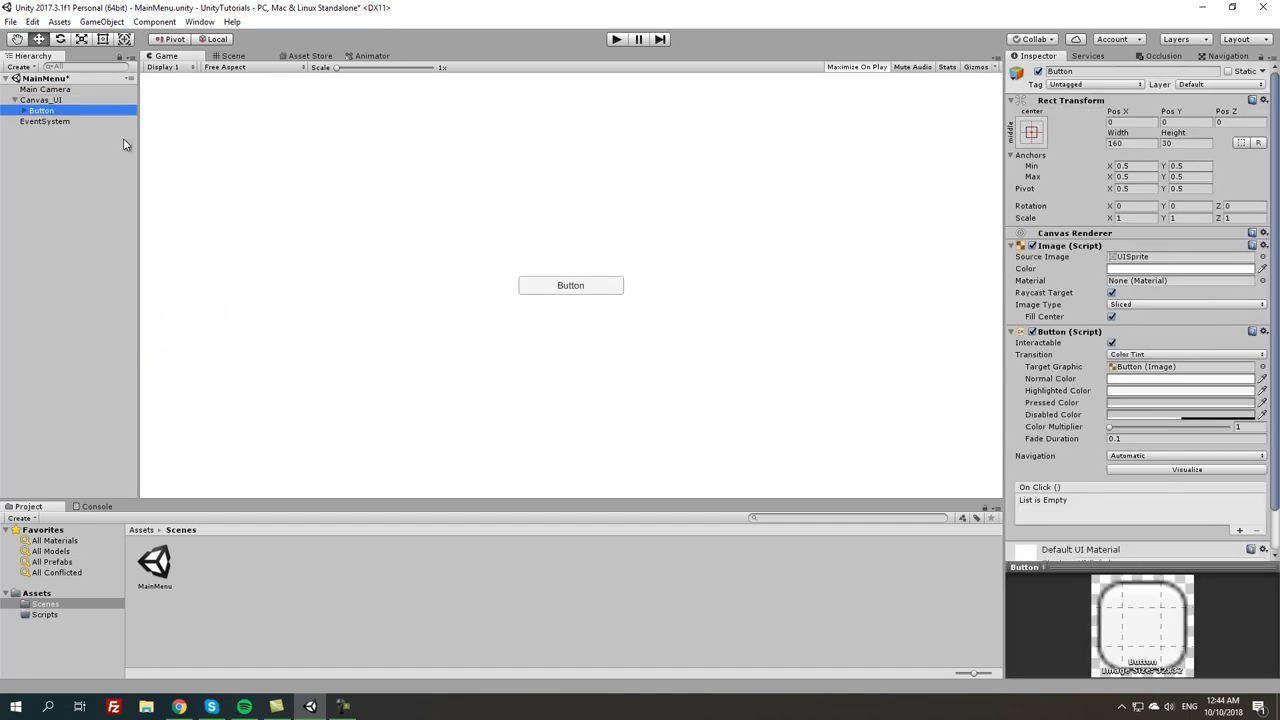
pyautogui.moveTo(632, 276)
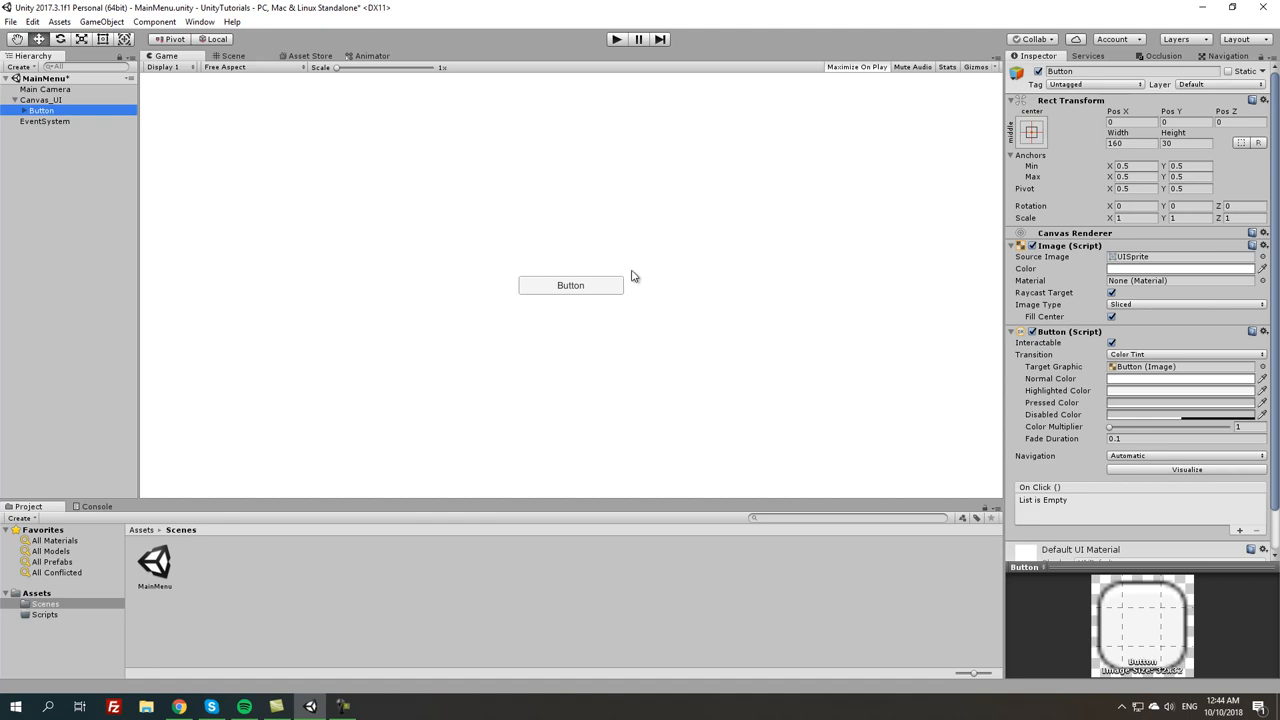
pyautogui.moveTo(544, 250)
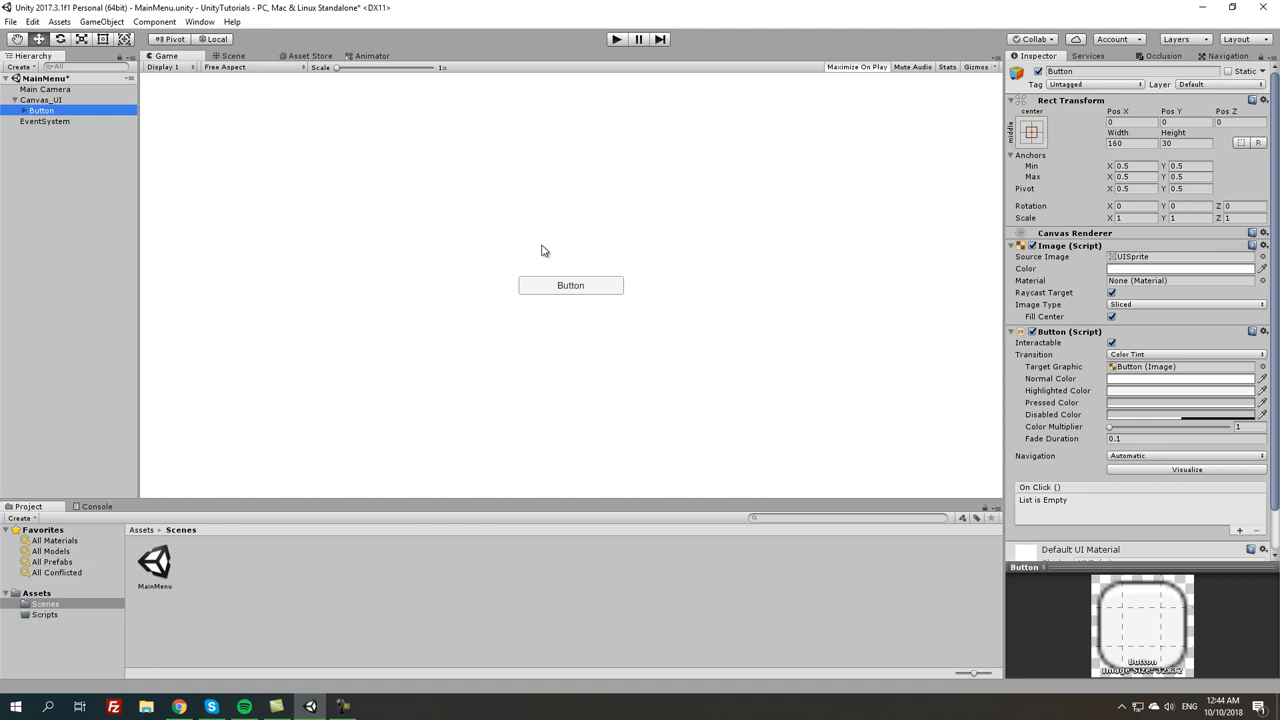
pyautogui.moveTo(1088, 151)
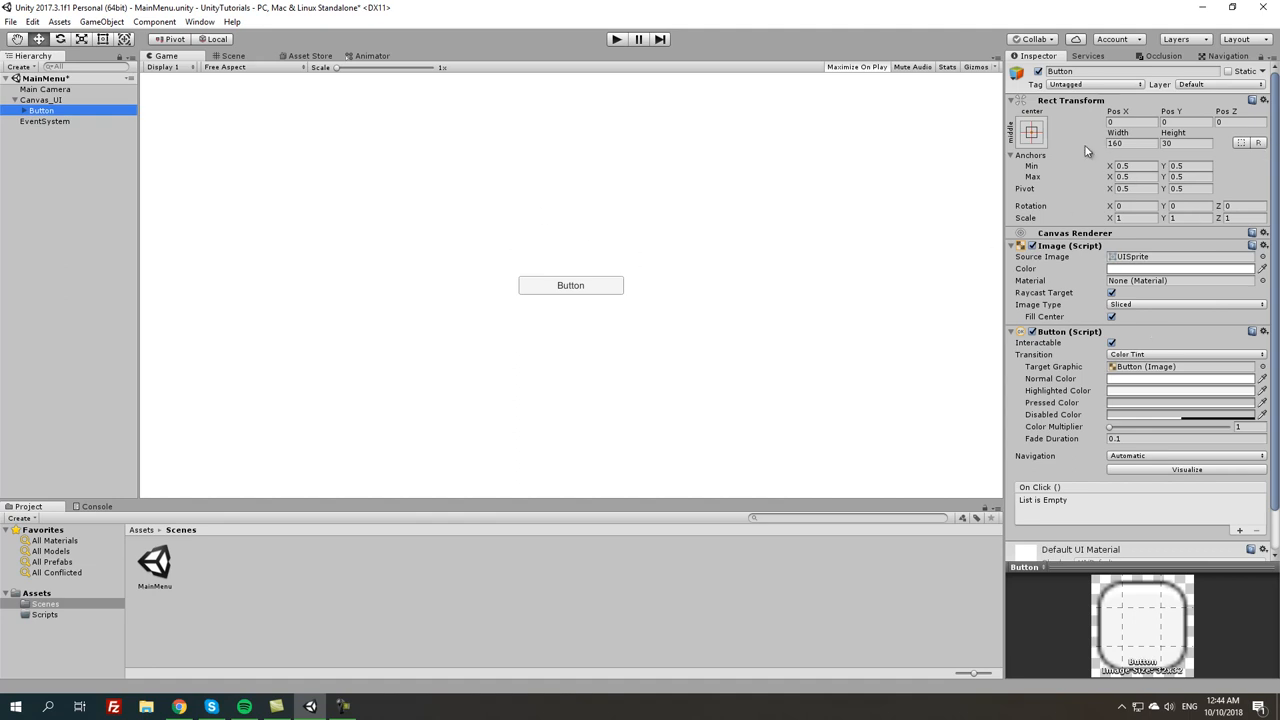
pyautogui.moveTo(1020, 190)
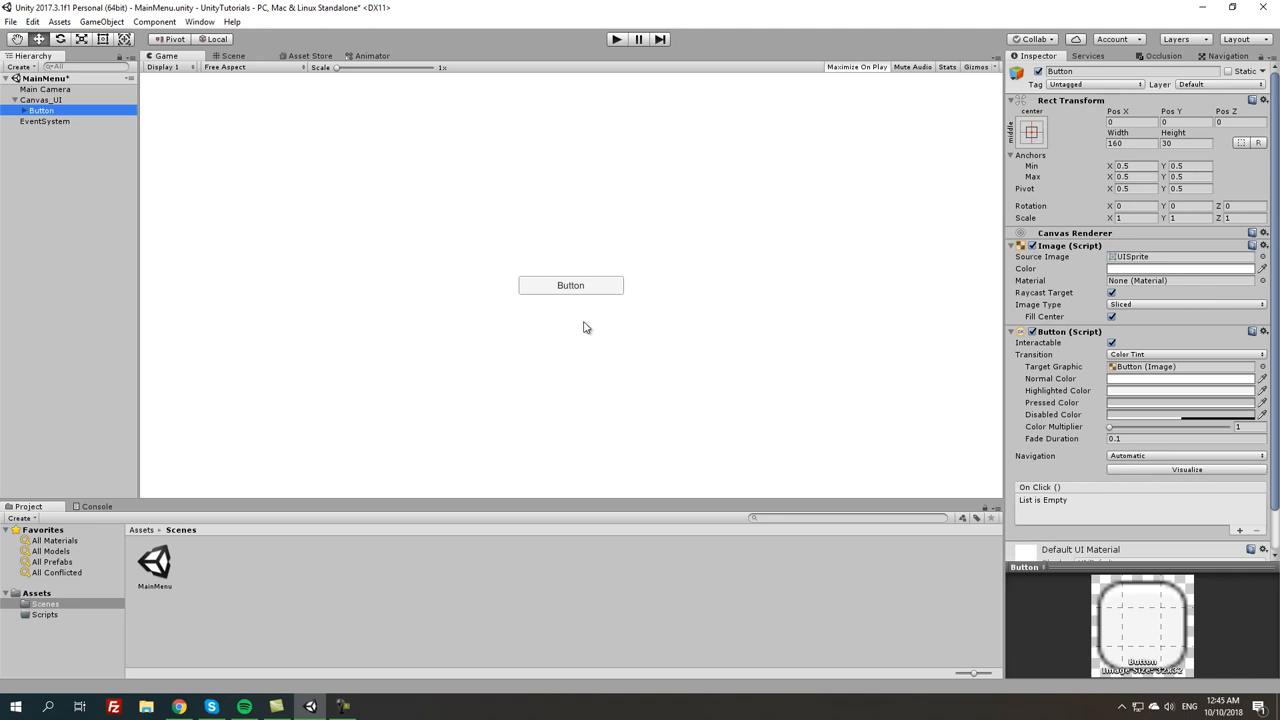
pyautogui.moveTo(562, 314)
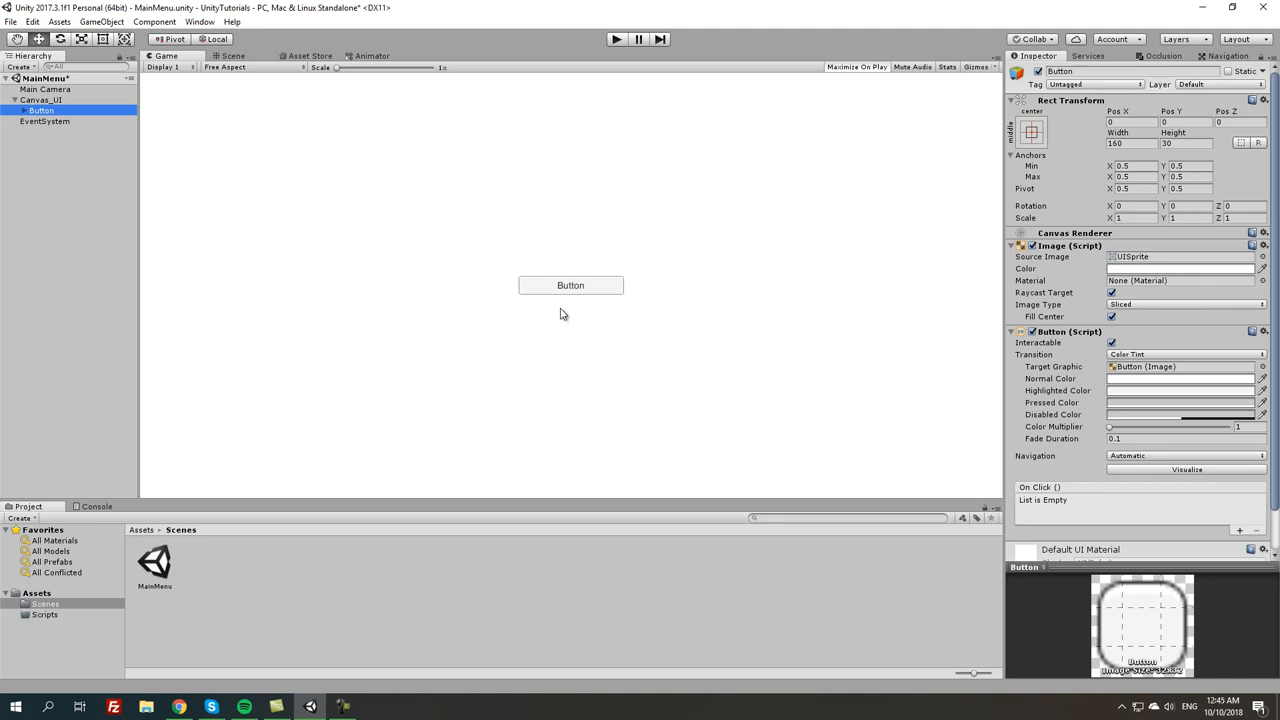
pyautogui.moveTo(578, 179)
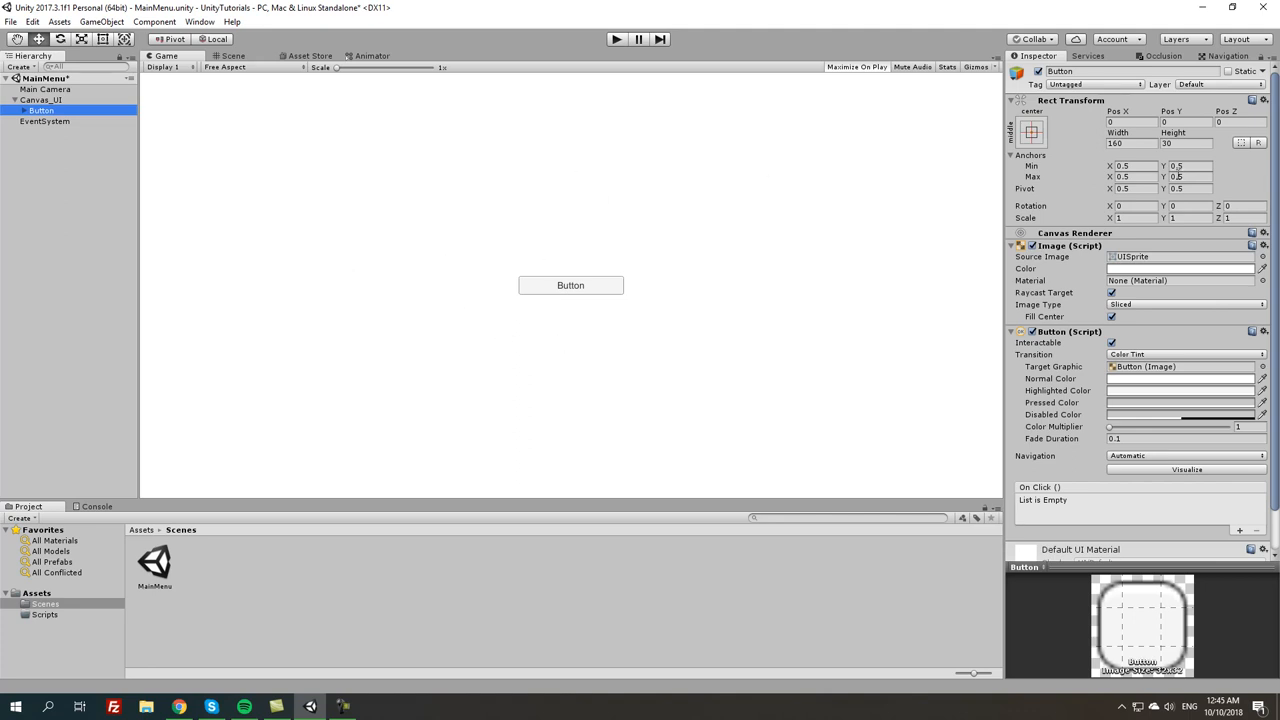
# Set the button's Rect Transform Width to 200 and Height to 60
pyautogui.click(1131, 143)
pyautogui.write('180')
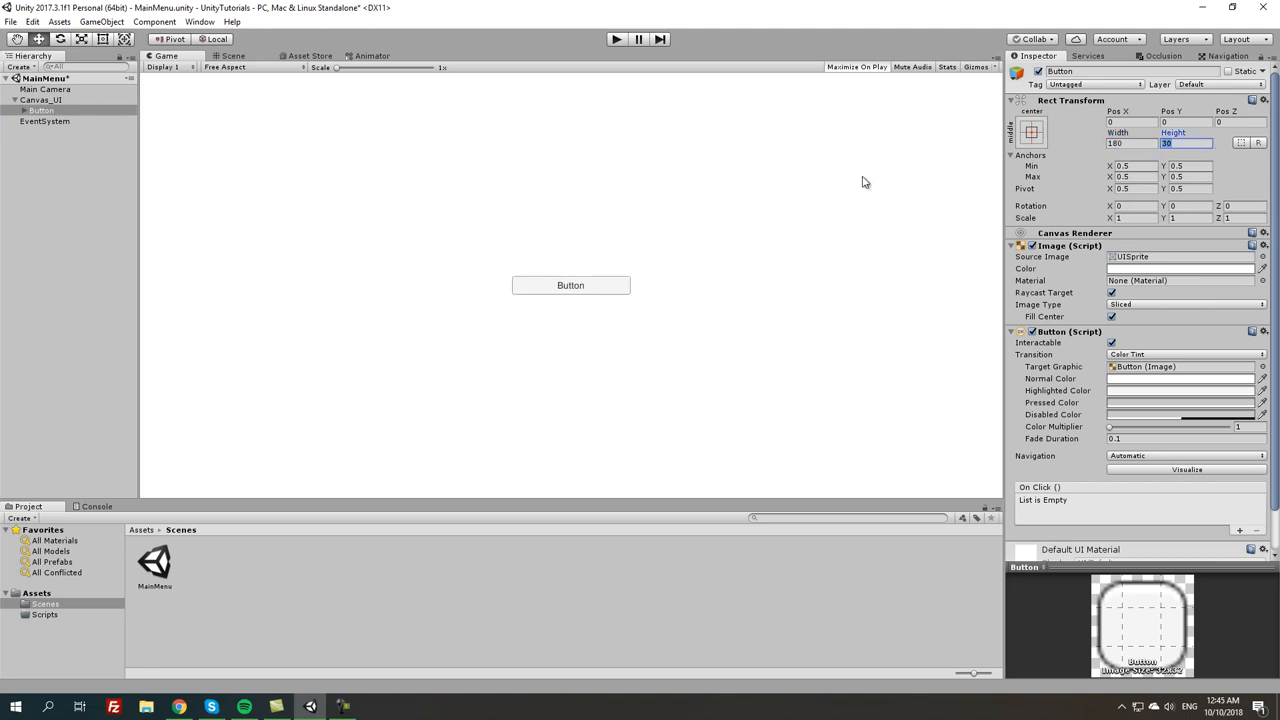
pyautogui.write('50')
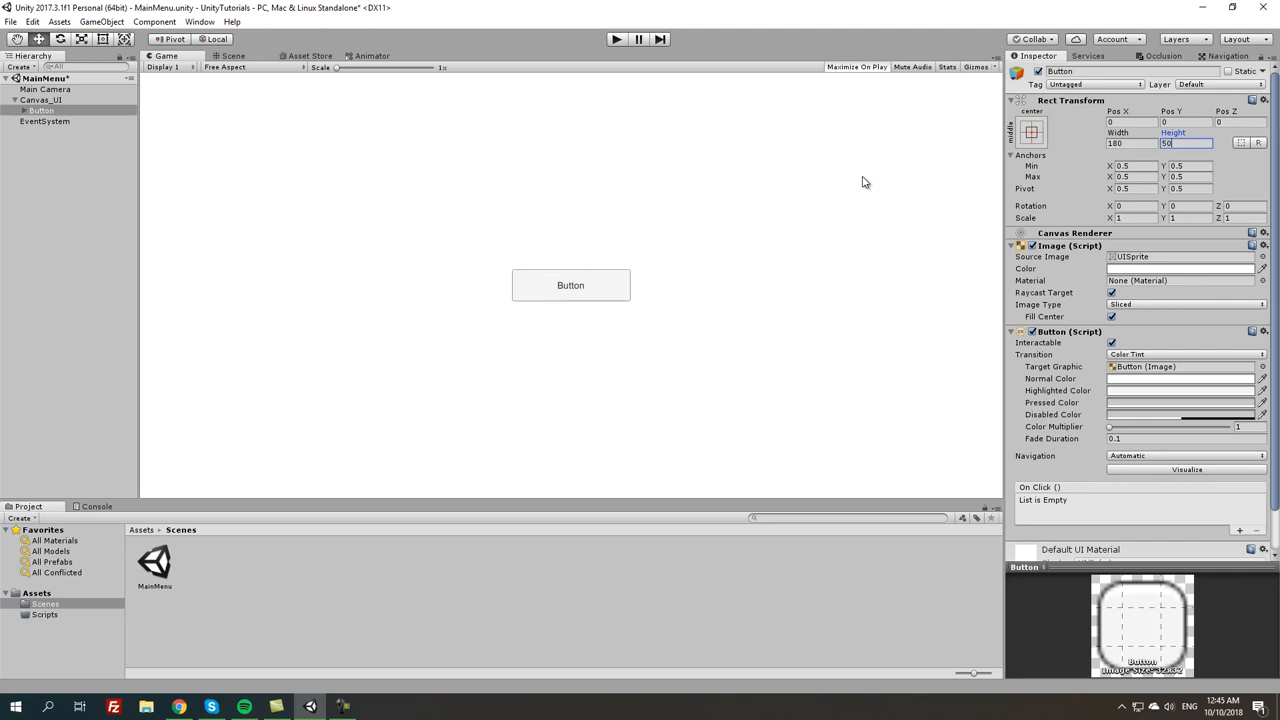
pyautogui.write('5')
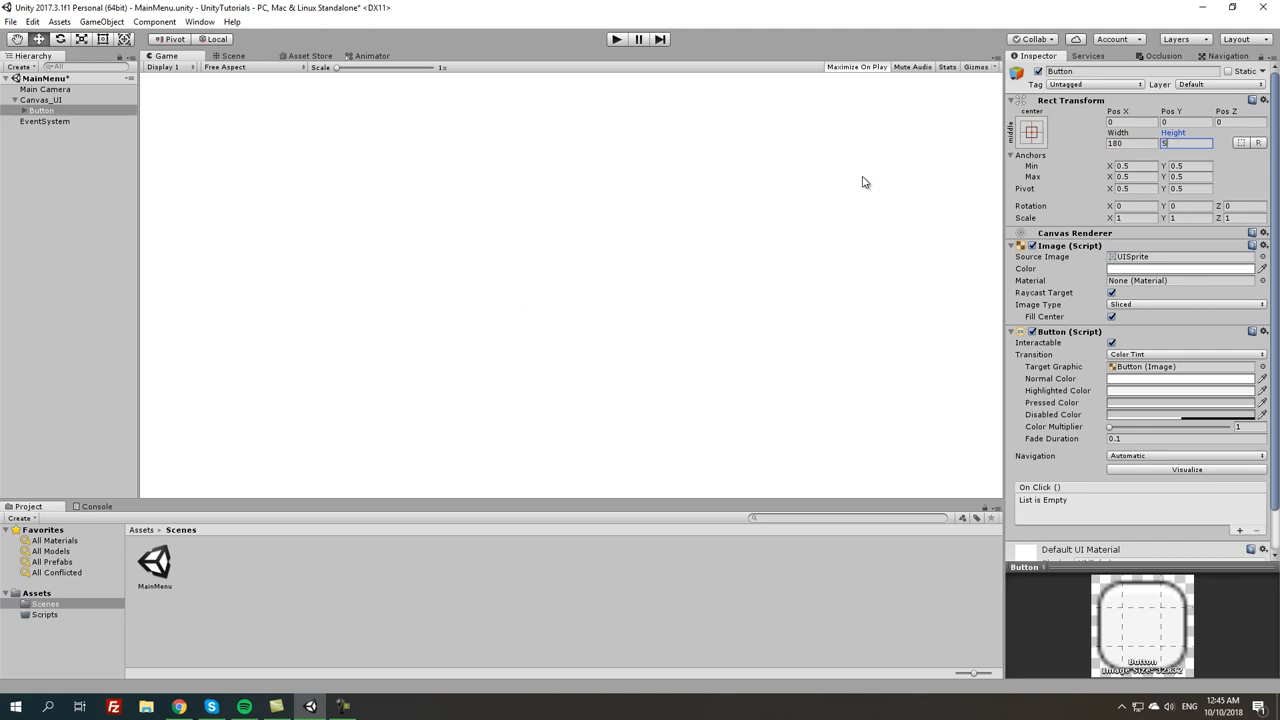
pyautogui.write('60')
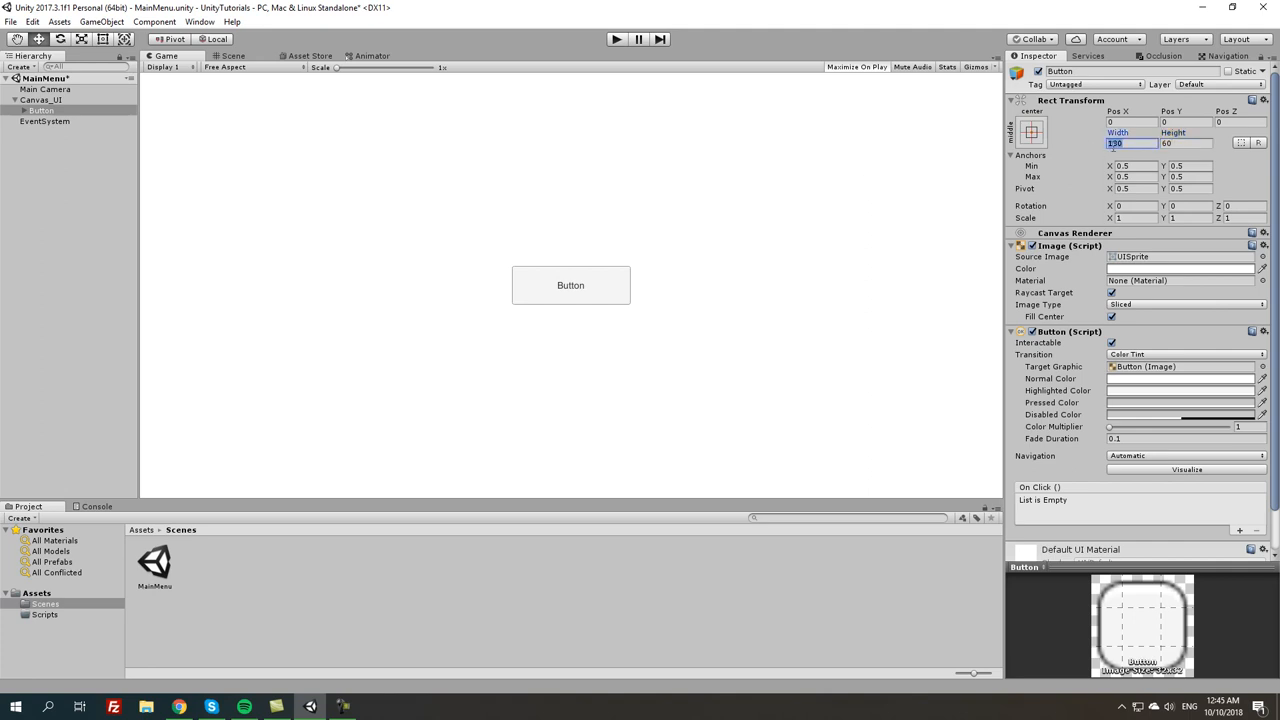
pyautogui.write('200')
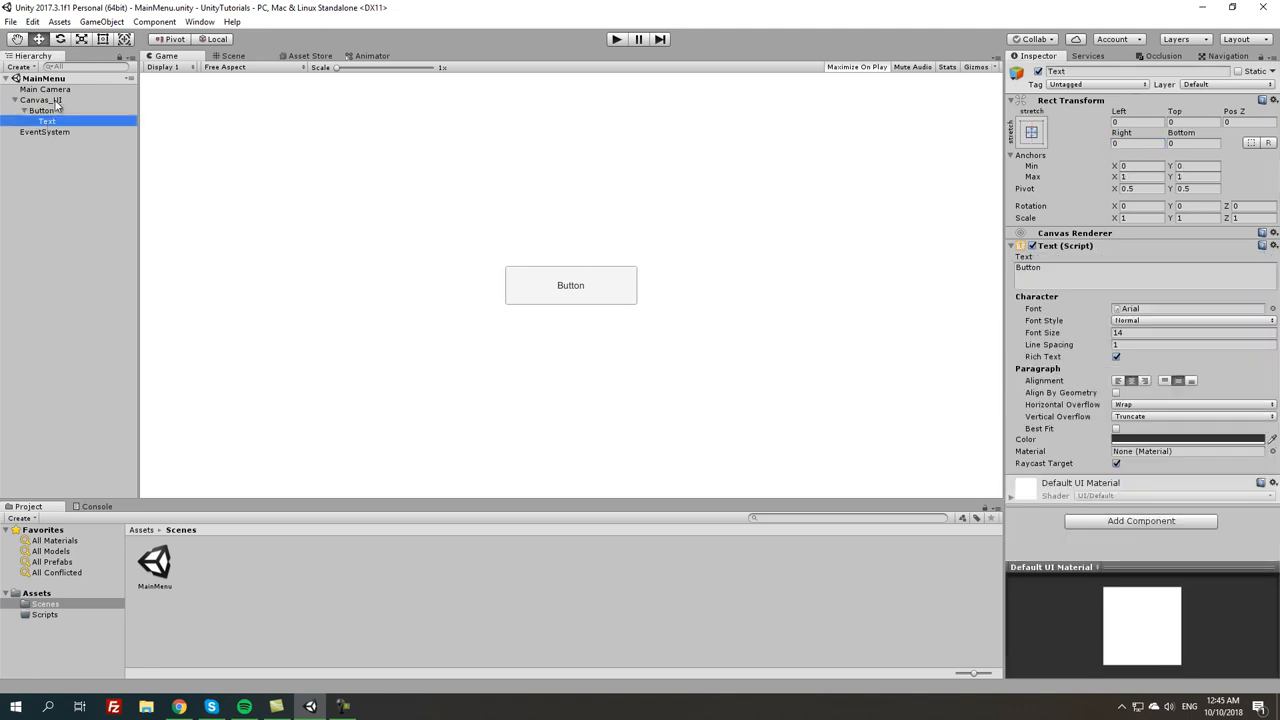
# Change the button's label text to 'Play' and increase its font size
pyautogui.click(1141, 277)
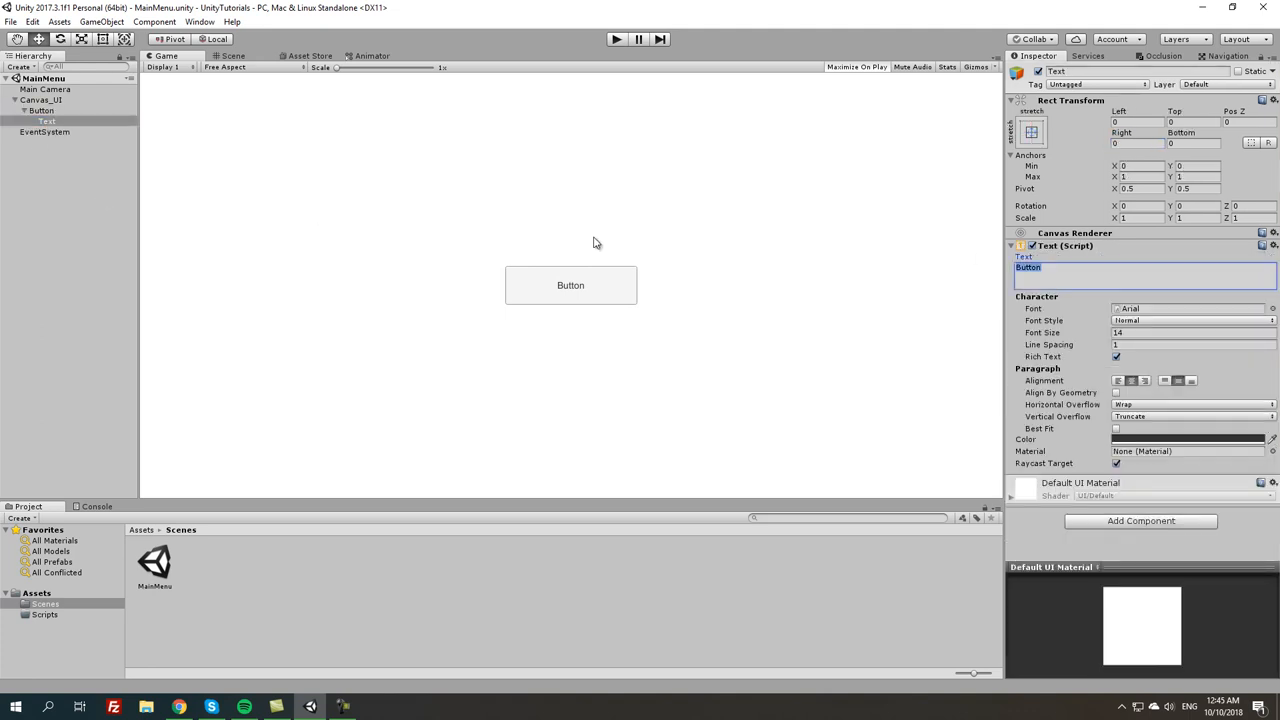
pyautogui.write('Play')
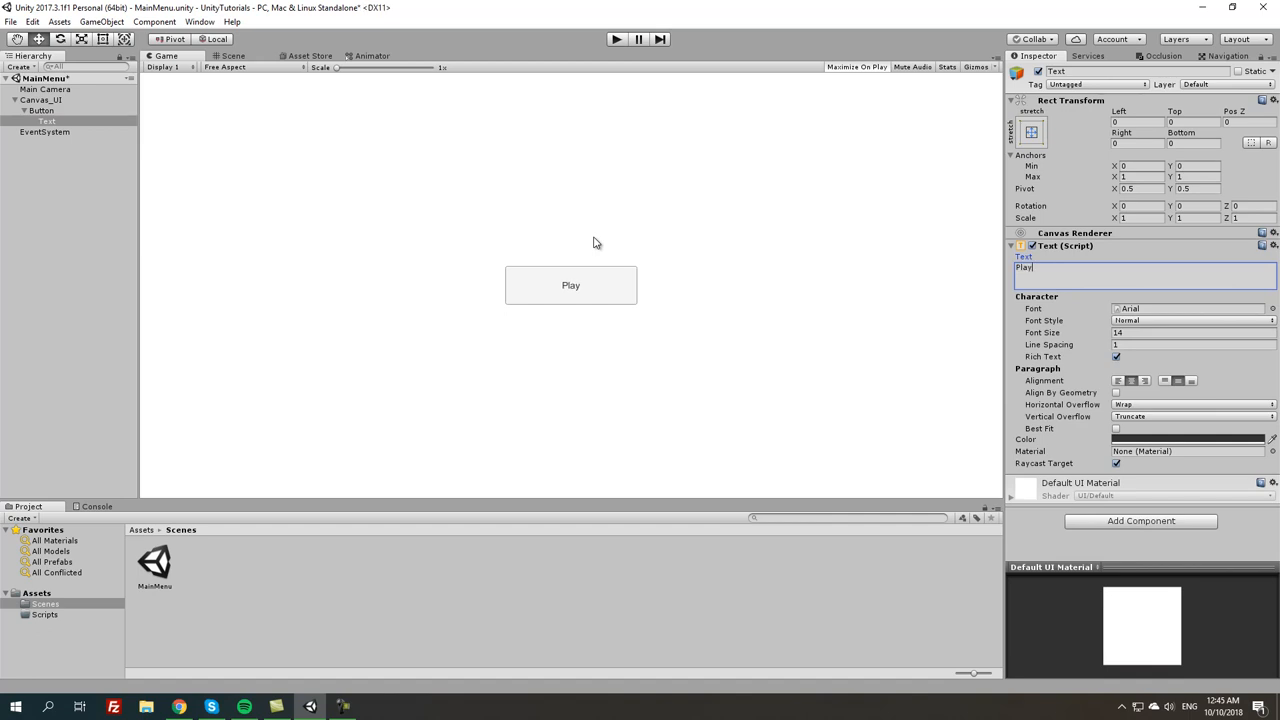
pyautogui.moveTo(1098, 303)
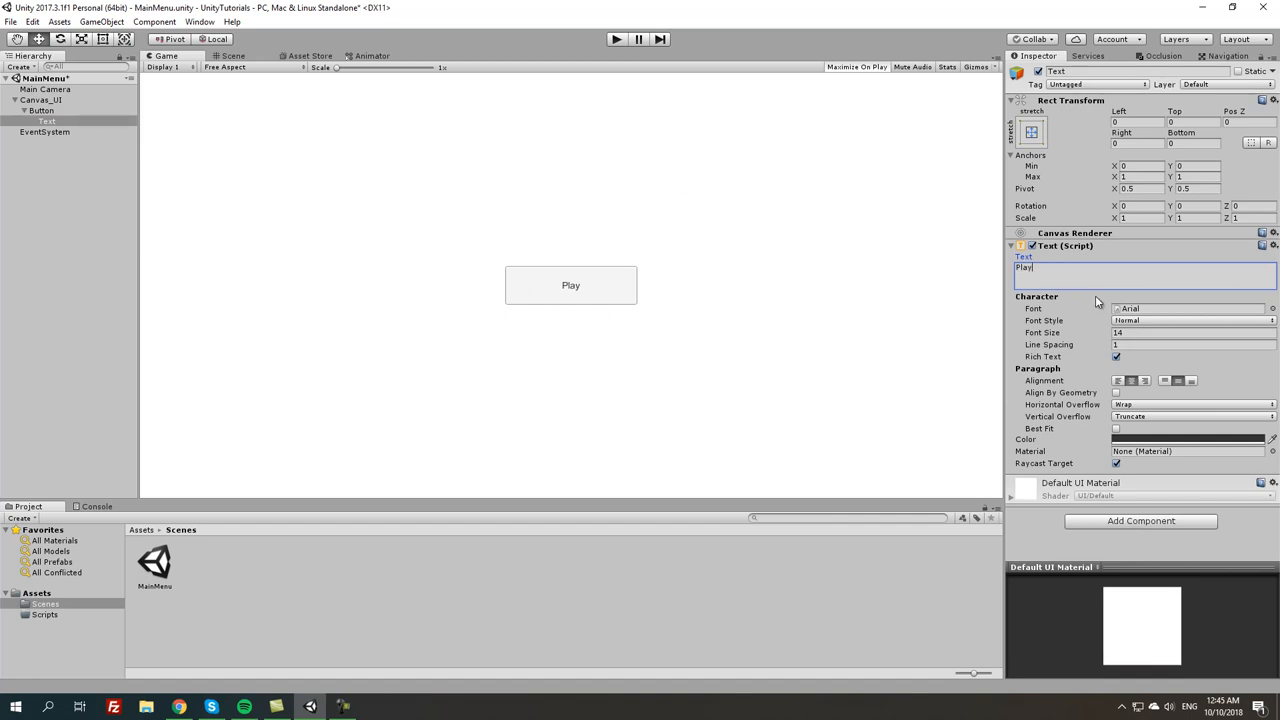
pyautogui.moveTo(849, 144)
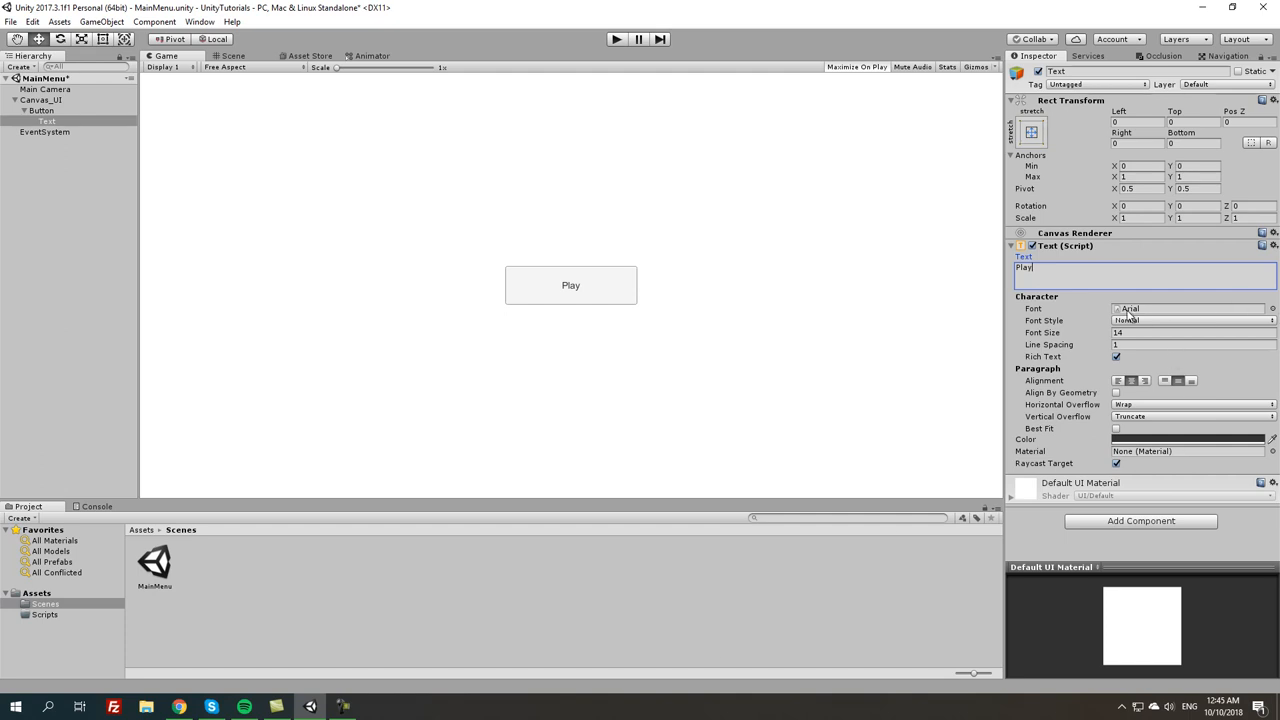
pyautogui.moveTo(183, 568)
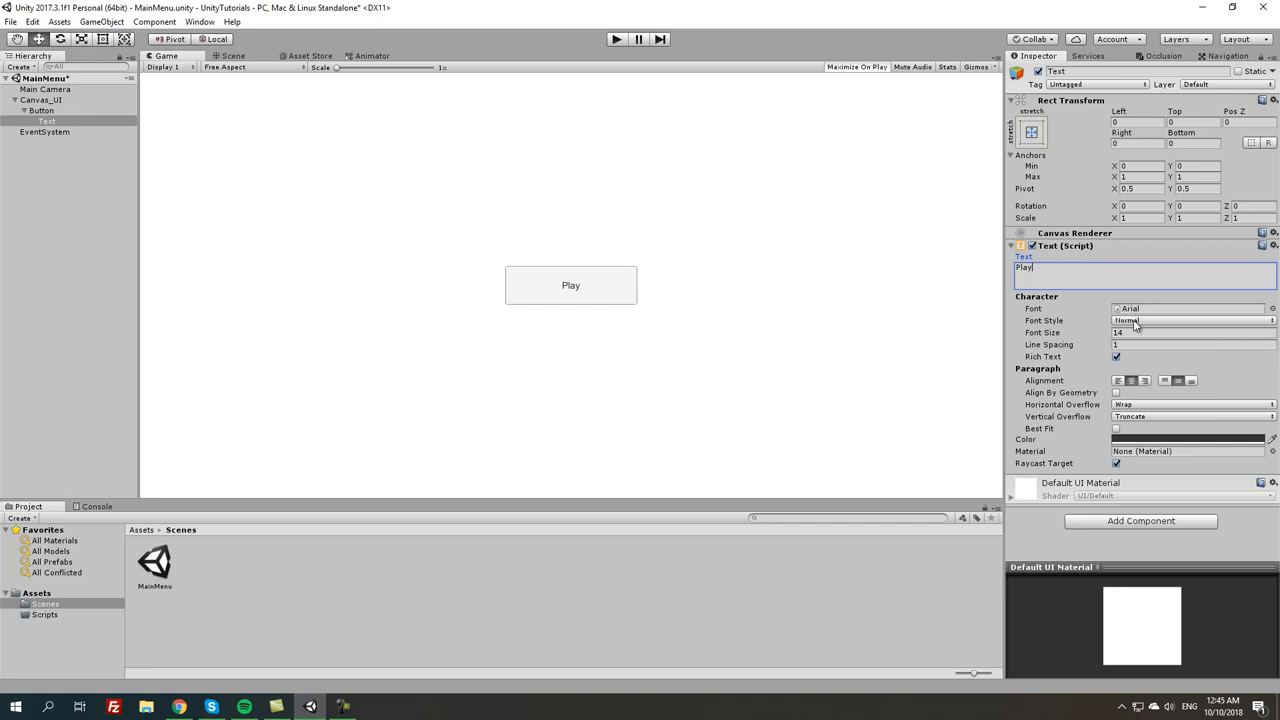
pyautogui.click(1190, 320)
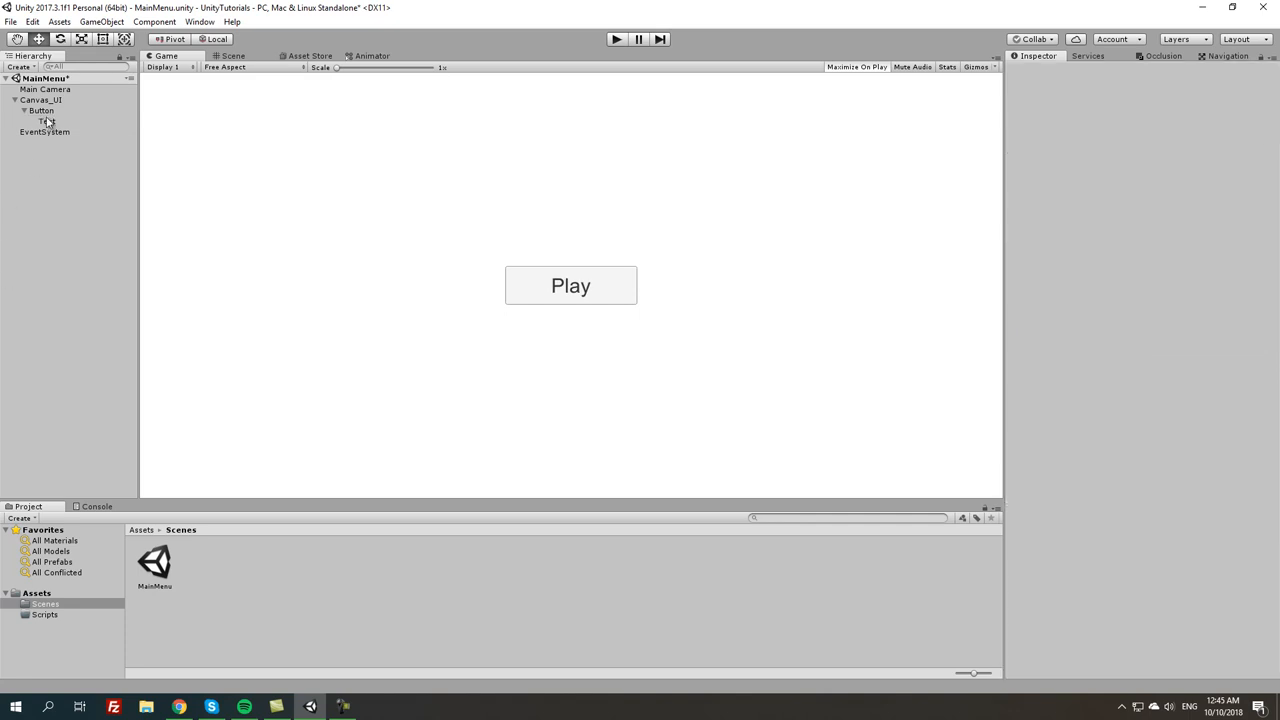
# Rename the Button object to Button_Play and reselect it in the Hierarchy
pyautogui.click(42, 110)
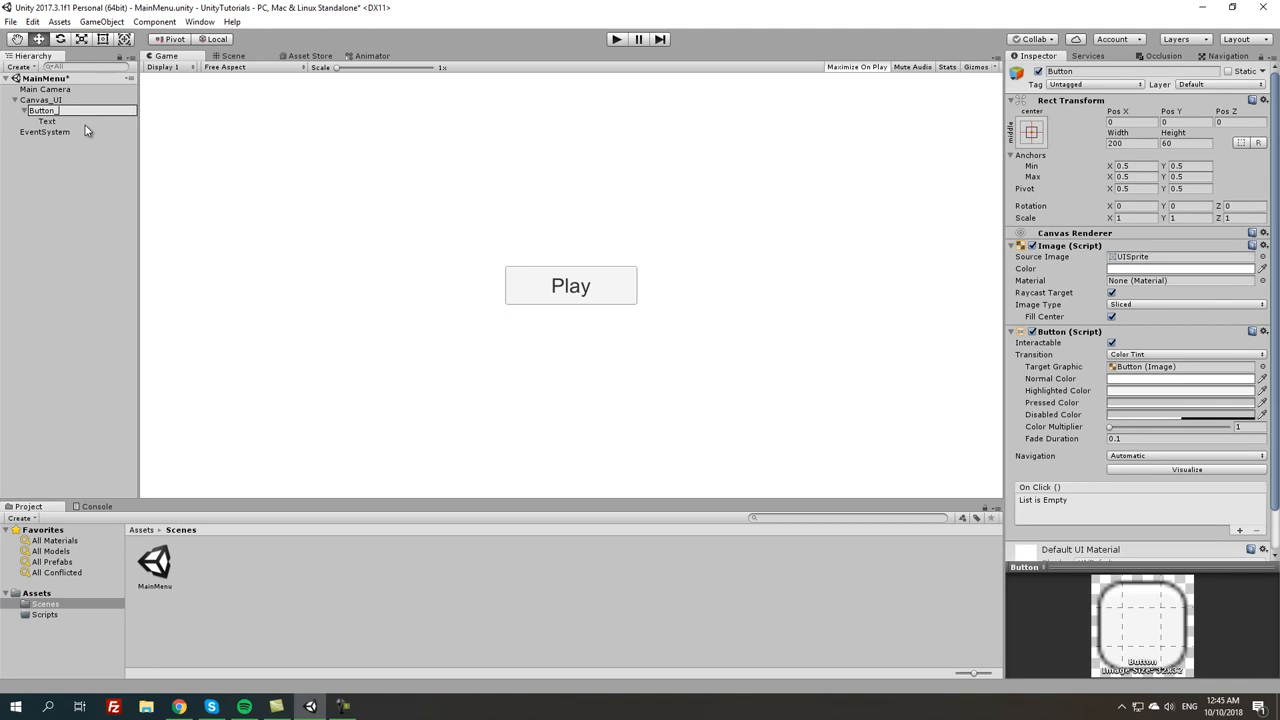
pyautogui.write('Button_Play')
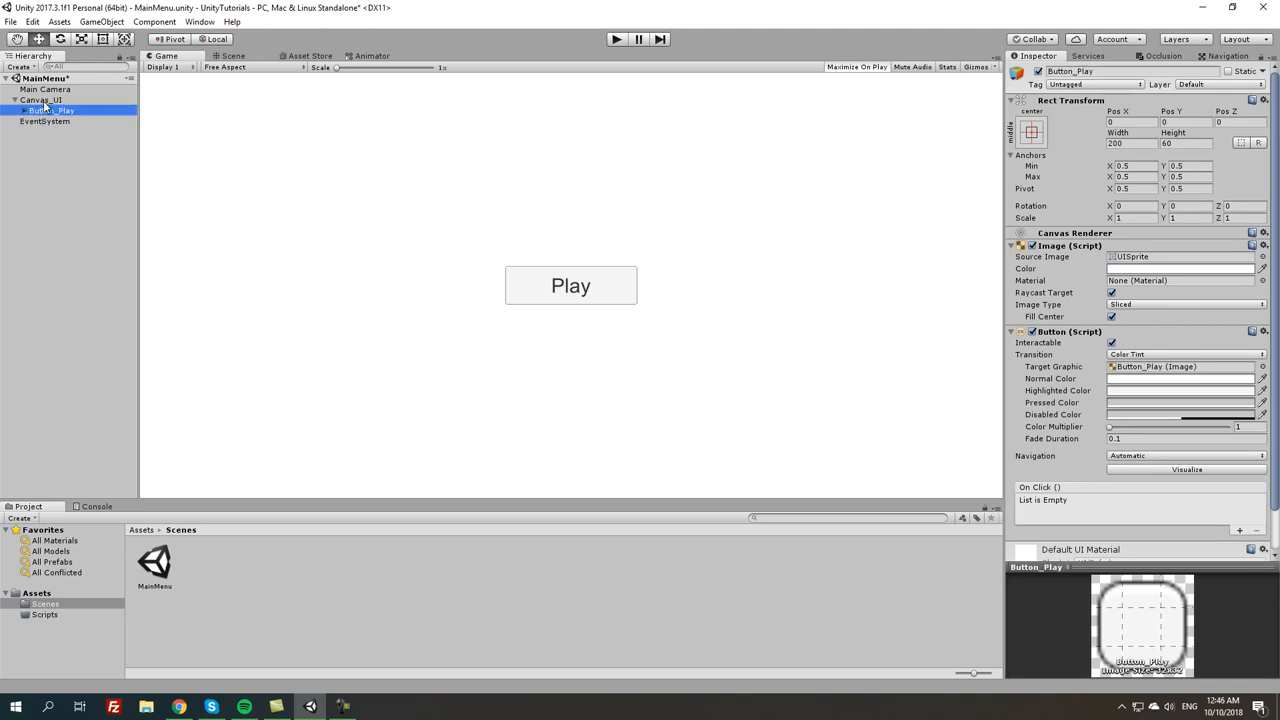
pyautogui.click(44, 121)
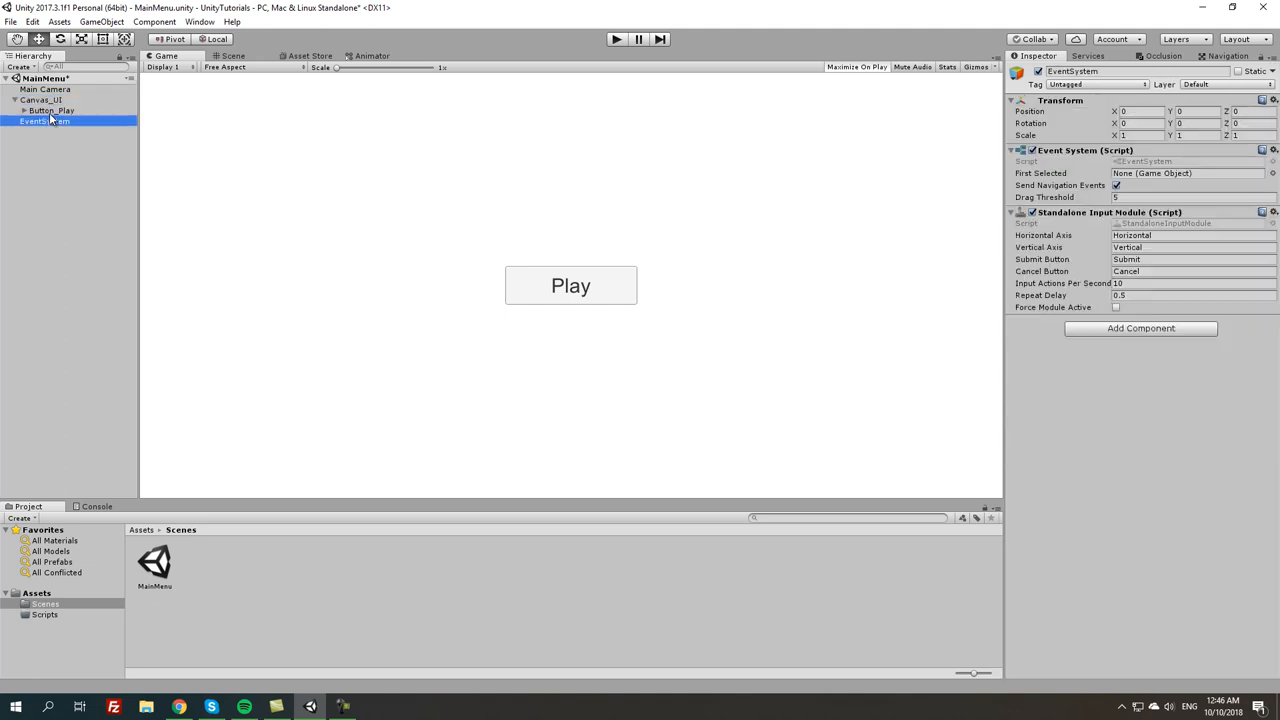
pyautogui.click(51, 110)
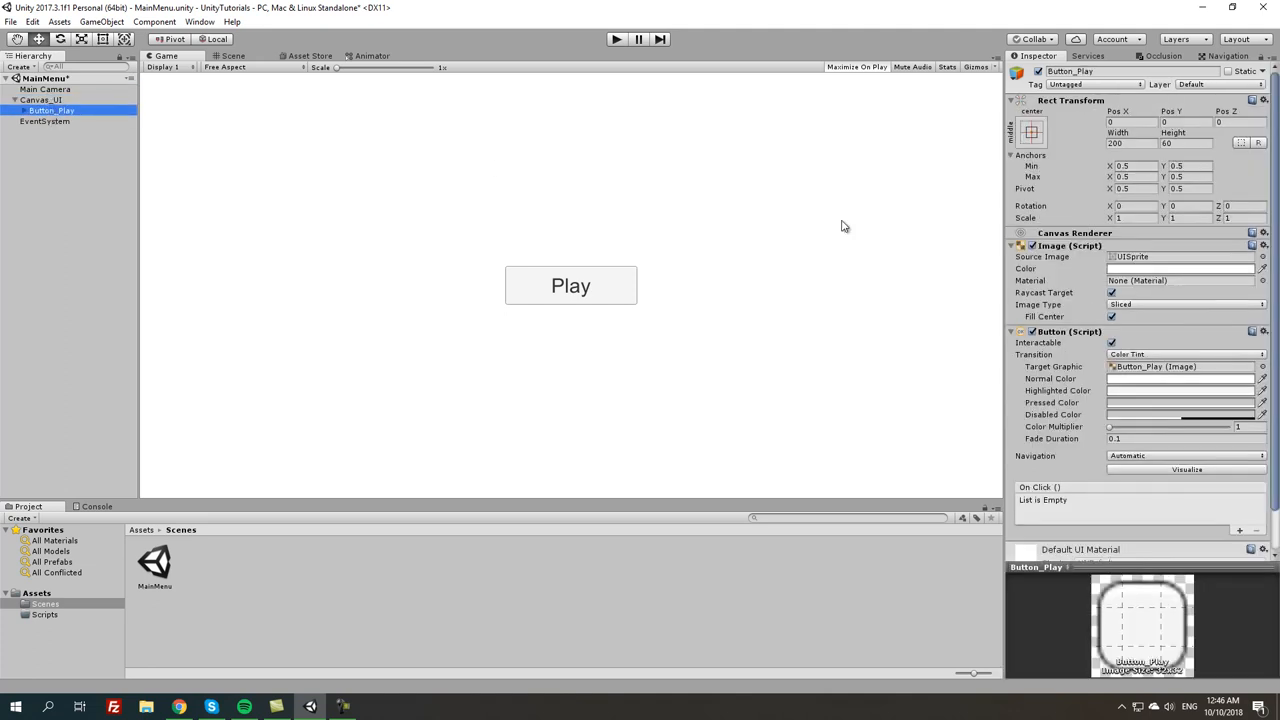
pyautogui.moveTo(673, 330)
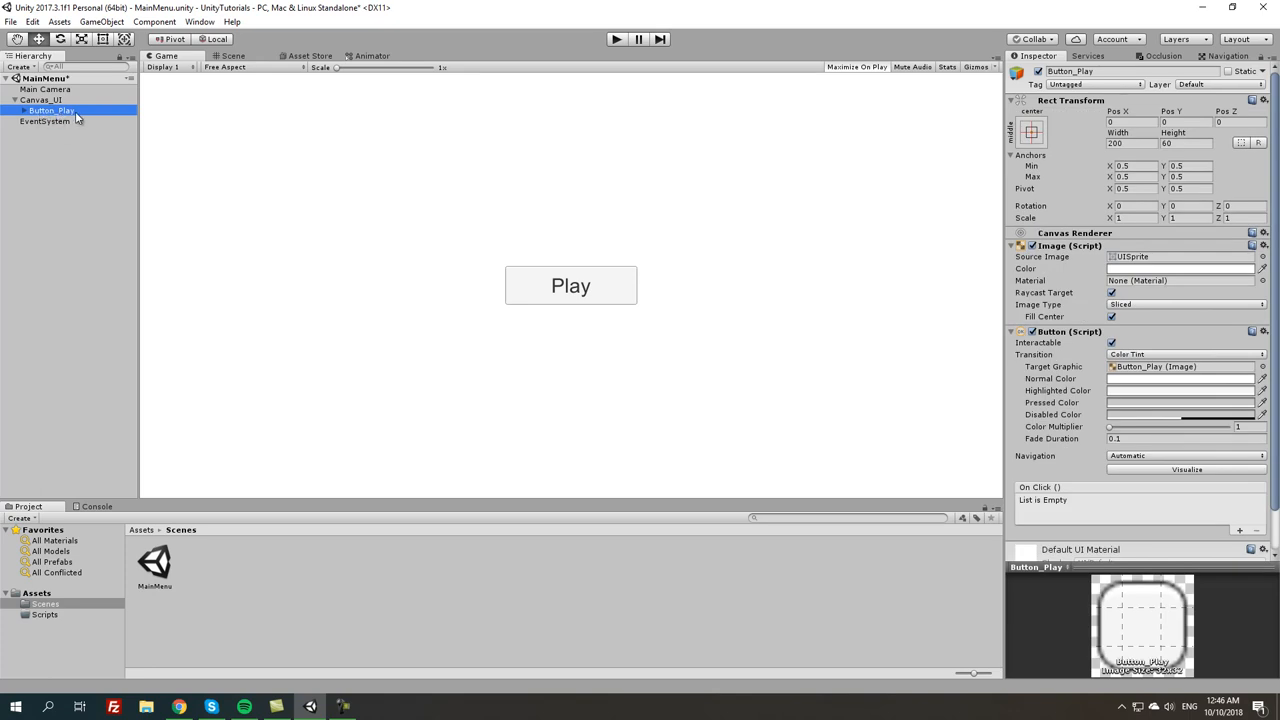
pyautogui.moveTo(314, 174)
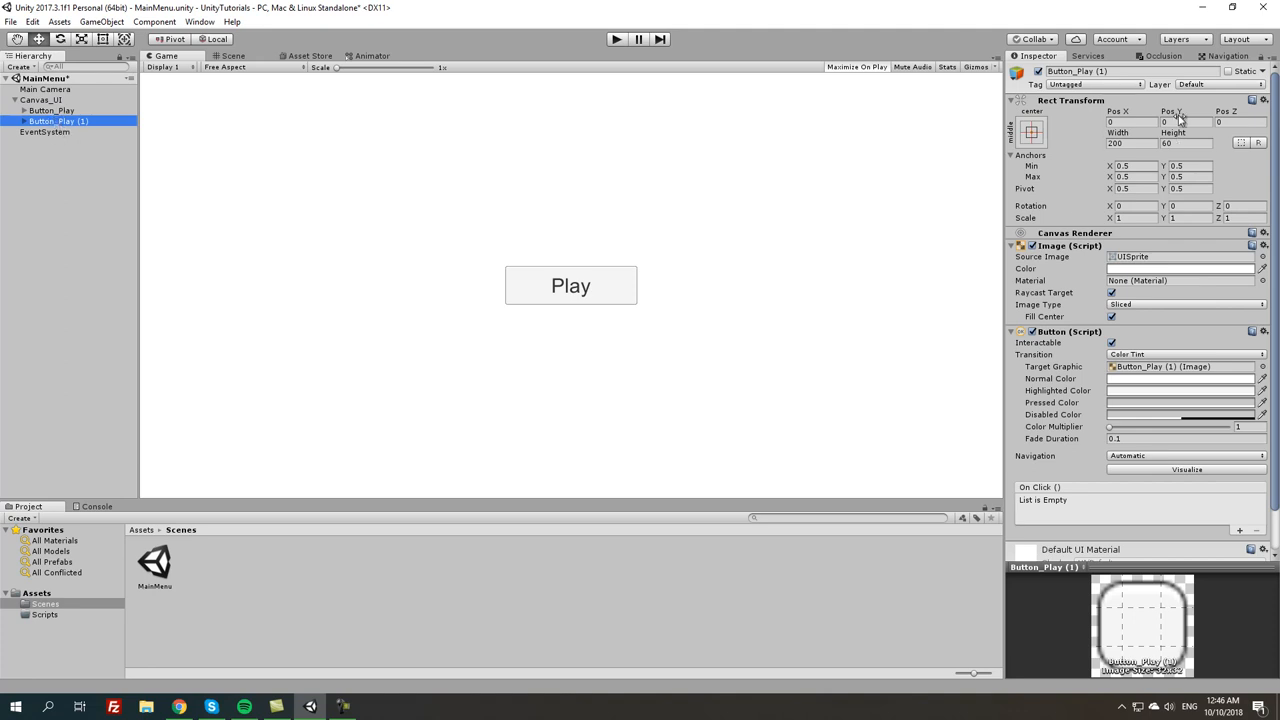
pyautogui.moveTo(1062, 195)
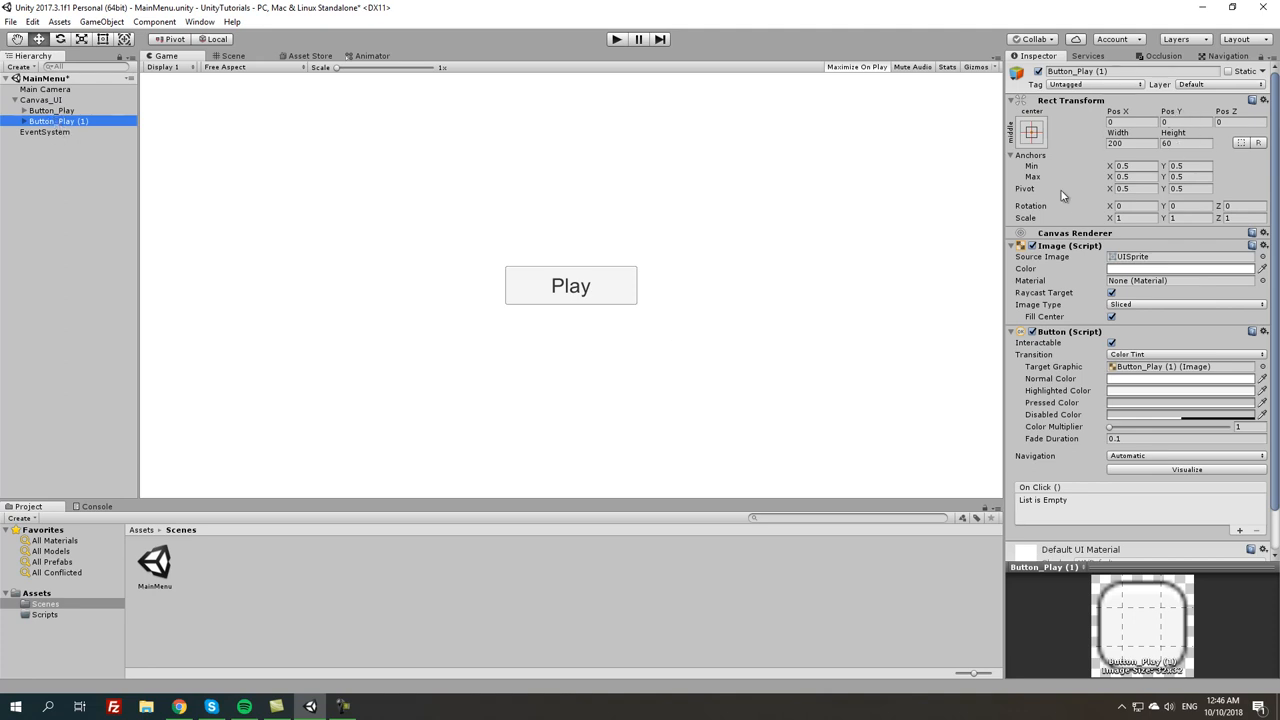
pyautogui.moveTo(658, 306)
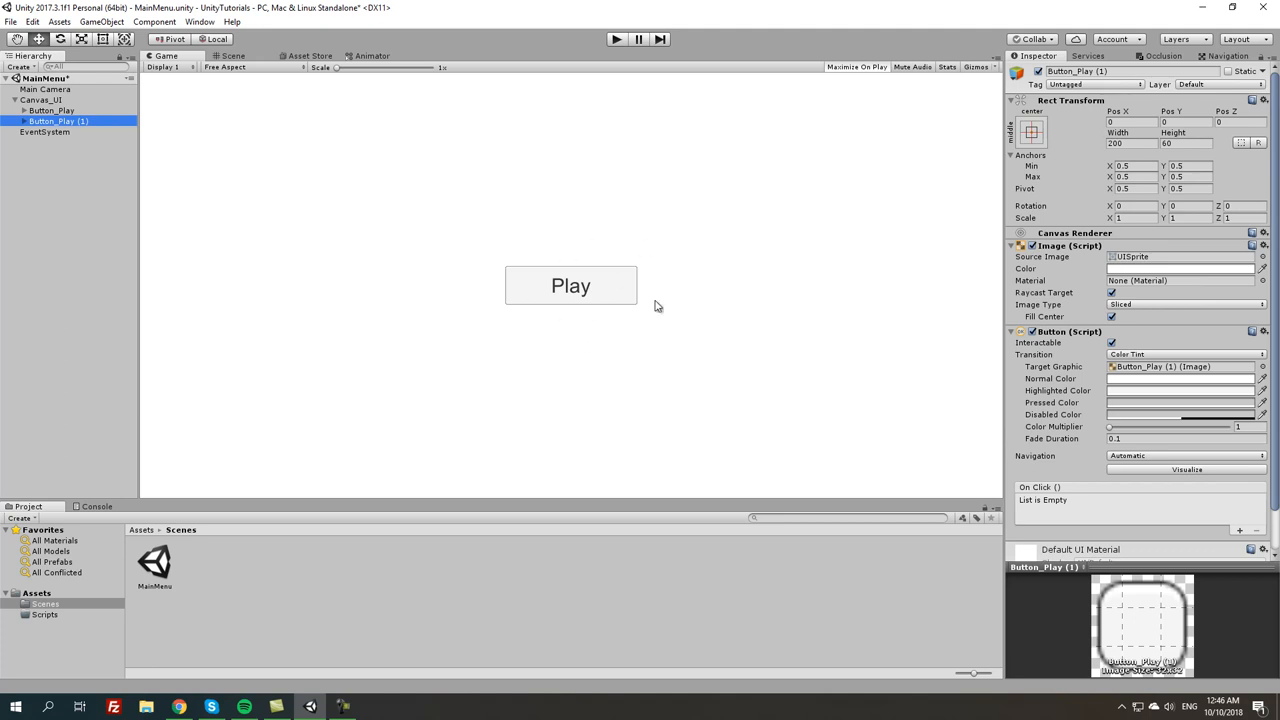
pyautogui.moveTo(1176, 113)
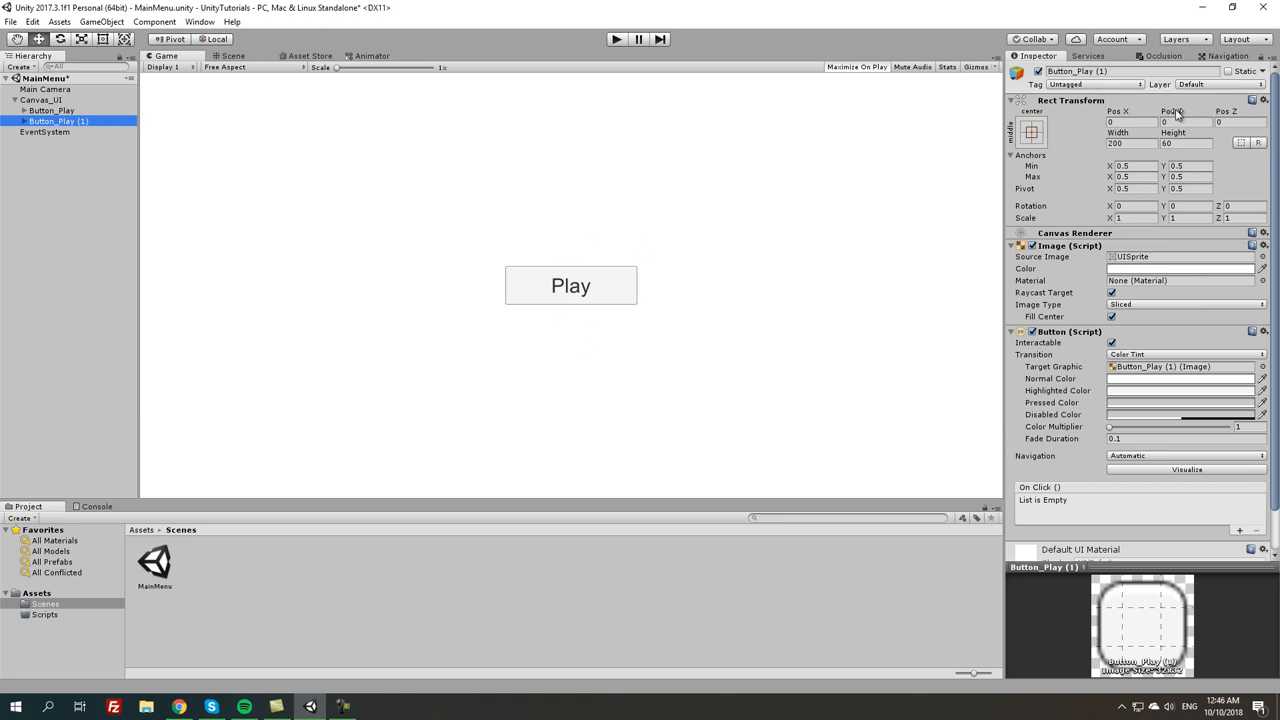
# Set the duplicate button's Pos Y to -75 and reveal its Text child
pyautogui.write('-80.19')
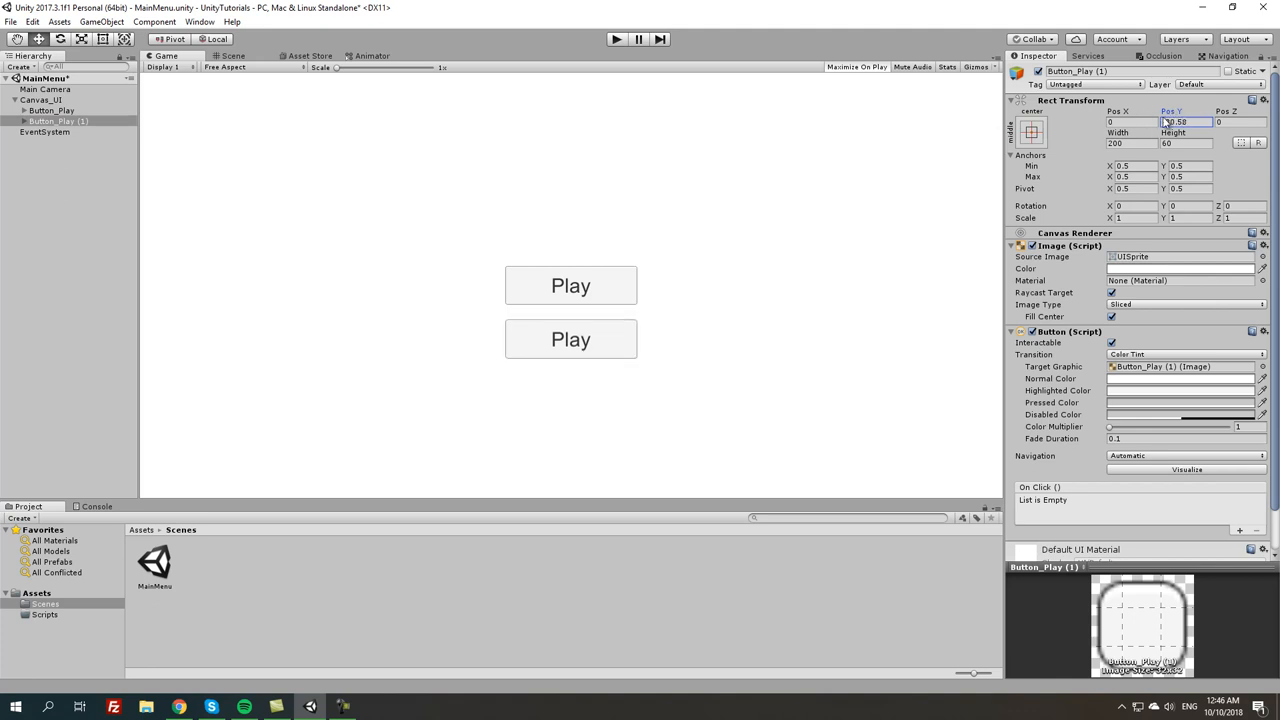
pyautogui.write('-74.82')
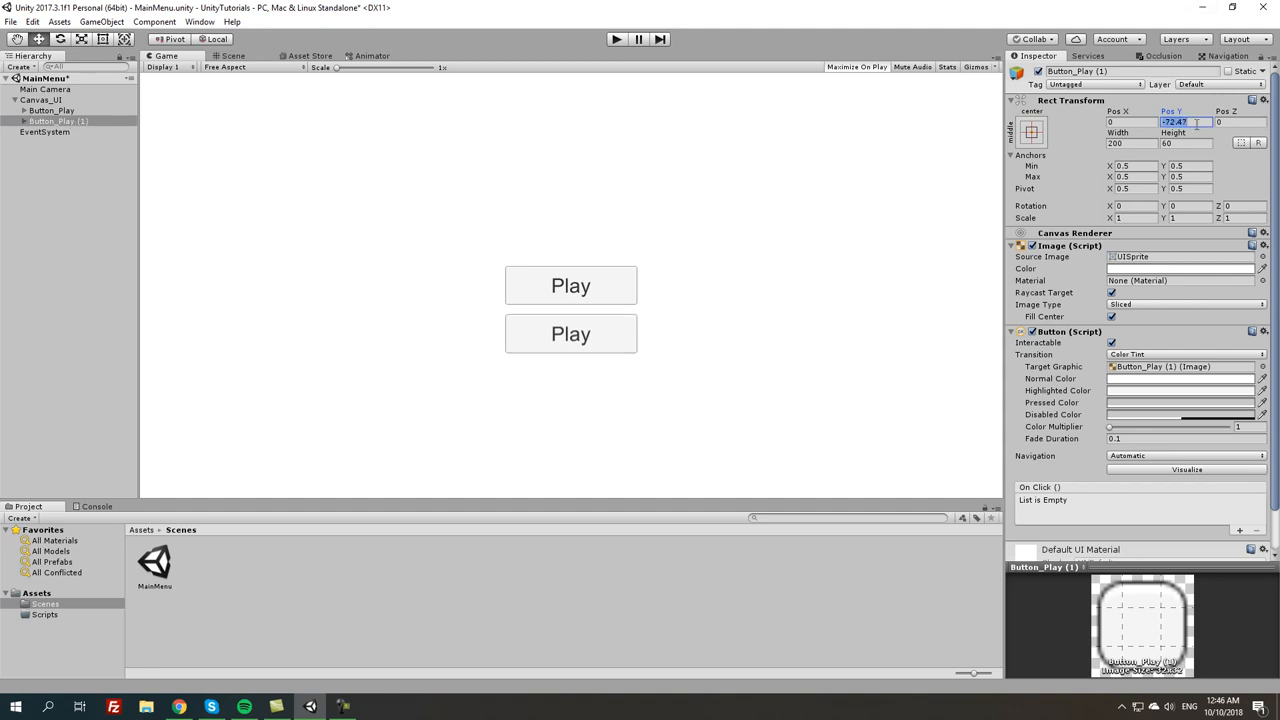
pyautogui.write('-75')
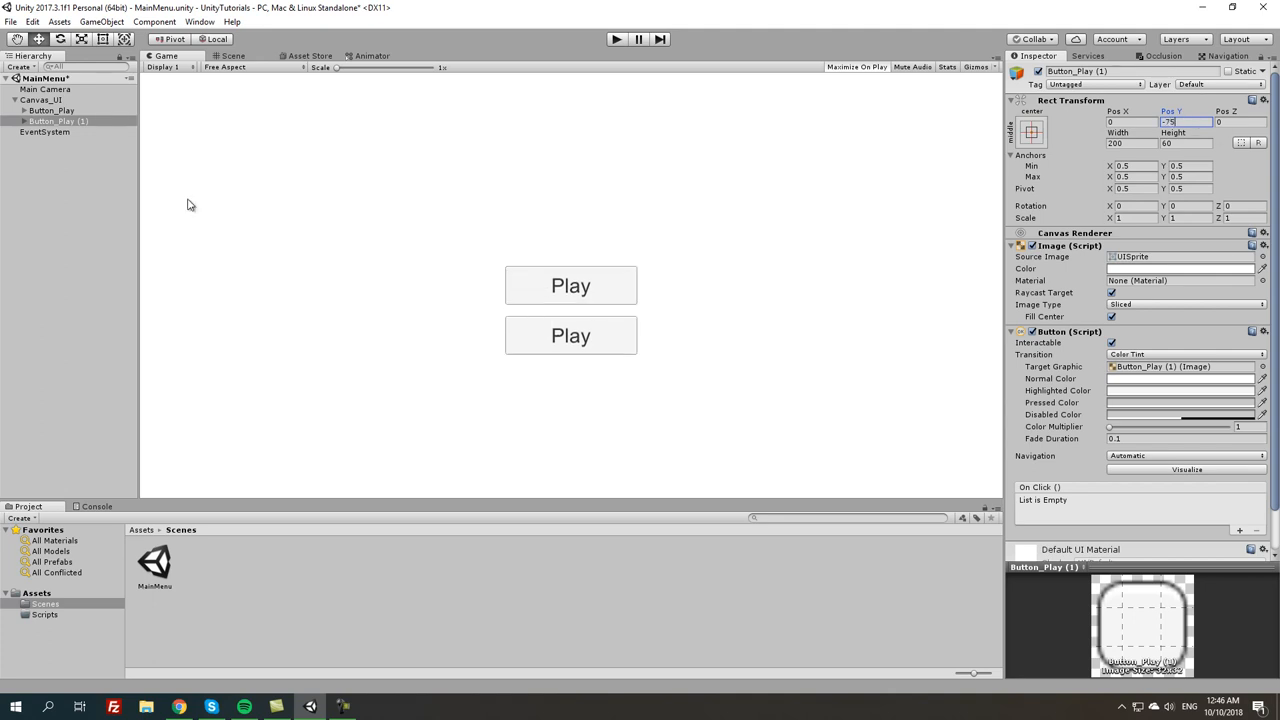
pyautogui.click(22, 121)
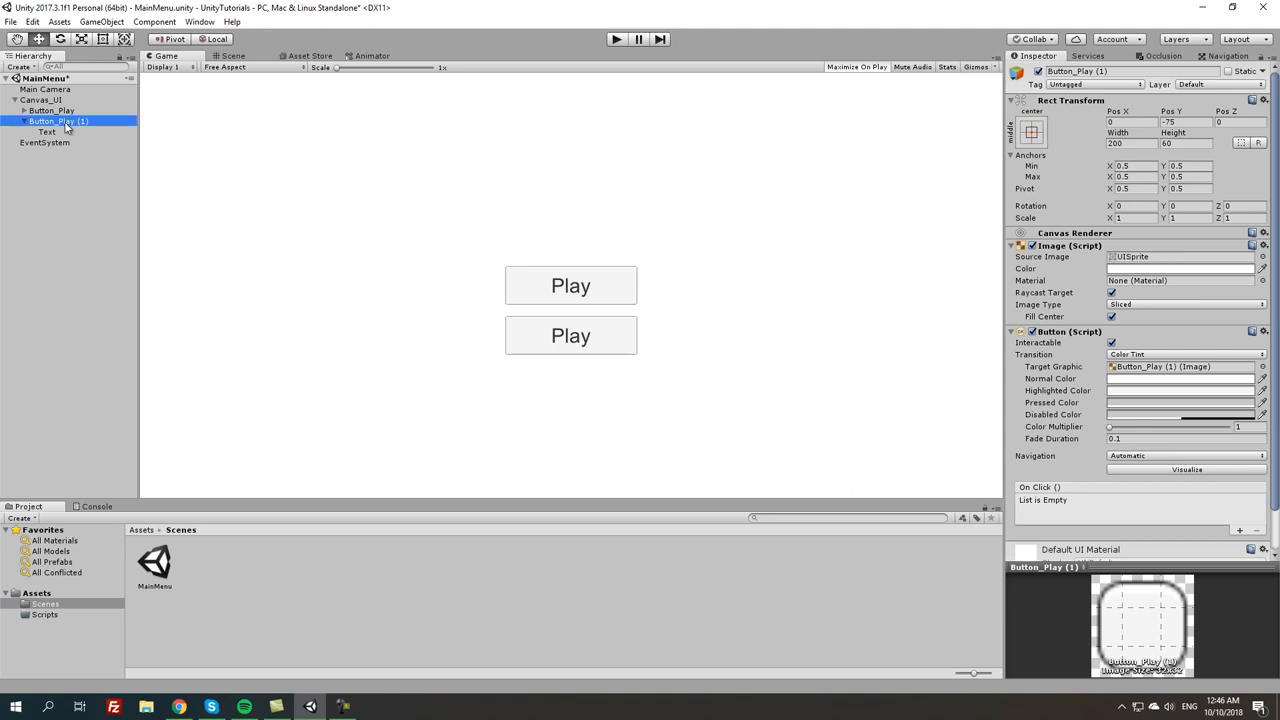
# Rename the duplicated button to Button_Quit and change its Text child to read Quit
pyautogui.doubleClick(58, 121)
pyautogui.write('Button_Quit')
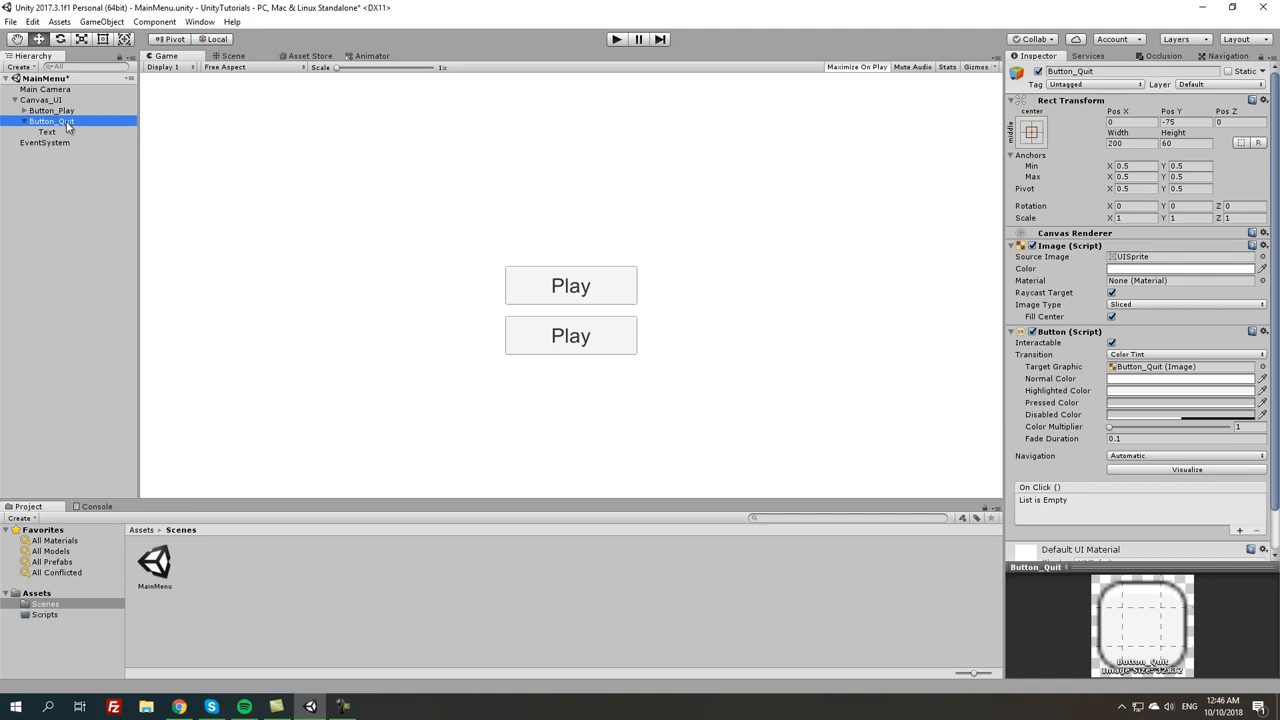
pyautogui.click(47, 131)
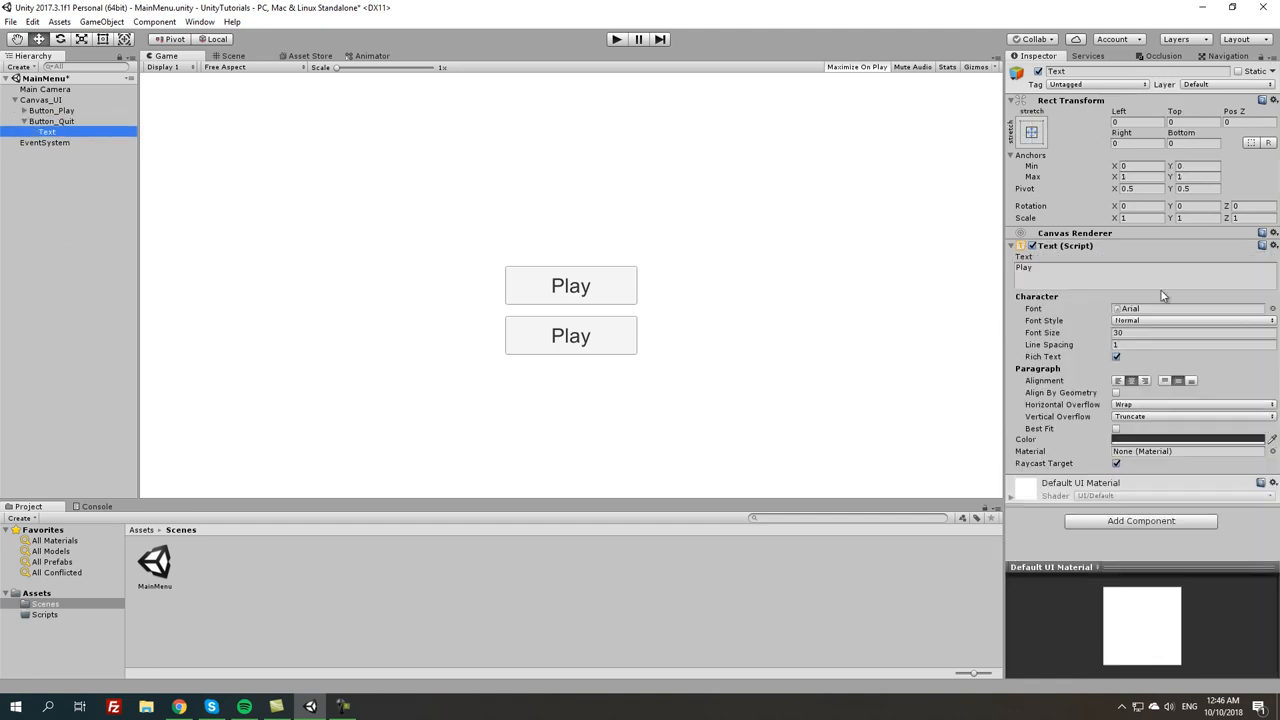
pyautogui.write('Quit')
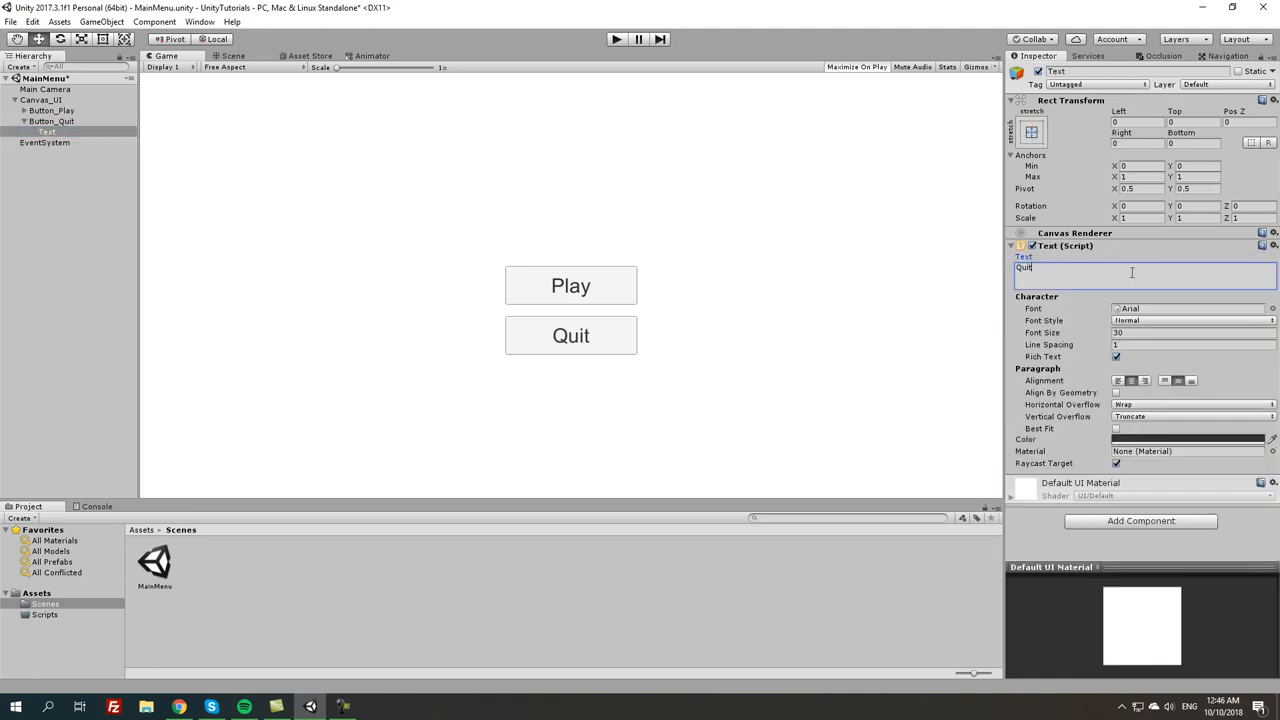
pyautogui.click(47, 131)
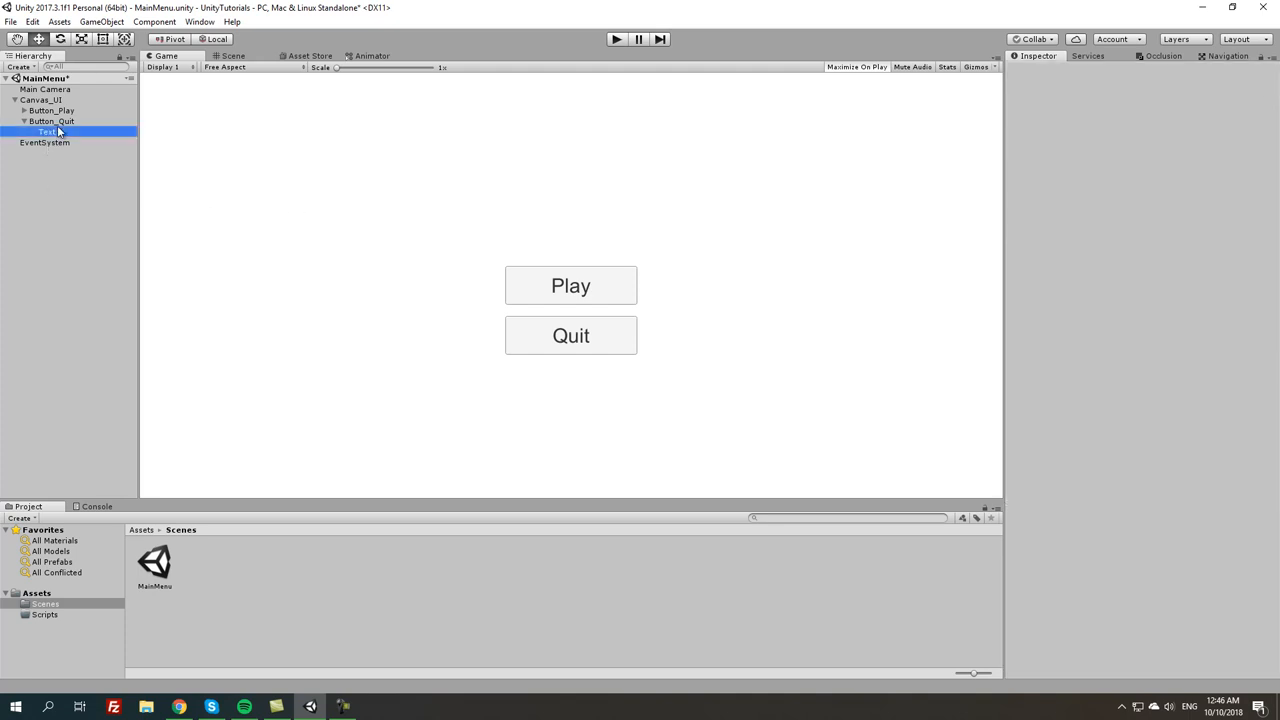
pyautogui.click(51, 110)
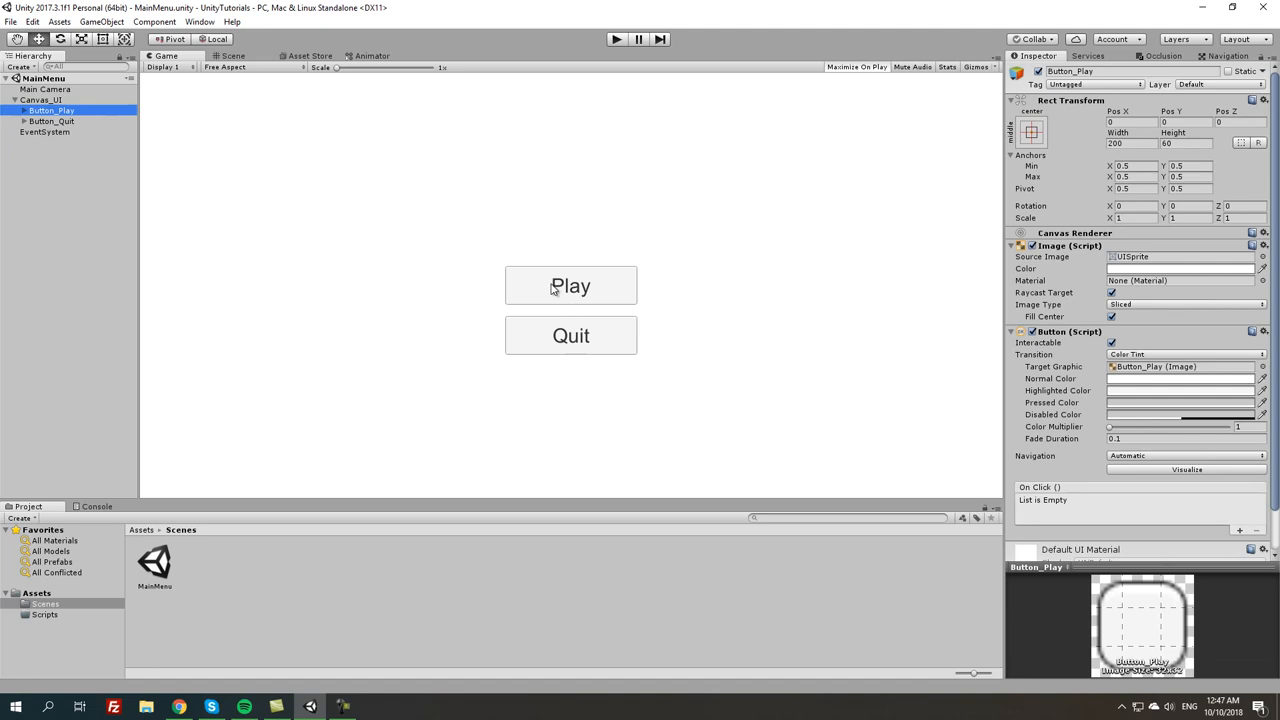
pyautogui.moveTo(501, 141)
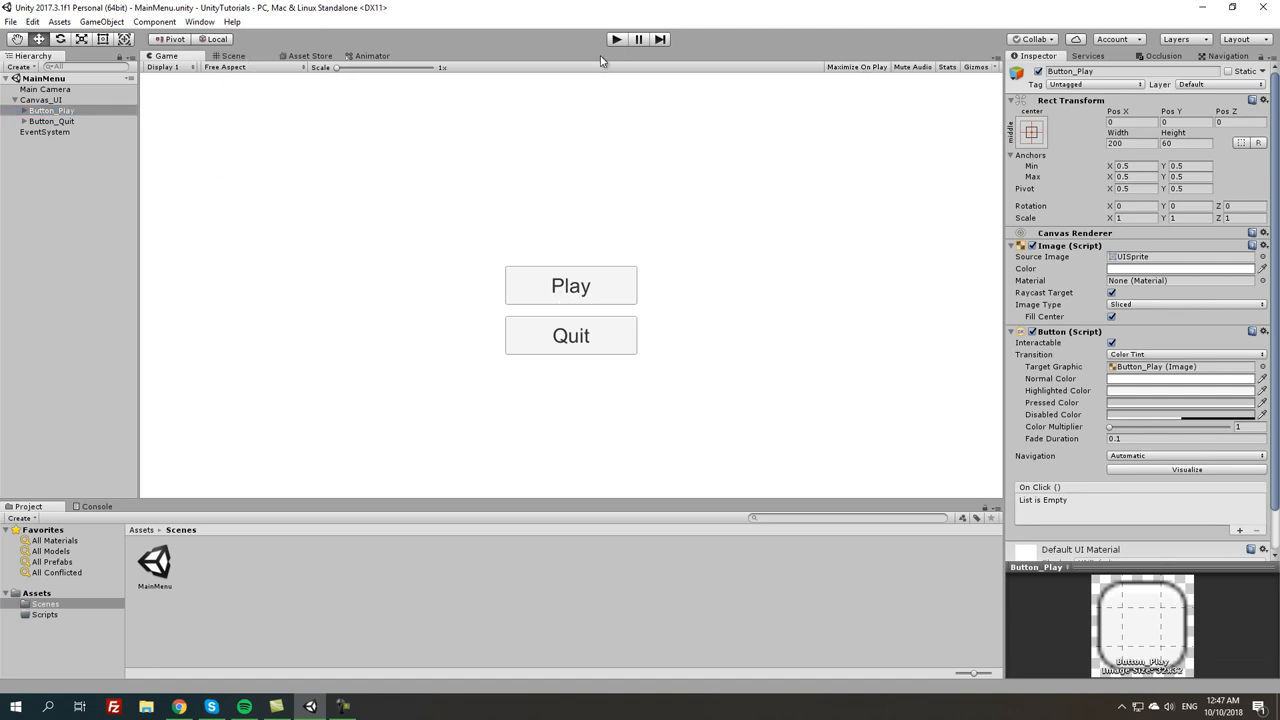
pyautogui.moveTo(598, 286)
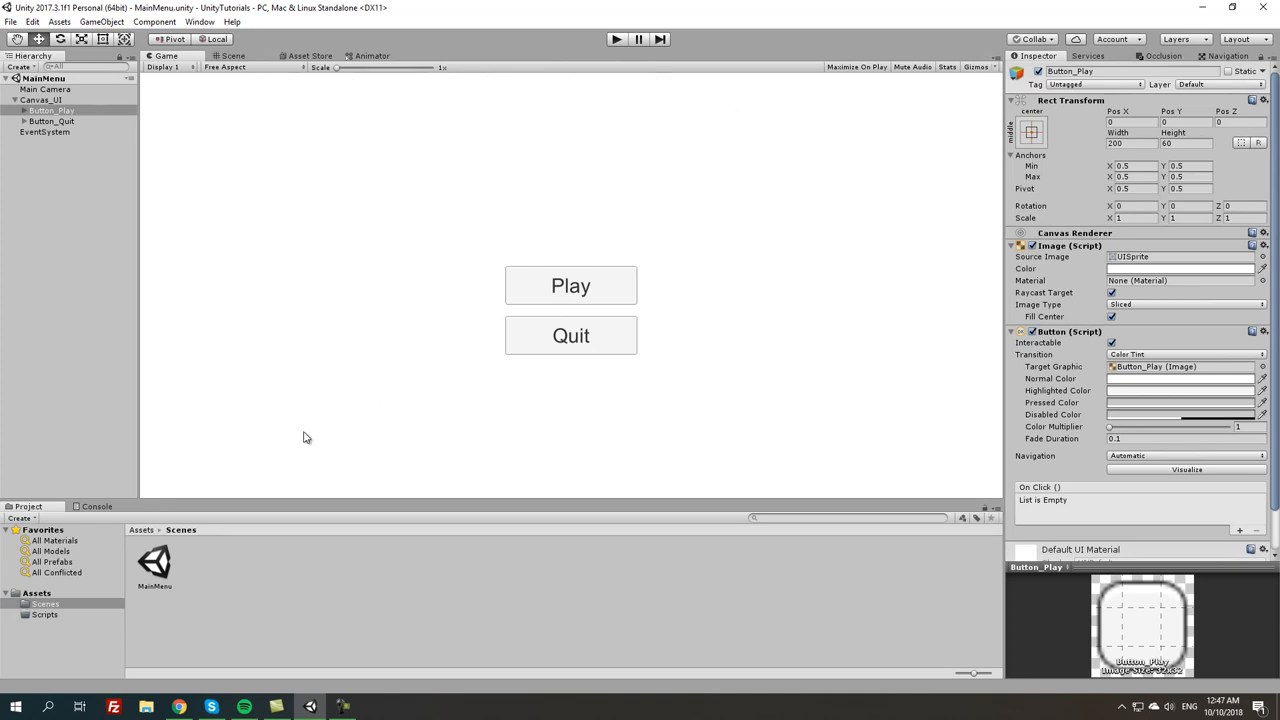
# Create a new C# script named MainMenuScript inside the Scripts folder
pyautogui.click(44, 614)
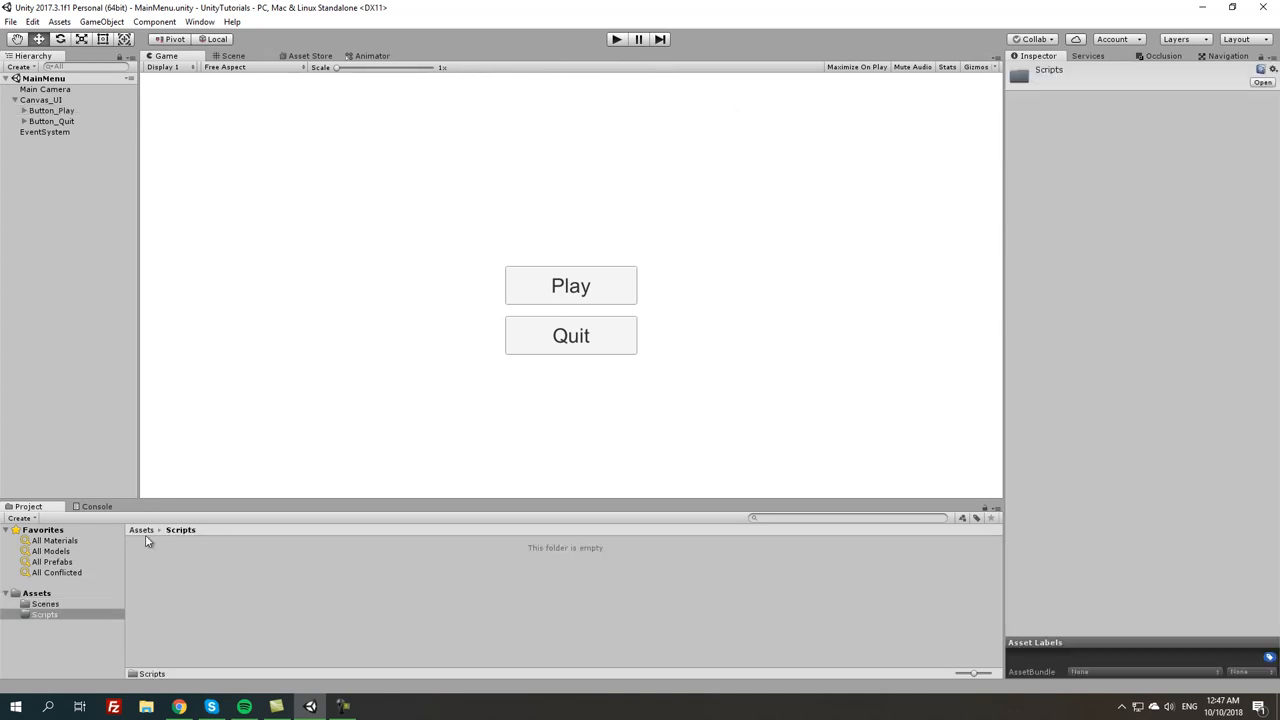
pyautogui.rightClick(147, 540)
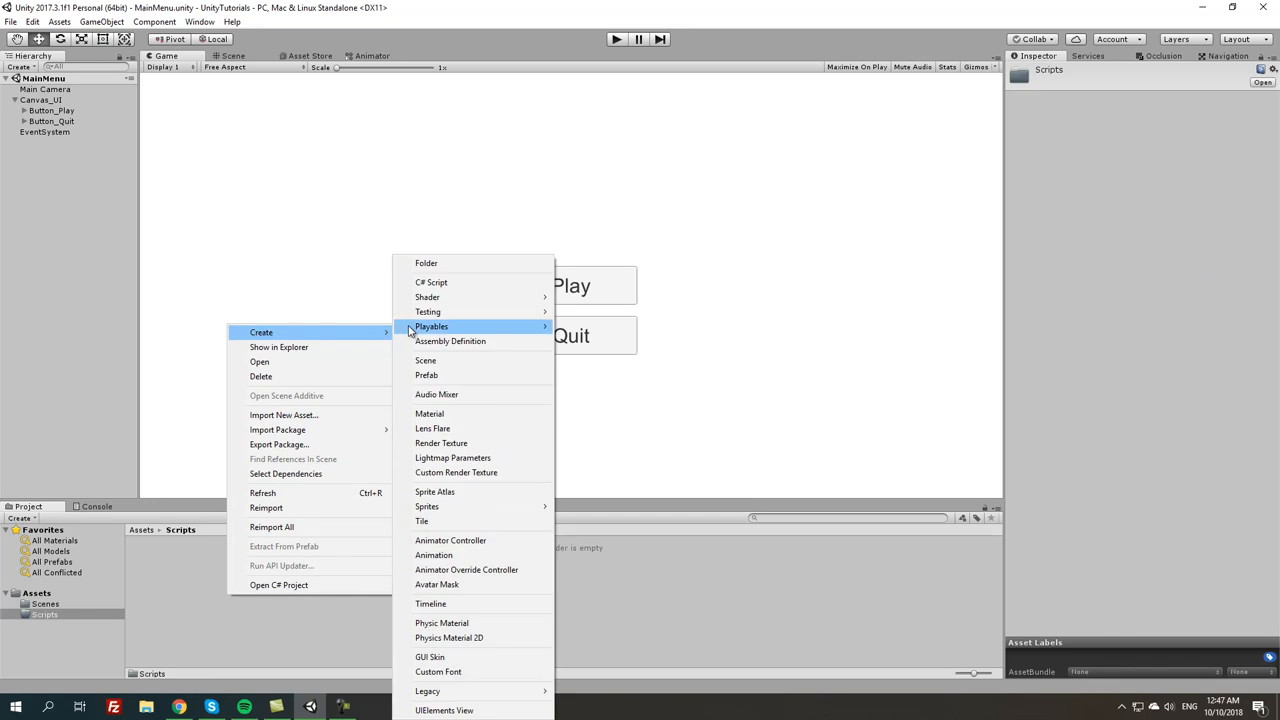
pyautogui.click(431, 282)
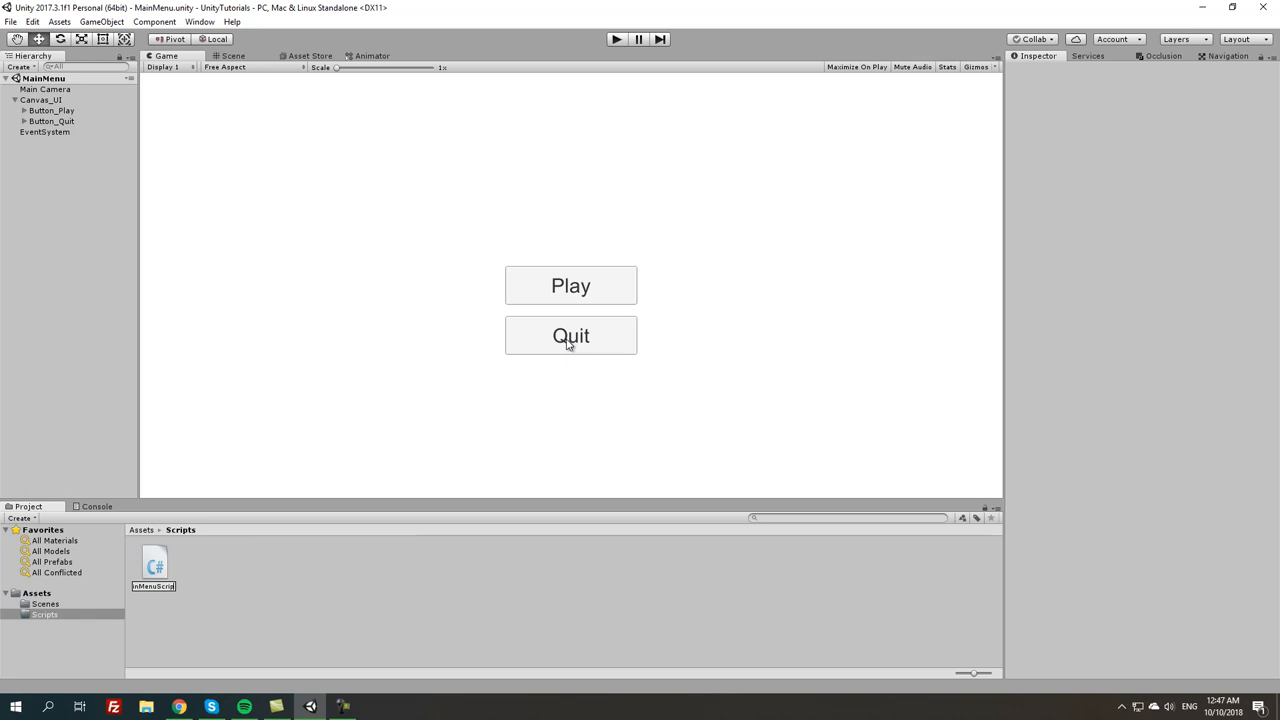
pyautogui.click(154, 565)
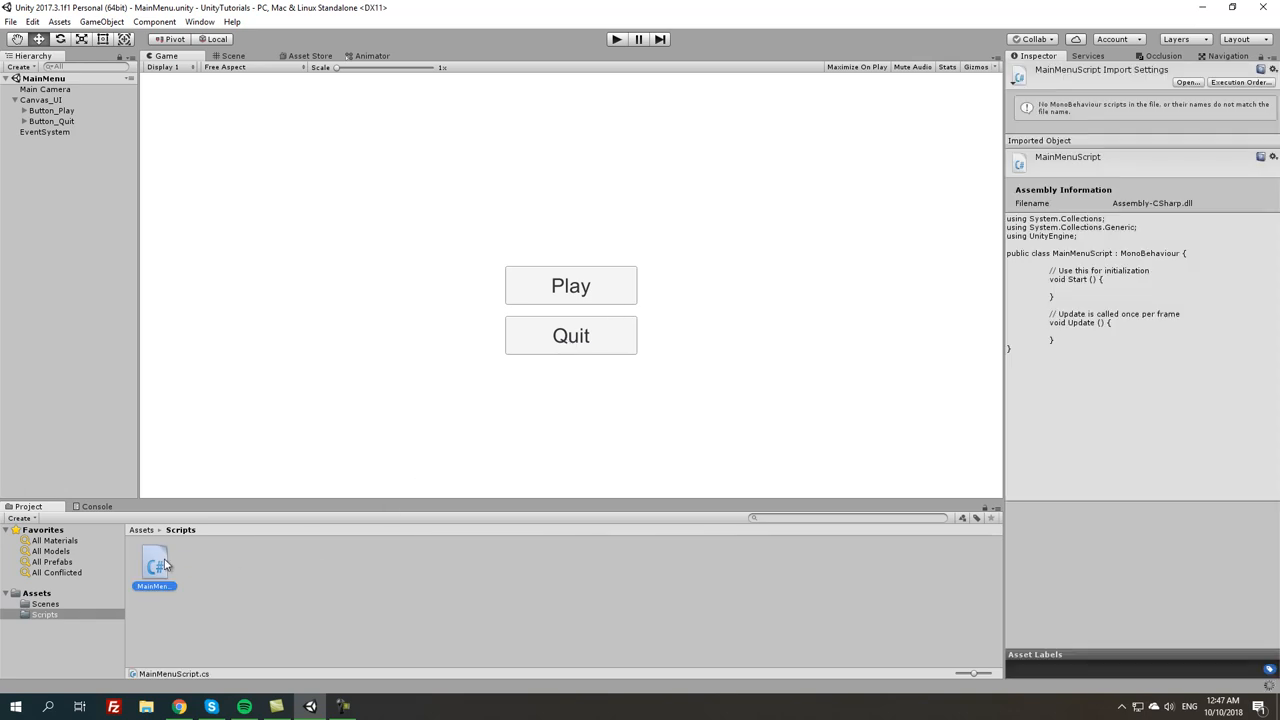
pyautogui.moveTo(220, 593)
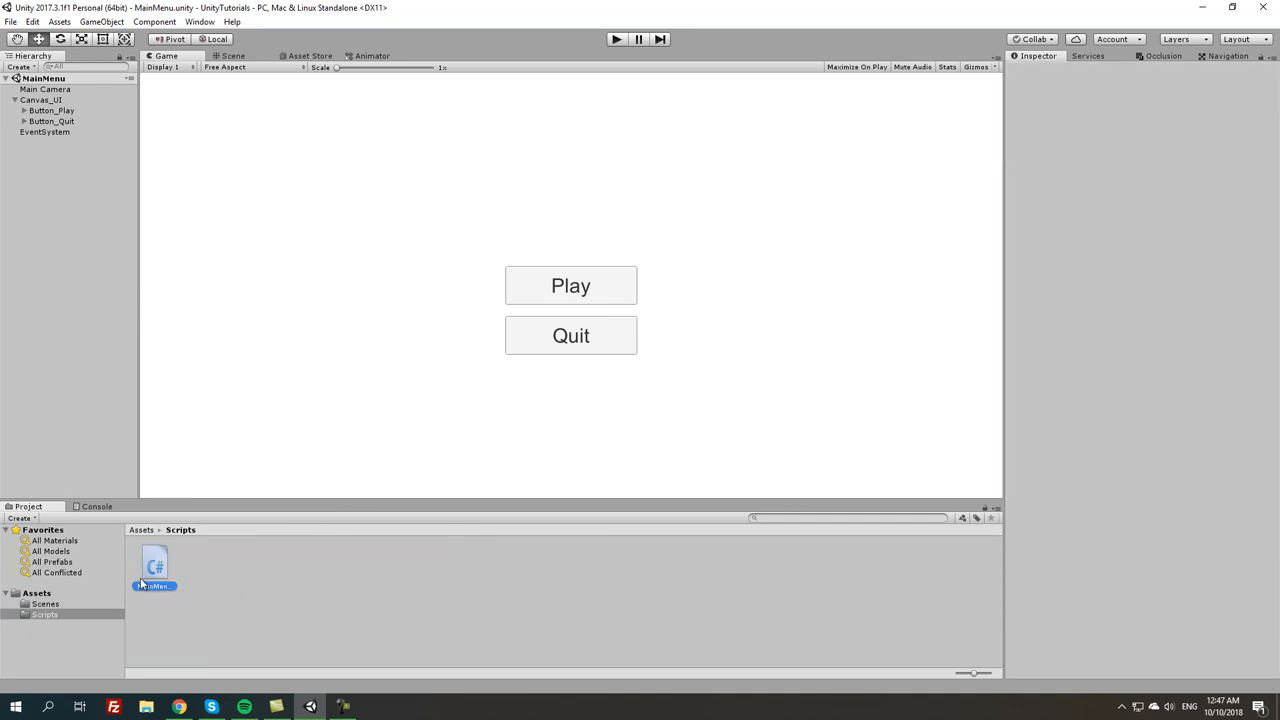
pyautogui.click(155, 567)
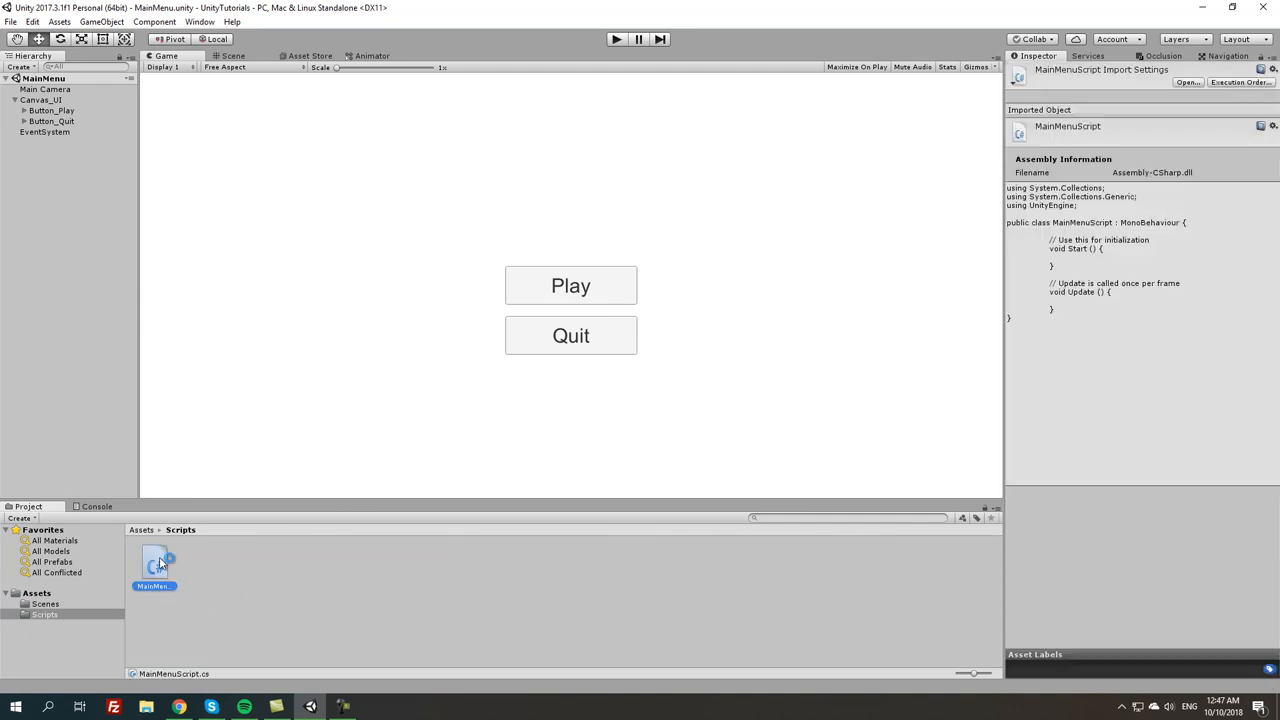
pyautogui.moveTo(310, 562)
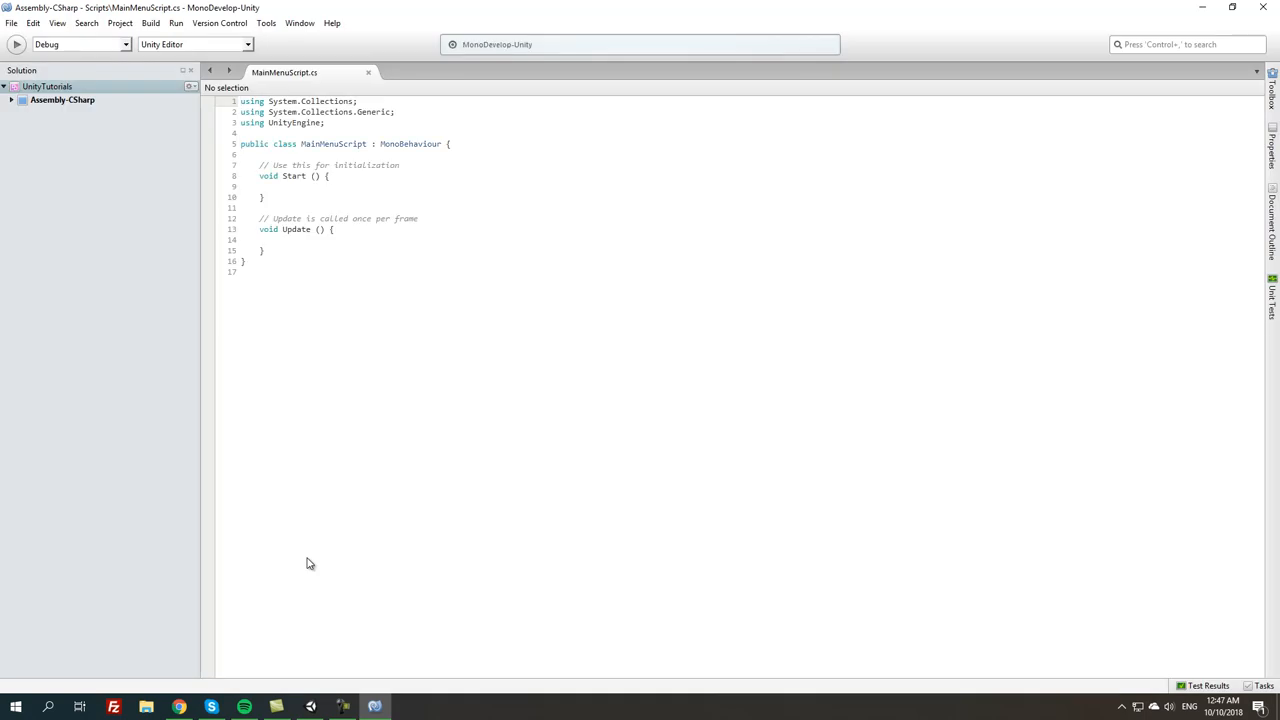
# Open MainMenuScript in MonoDevelop, delete Start and Update, and add an empty public startGame method
pyautogui.click(390, 132)
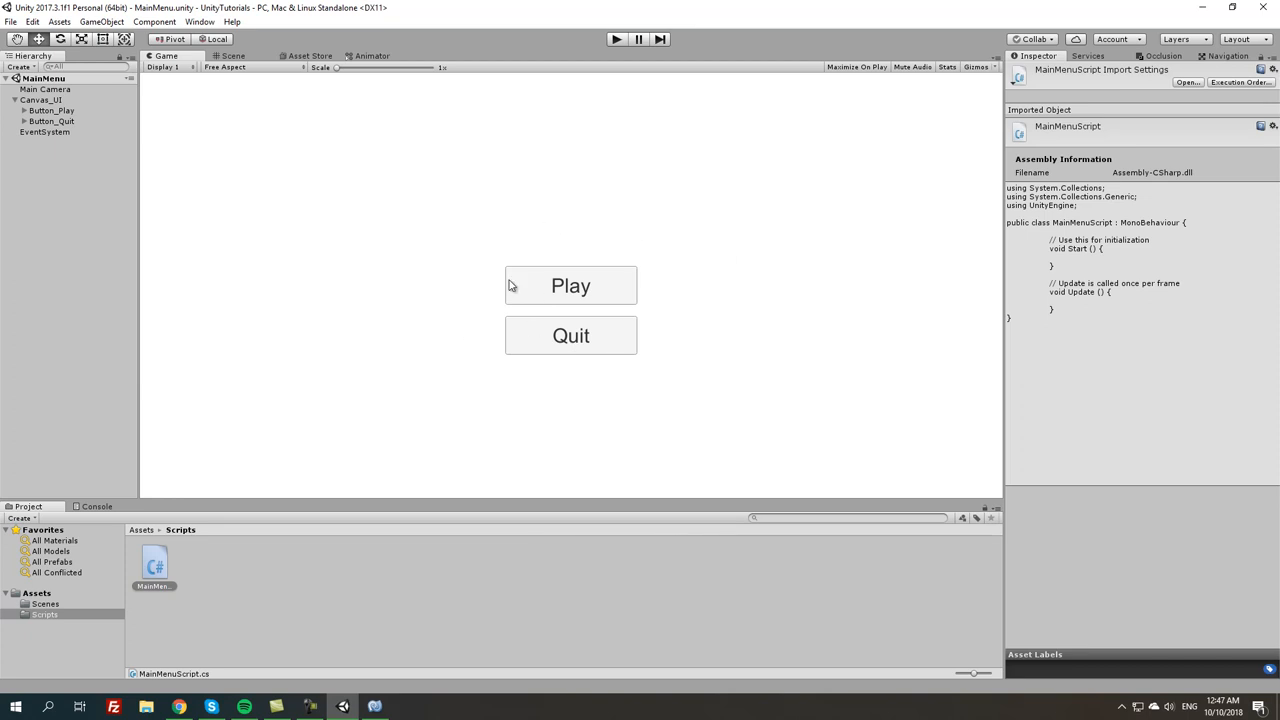
pyautogui.doubleClick(154, 565)
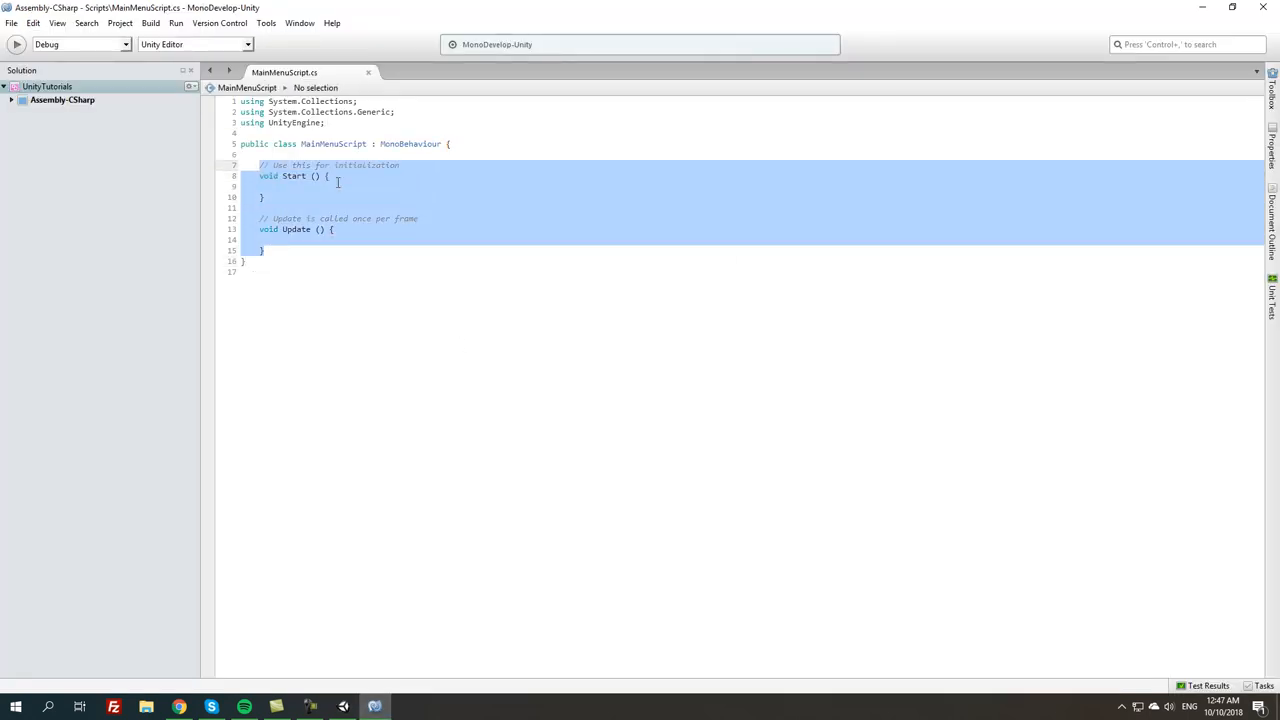
pyautogui.press('Delete')
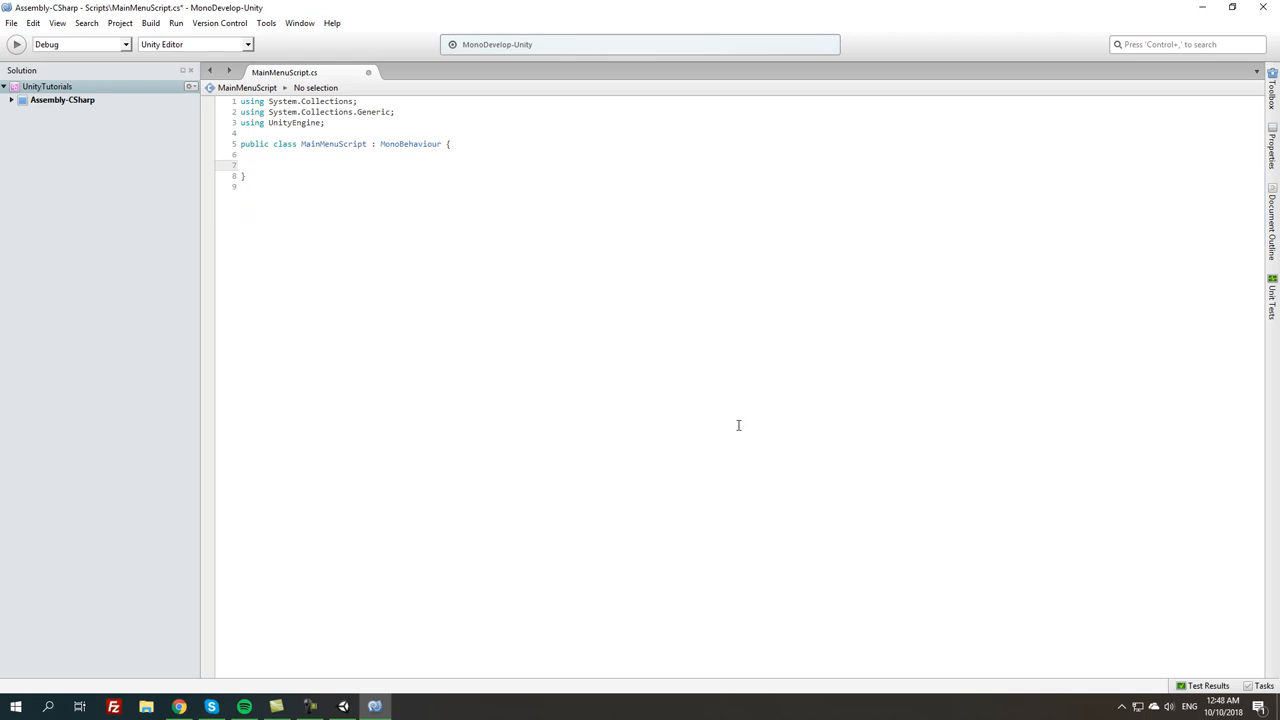
pyautogui.write('public void')
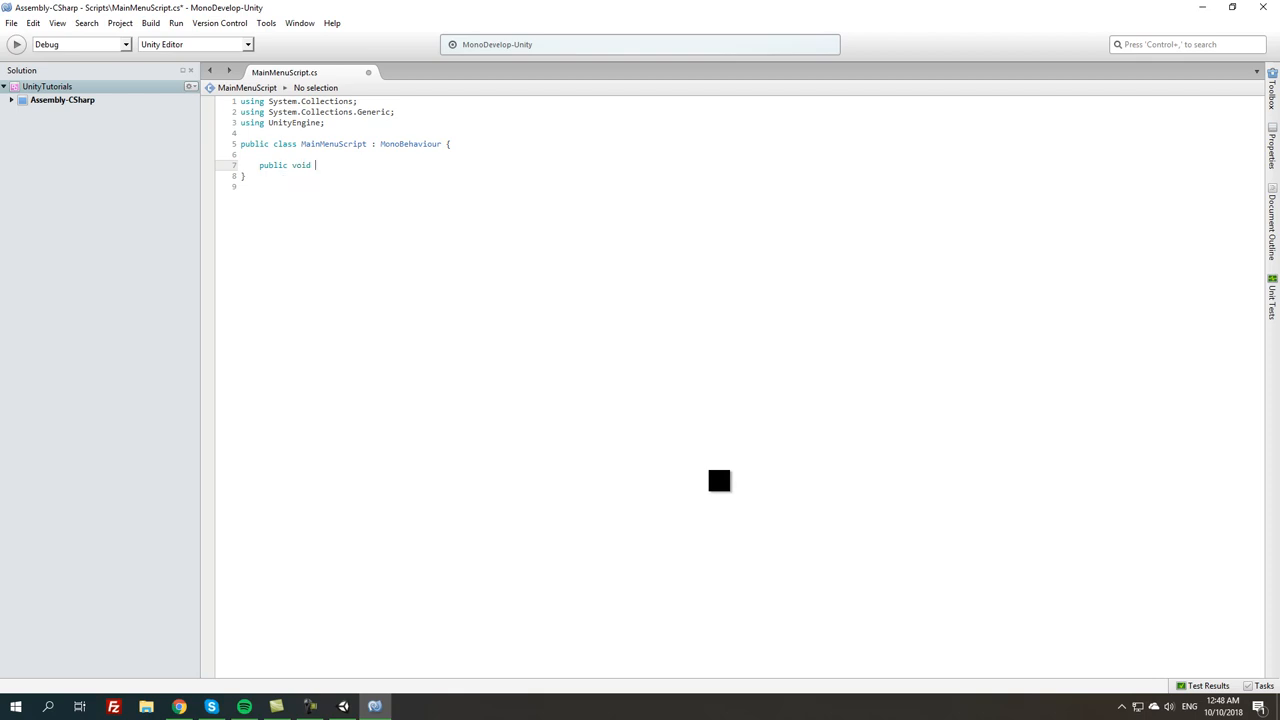
pyautogui.write('startGame')
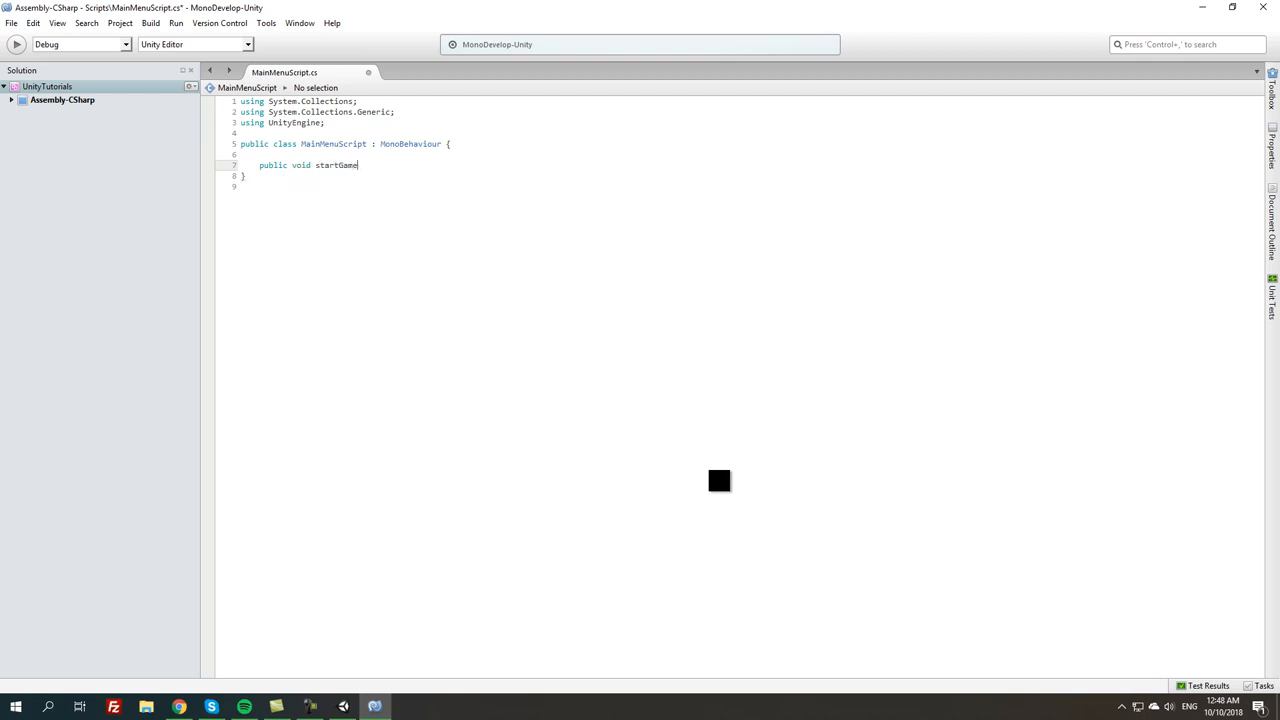
pyautogui.write('(){')
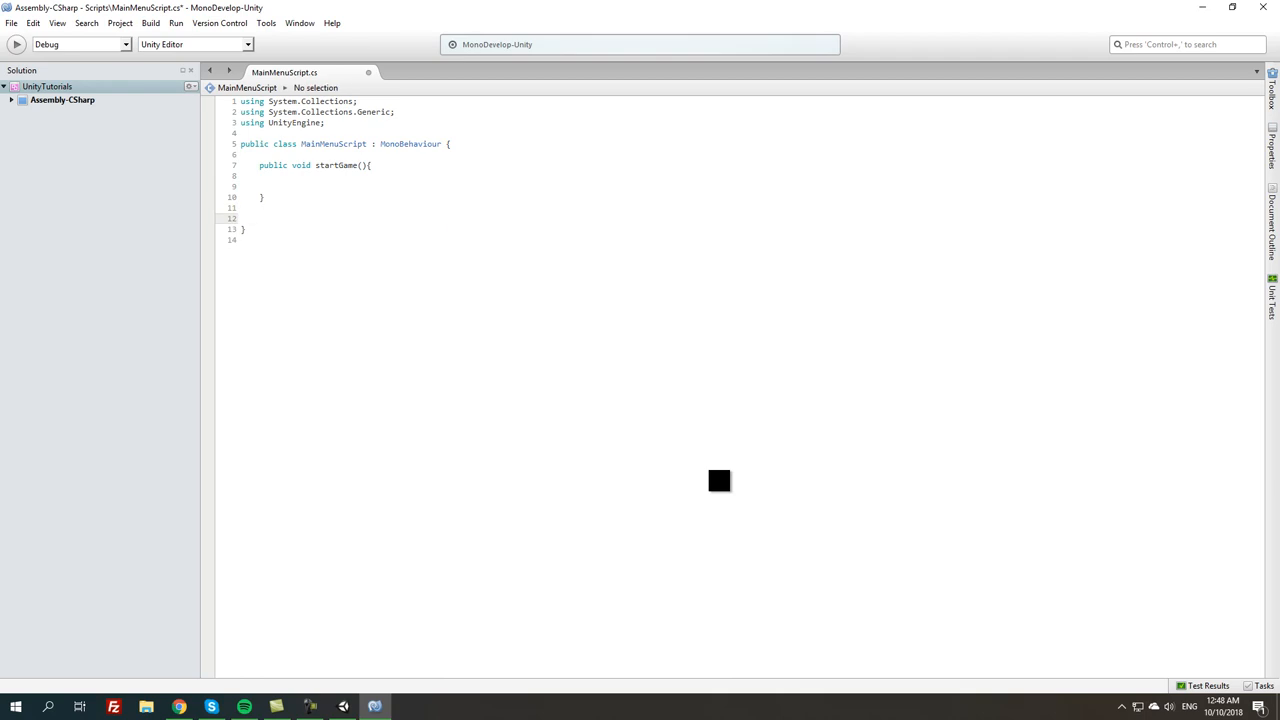
# Add a public void quitGame method that calls Application.Quit()
pyautogui.write('public voi')
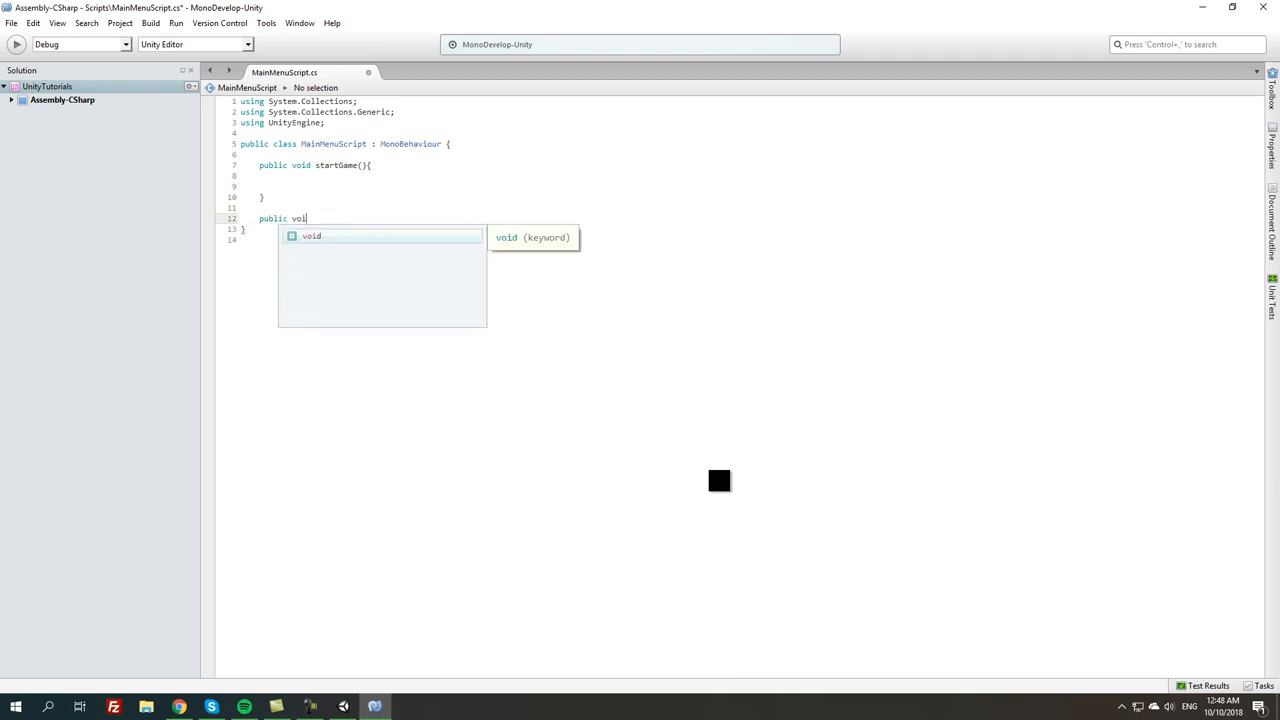
pyautogui.write('q')
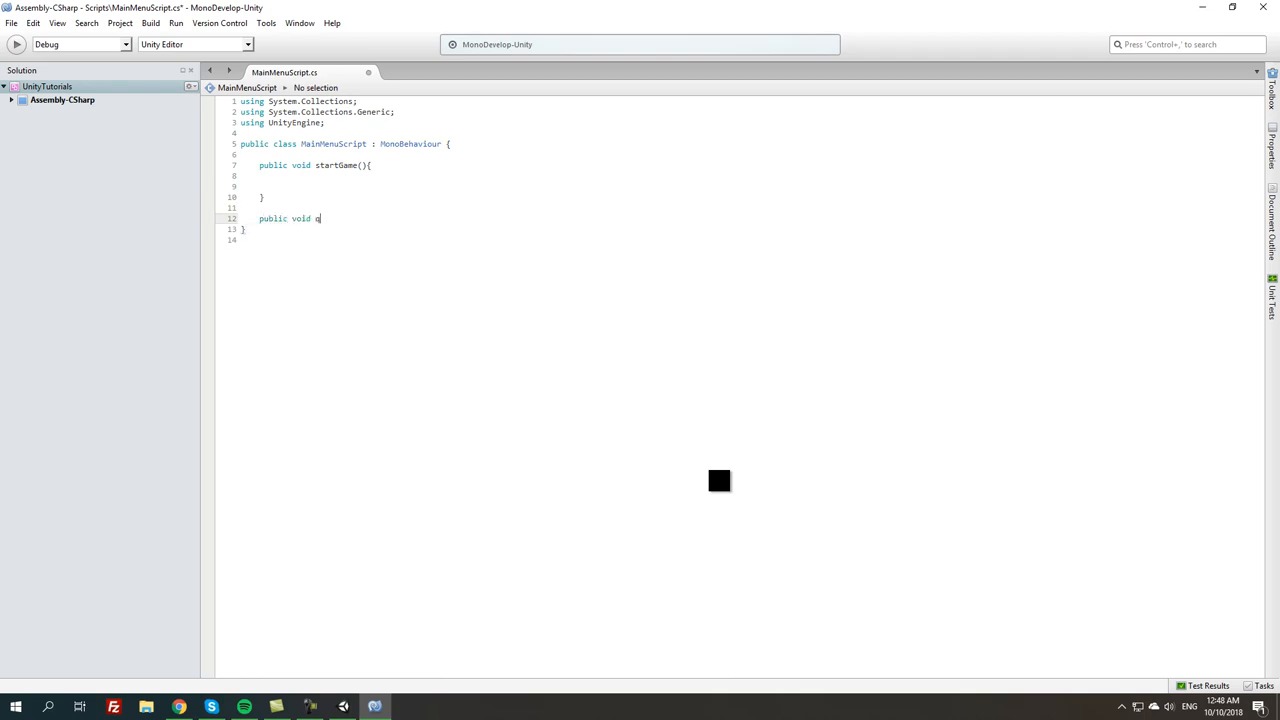
pyautogui.write('uitGame(){')
pyautogui.write('Apll')
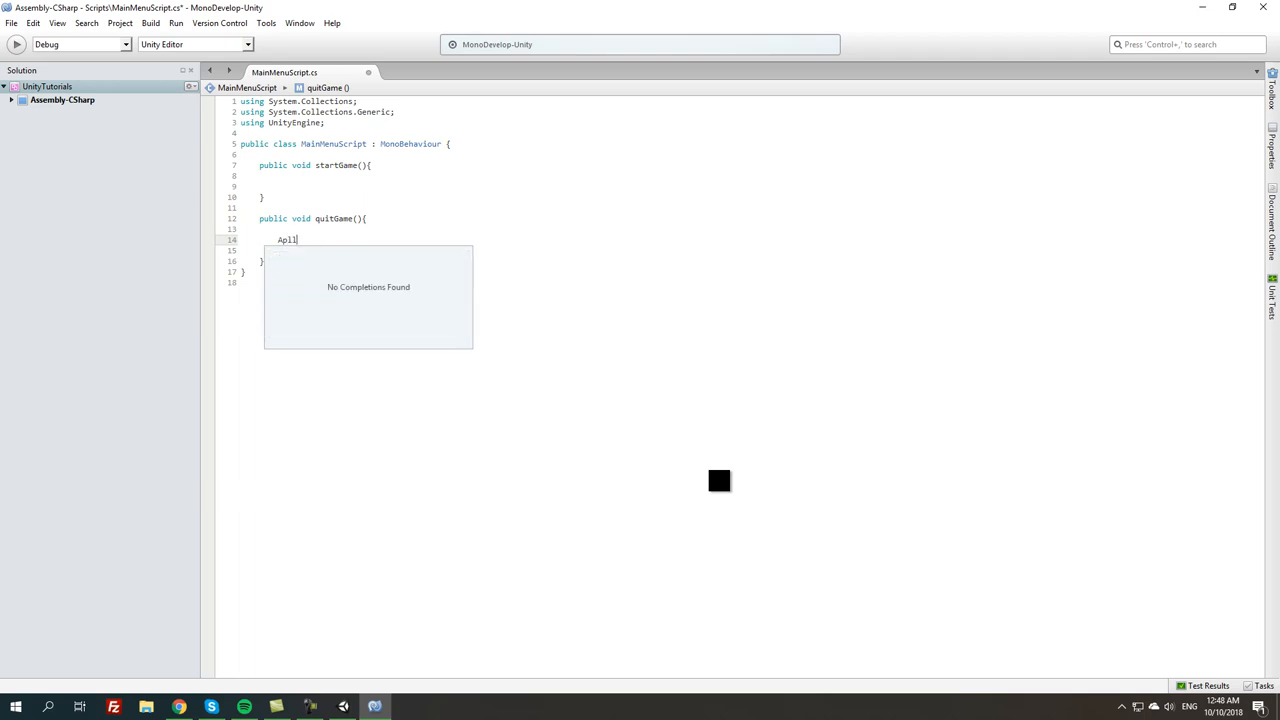
pyautogui.write('Application.')
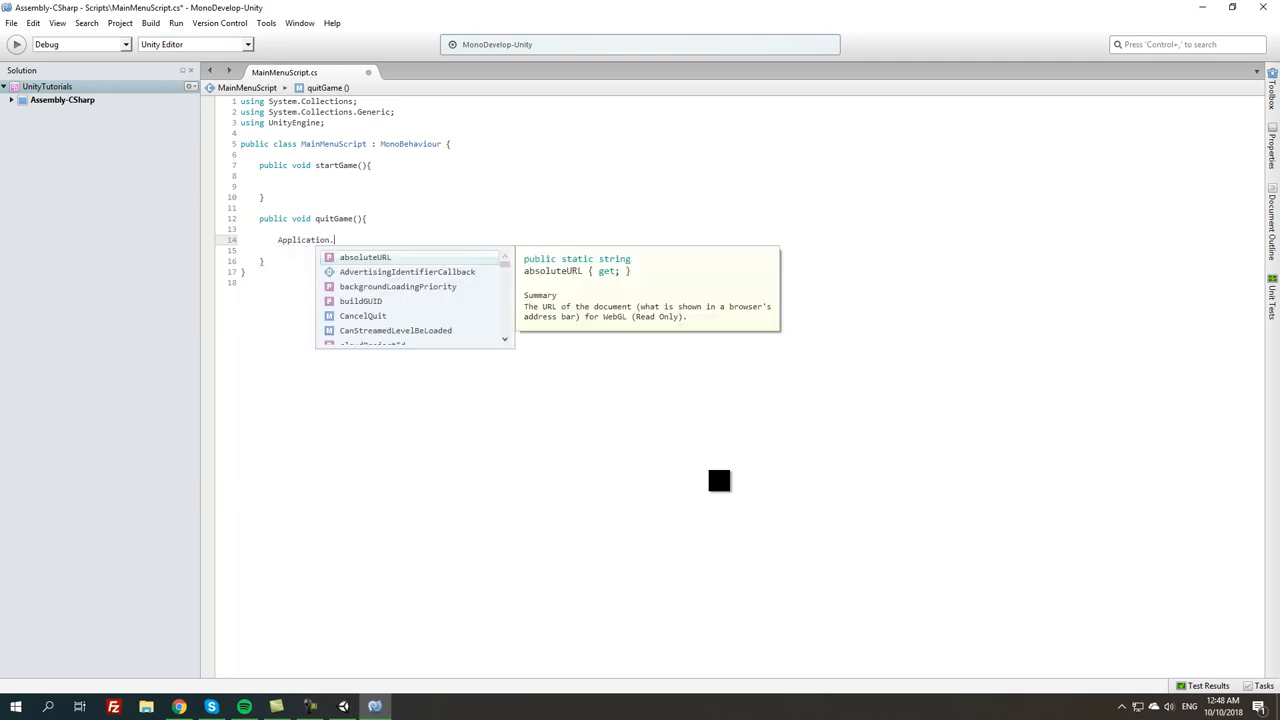
pyautogui.write('Quit(')
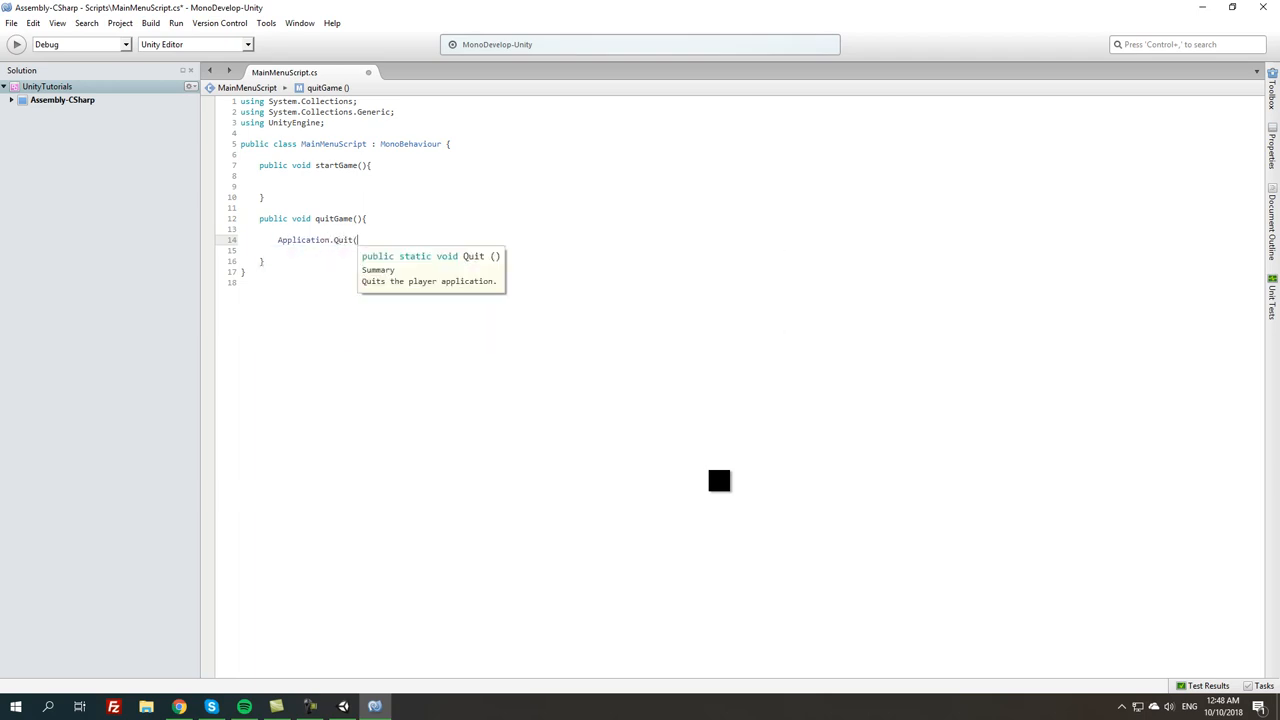
pyautogui.write(');')
pyautogui.click(470, 154)
pyautogui.write('public')
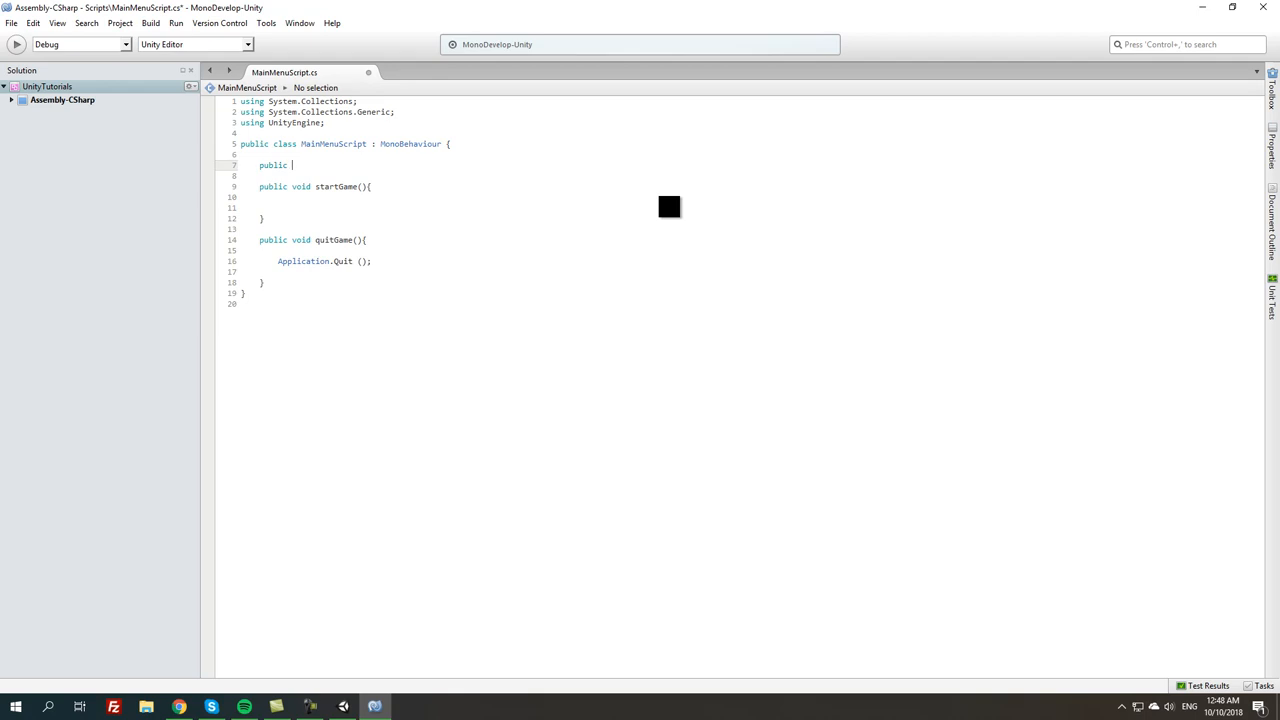
# Declare a public string loadLevel field and call Application.LoadLevel(loadLevel) inside startGame
pyautogui.write('str')
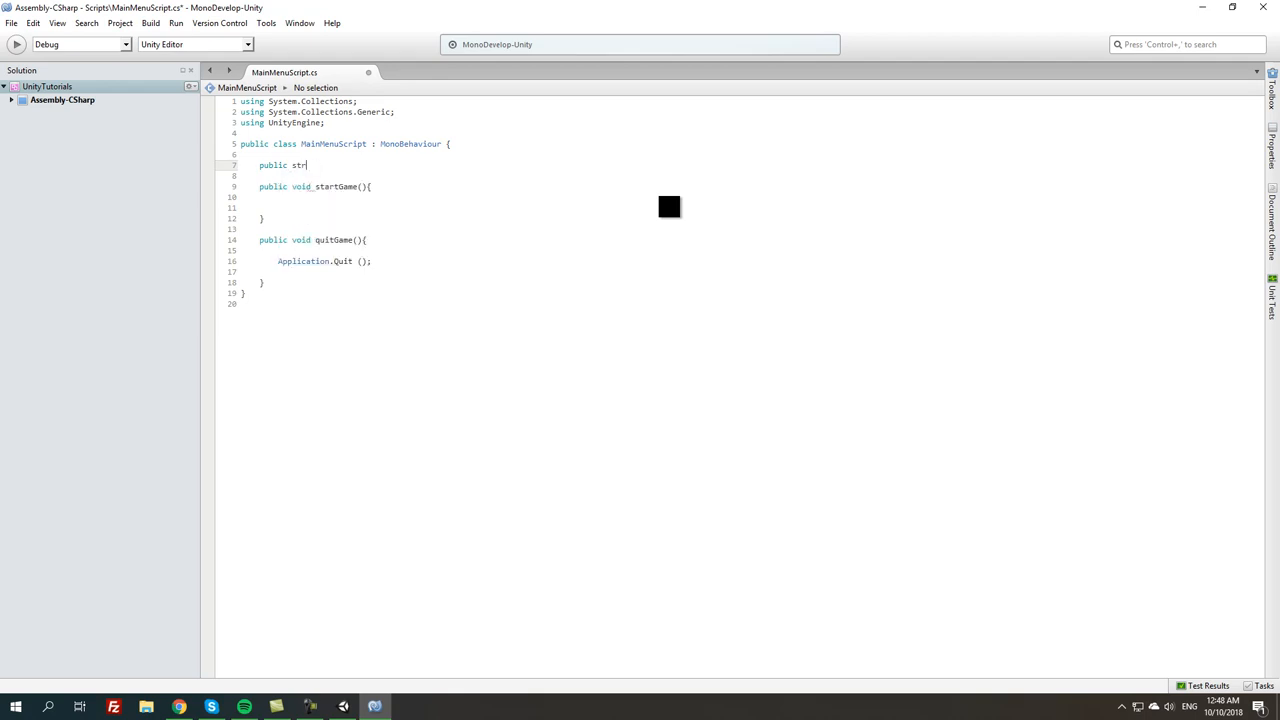
pyautogui.write('ing loadLevel;')
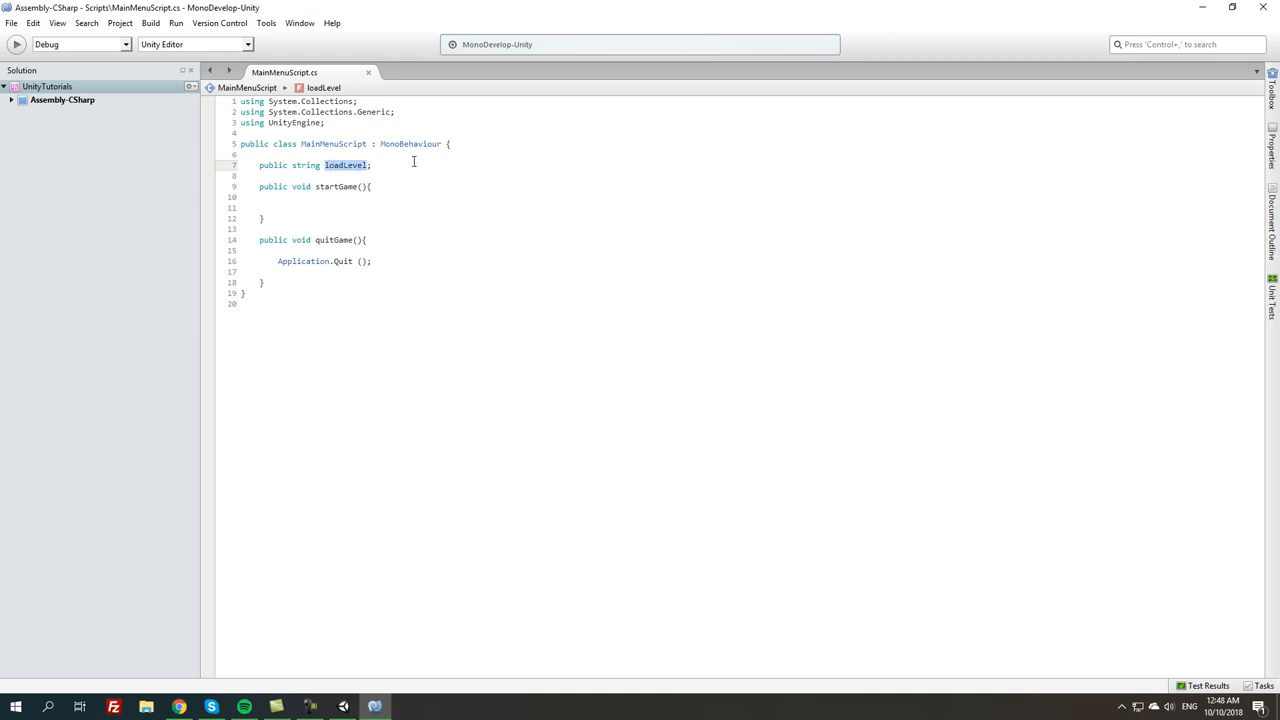
pyautogui.moveTo(348, 545)
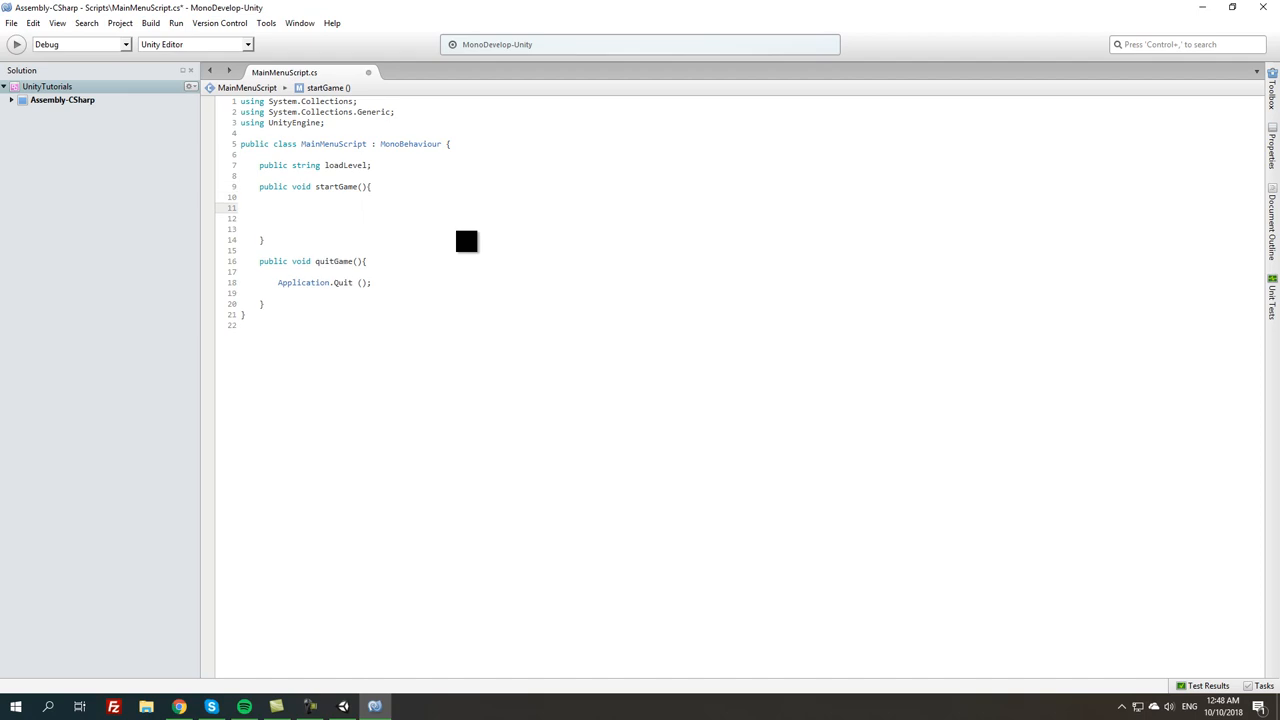
pyautogui.write('Application.Lo')
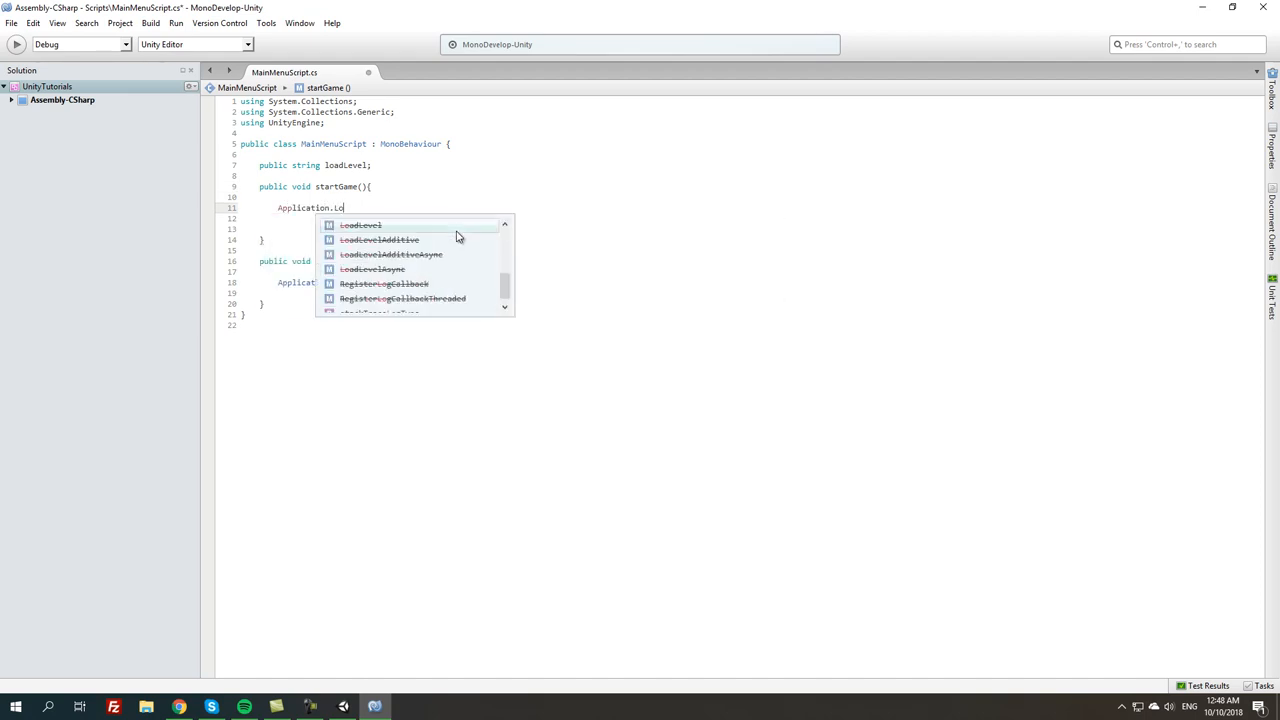
pyautogui.write('adLevel')
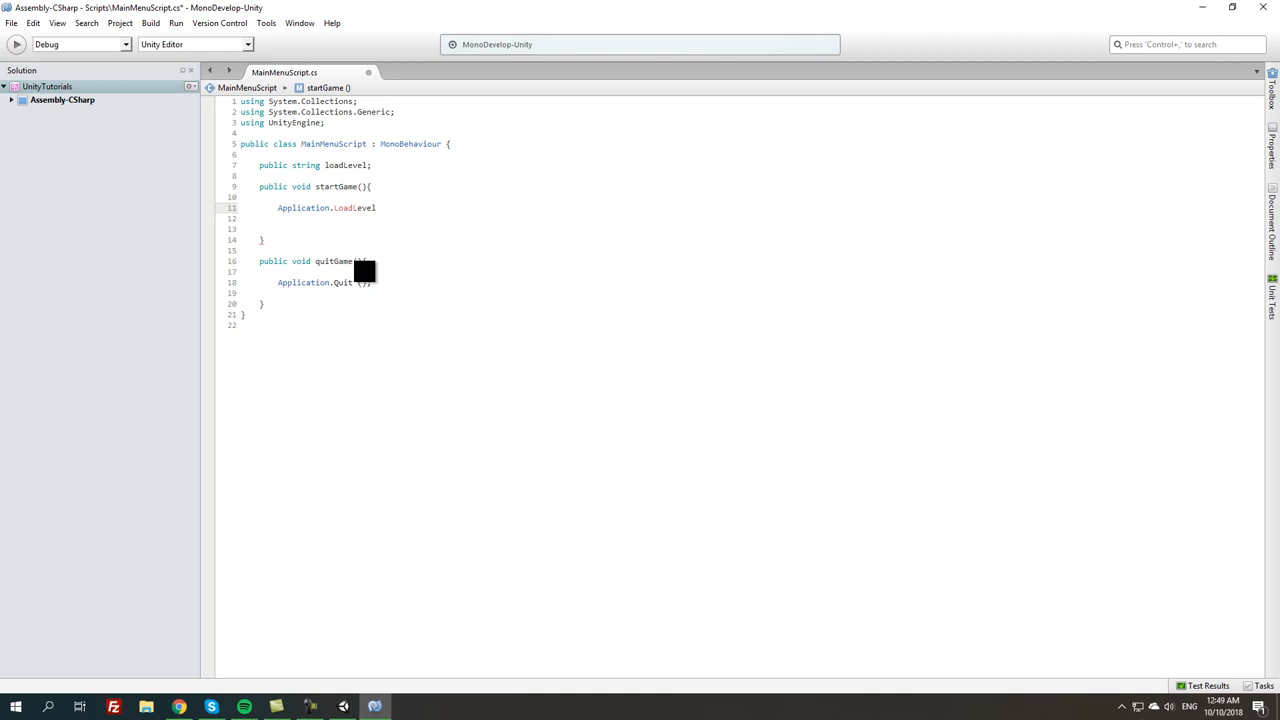
pyautogui.write('(')
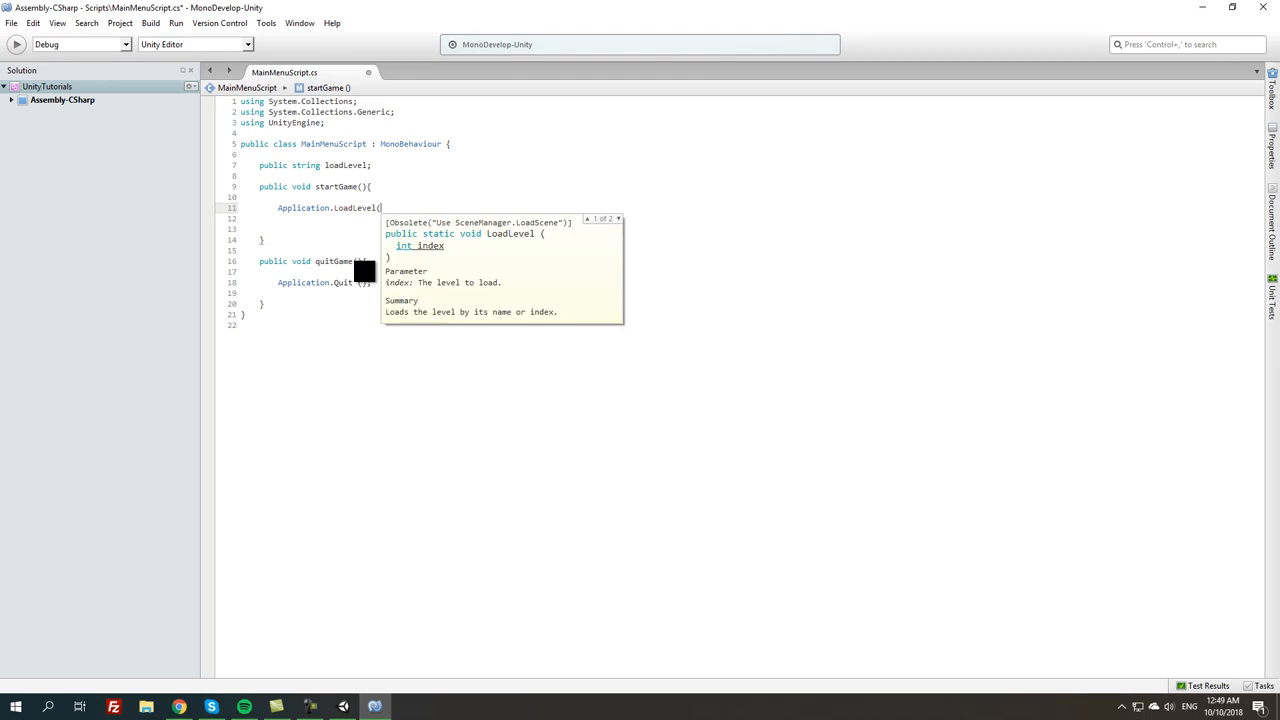
pyautogui.write('loadl')
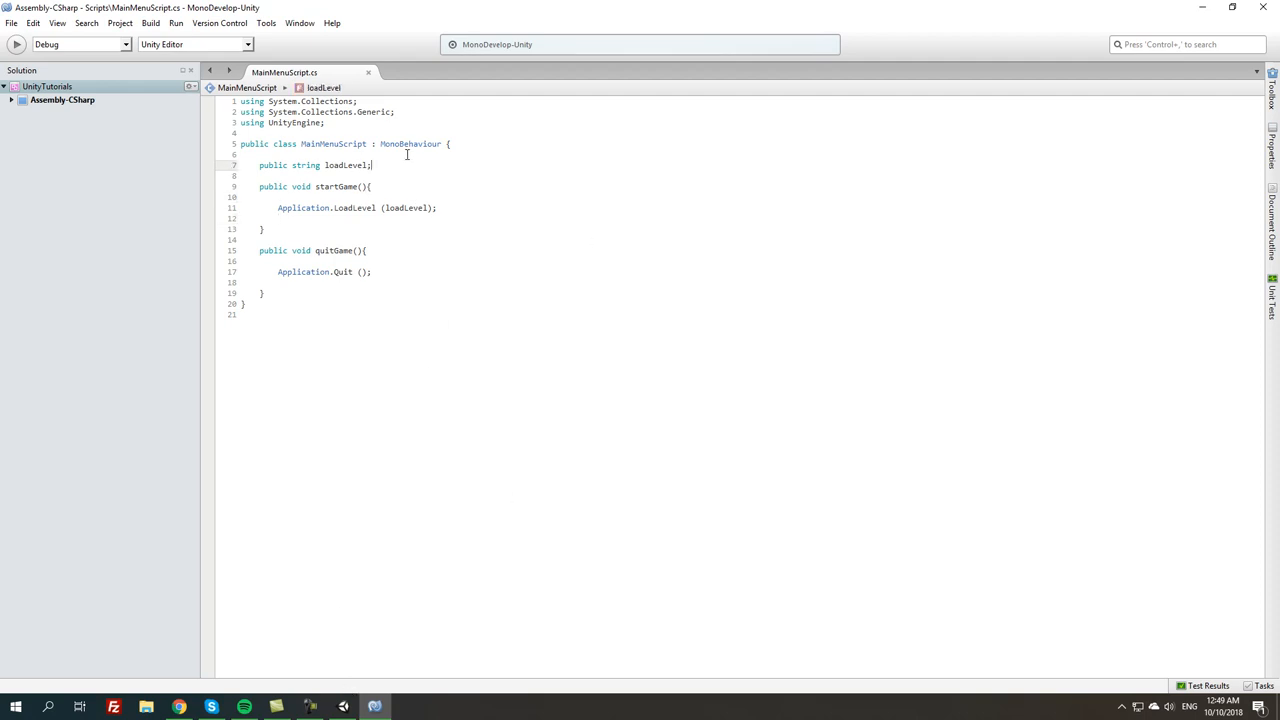
# Back in Unity, add a MainMenu_Manager object carrying MainMenuScript to the MainMenu scene
pyautogui.click(374, 707)
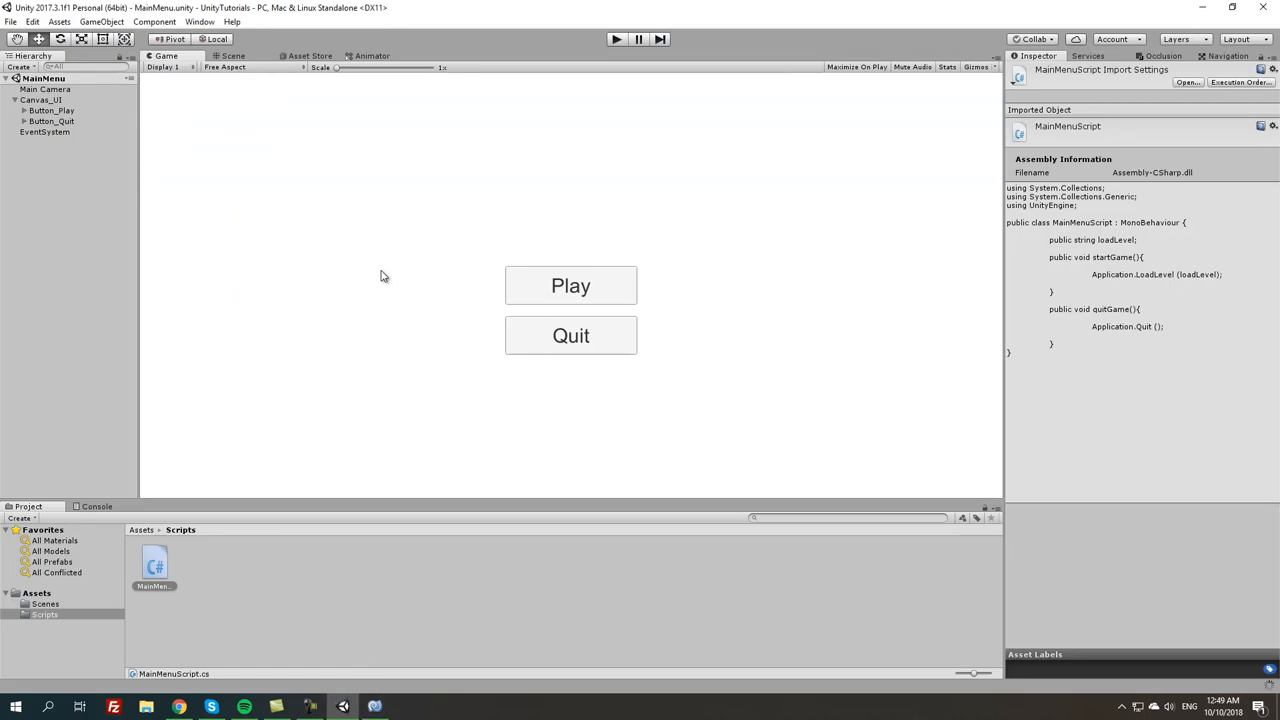
pyautogui.moveTo(45, 194)
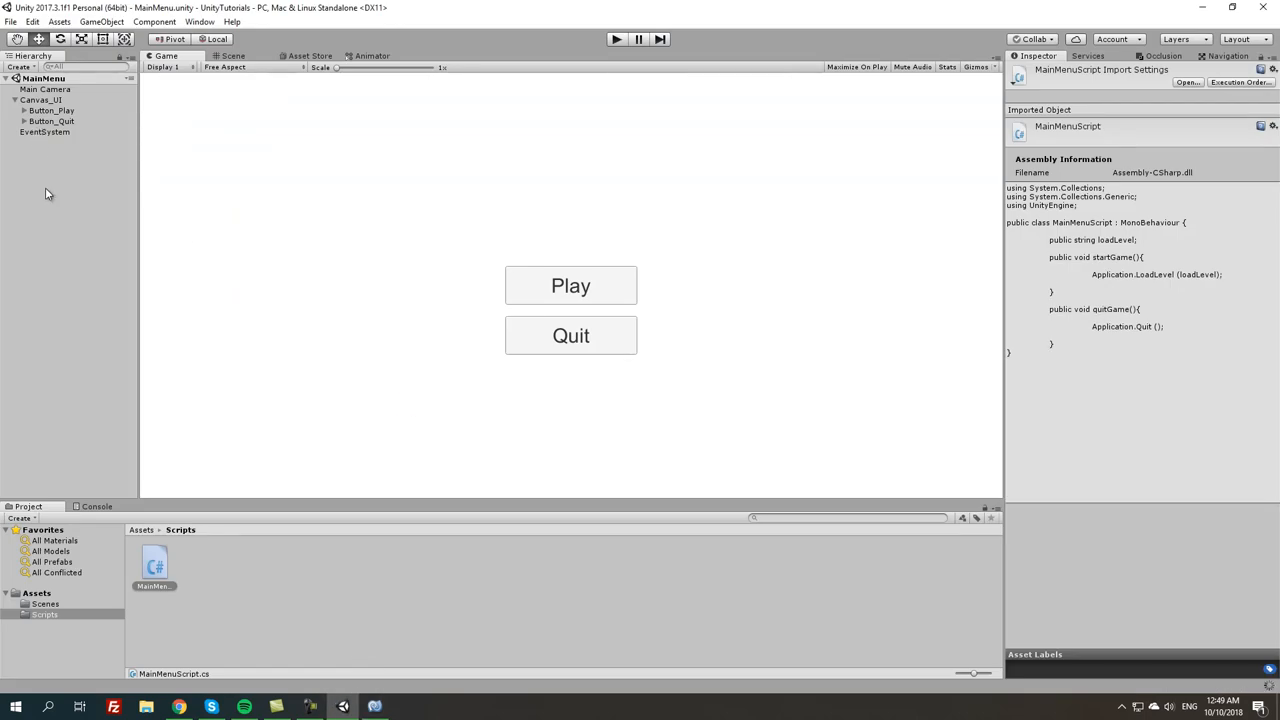
pyautogui.moveTo(30, 210)
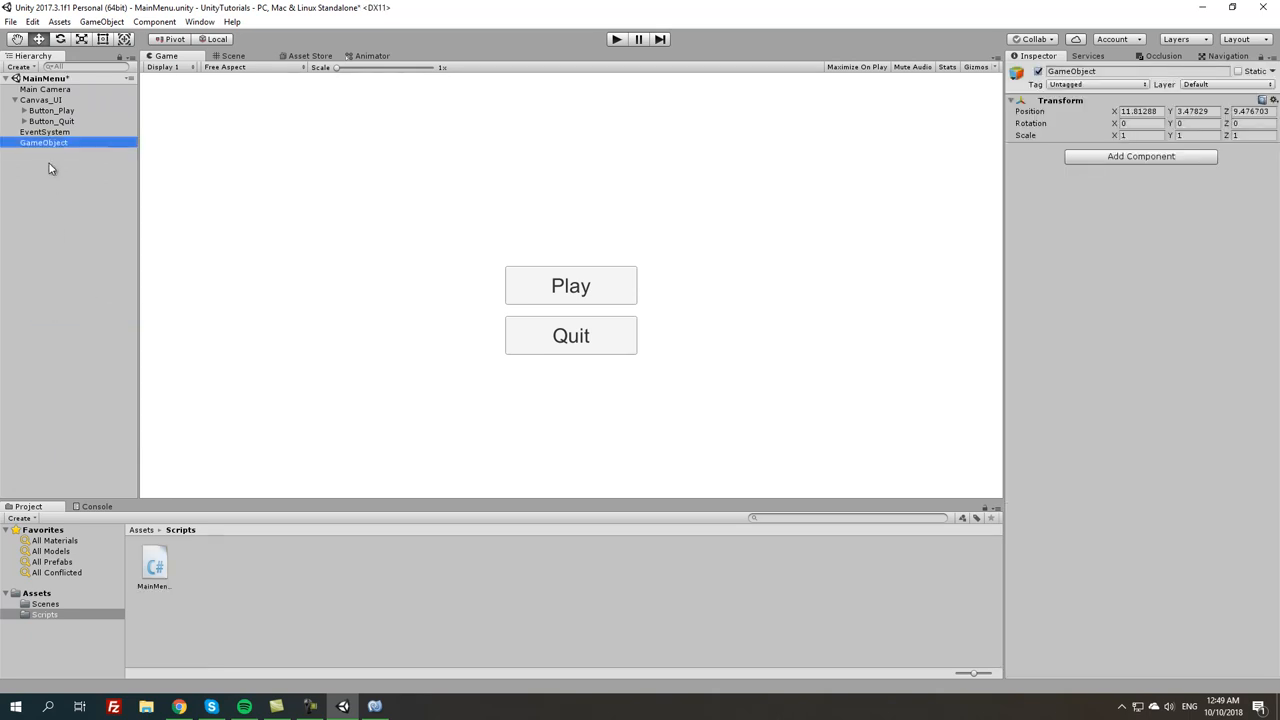
pyautogui.write('MainMenu_Manager')
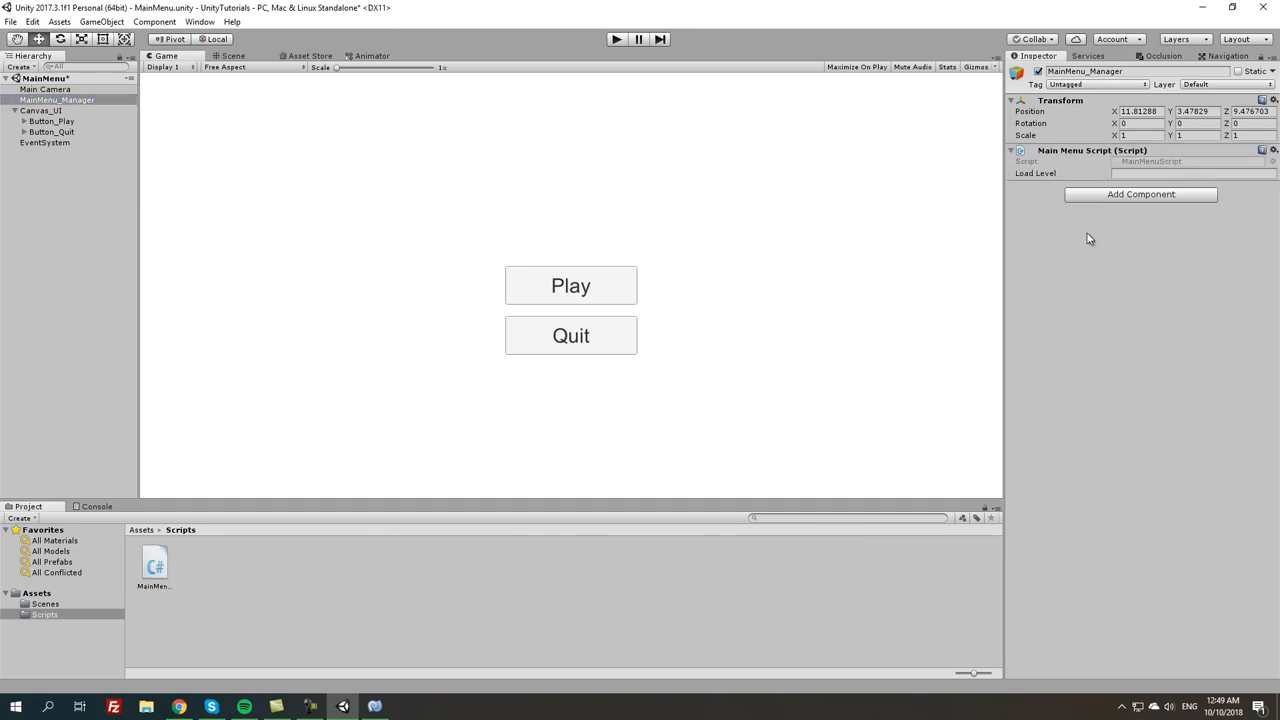
pyautogui.moveTo(360, 473)
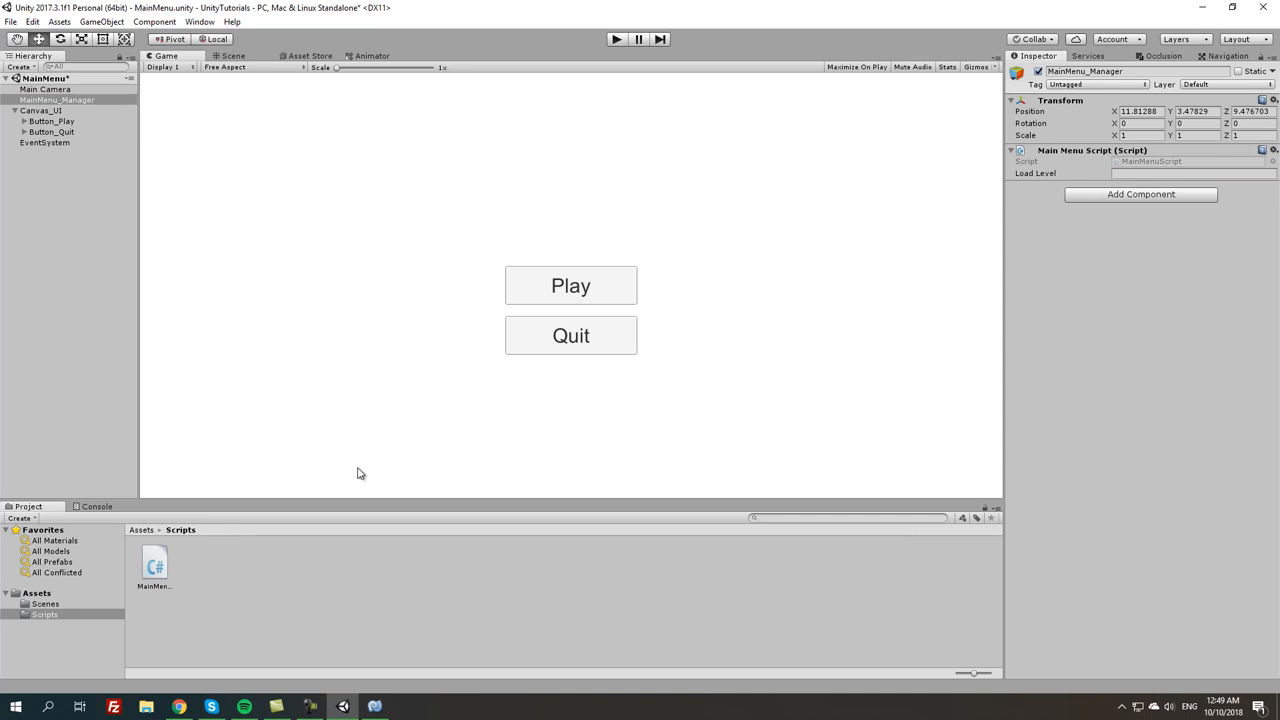
pyautogui.click(44, 603)
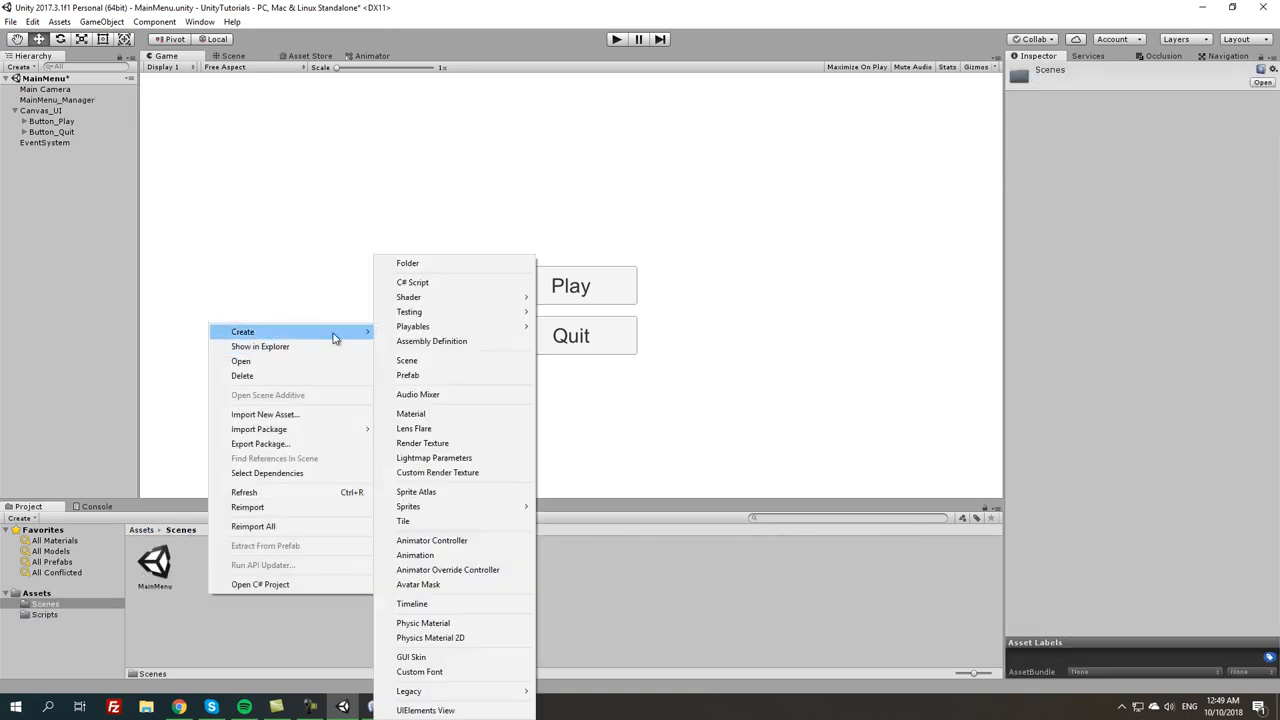
# Create a testLevel scene and set its Main Camera to clear with a solid colour
pyautogui.click(407, 360)
pyautogui.write('testLevel')
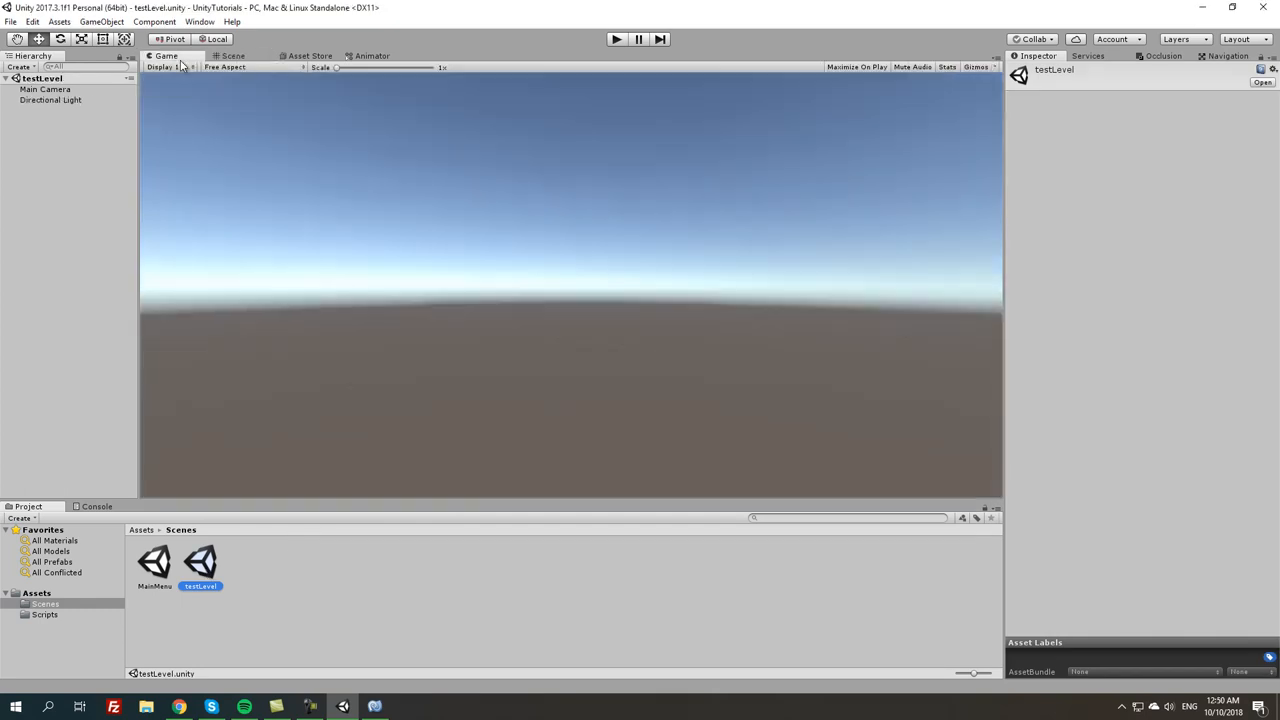
pyautogui.click(45, 89)
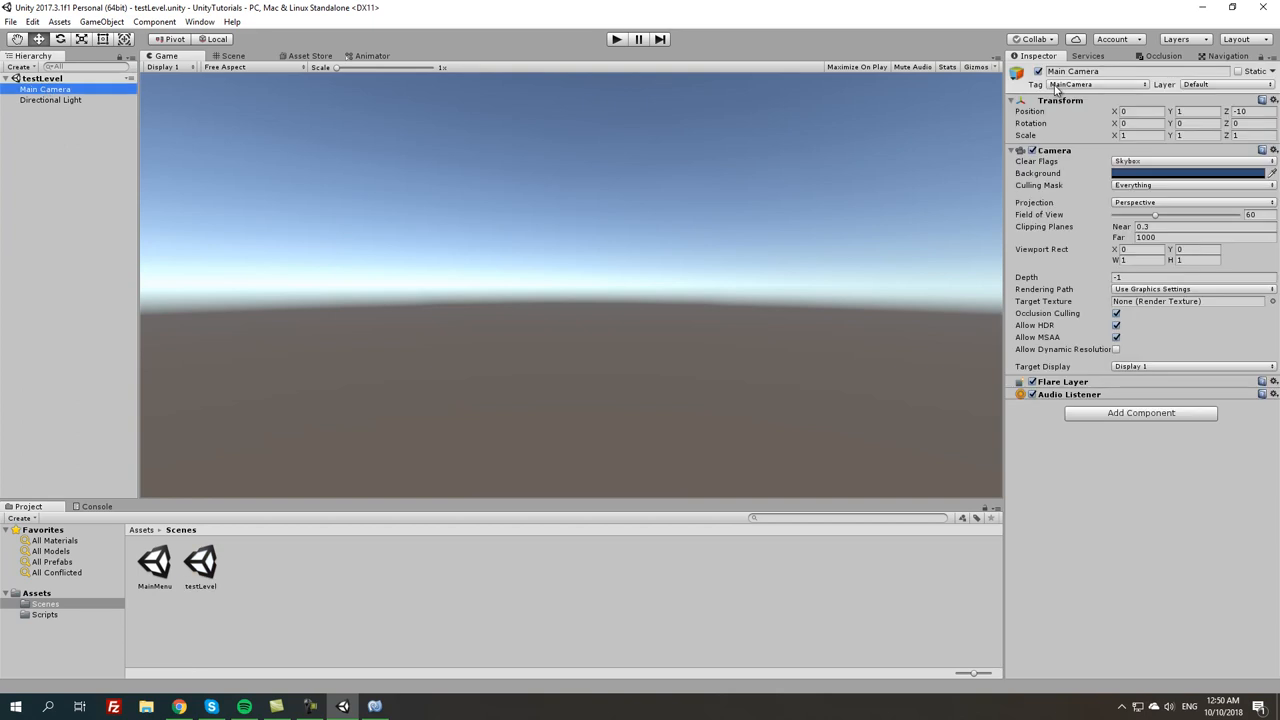
pyautogui.click(1190, 161)
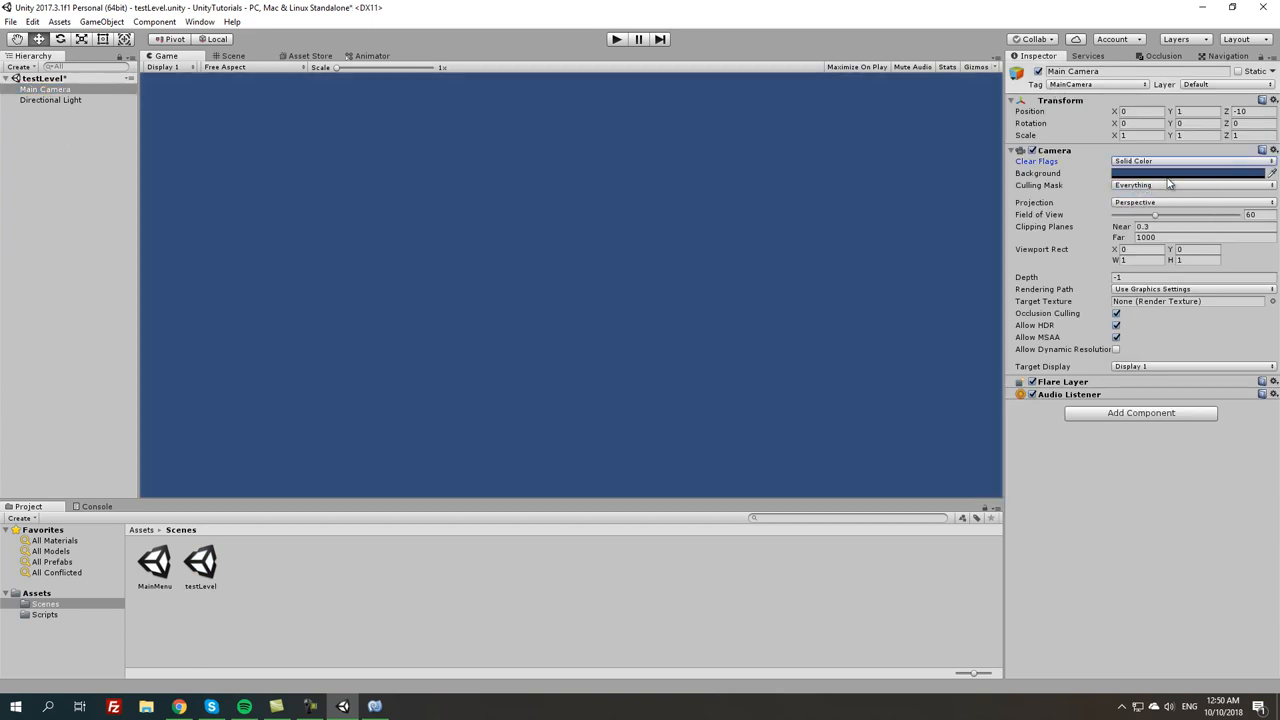
pyautogui.click(1188, 173)
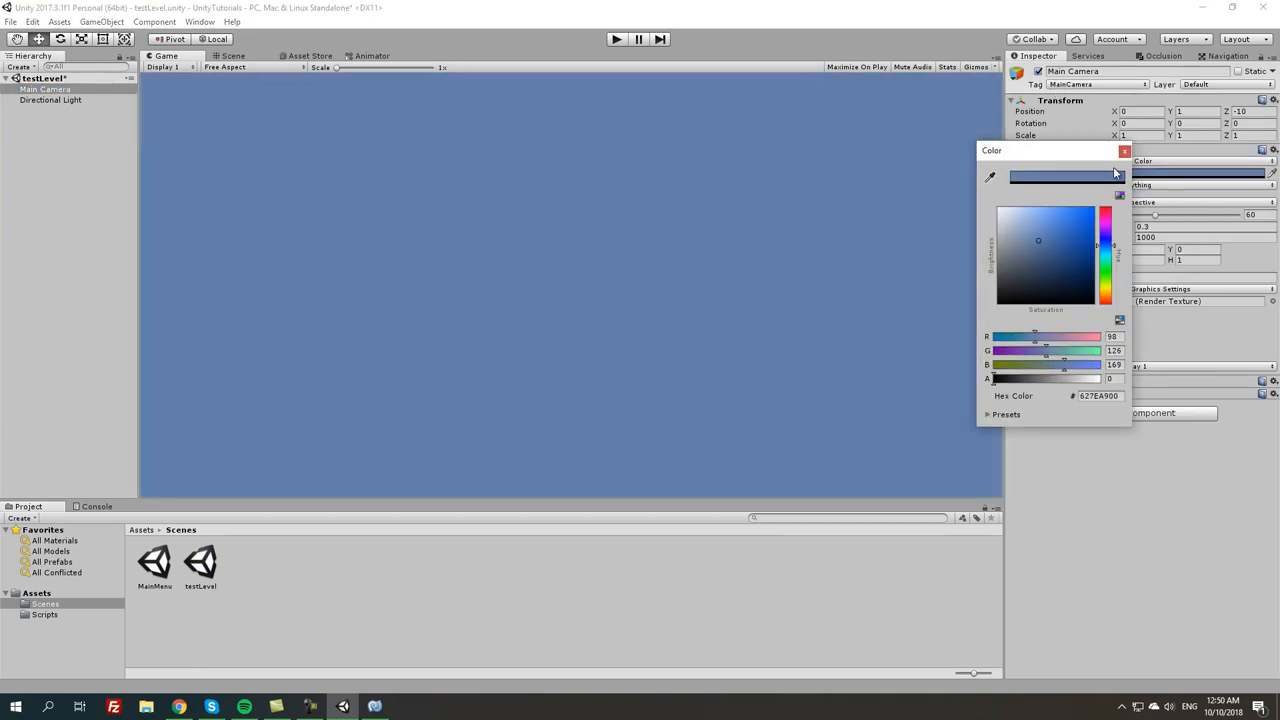
pyautogui.click(1124, 150)
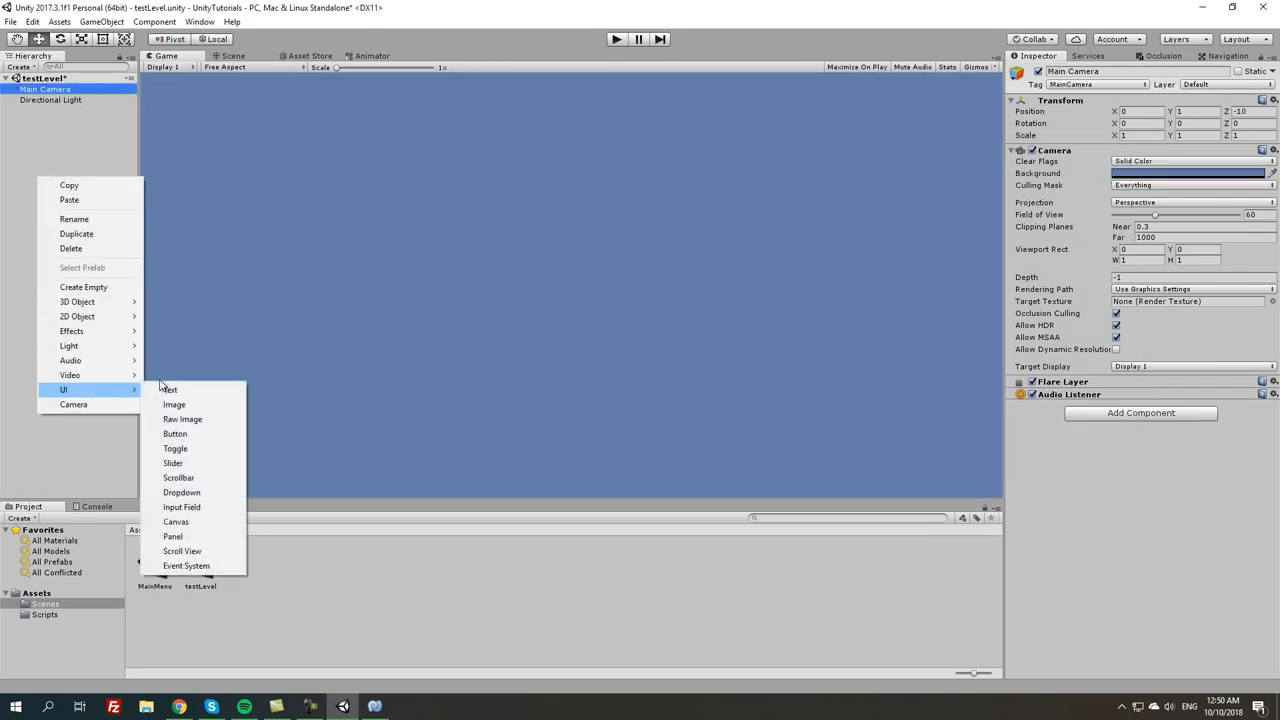
# Add centred 'Success!!!' UI text at font size 25, then reopen MainMenu
pyautogui.click(170, 389)
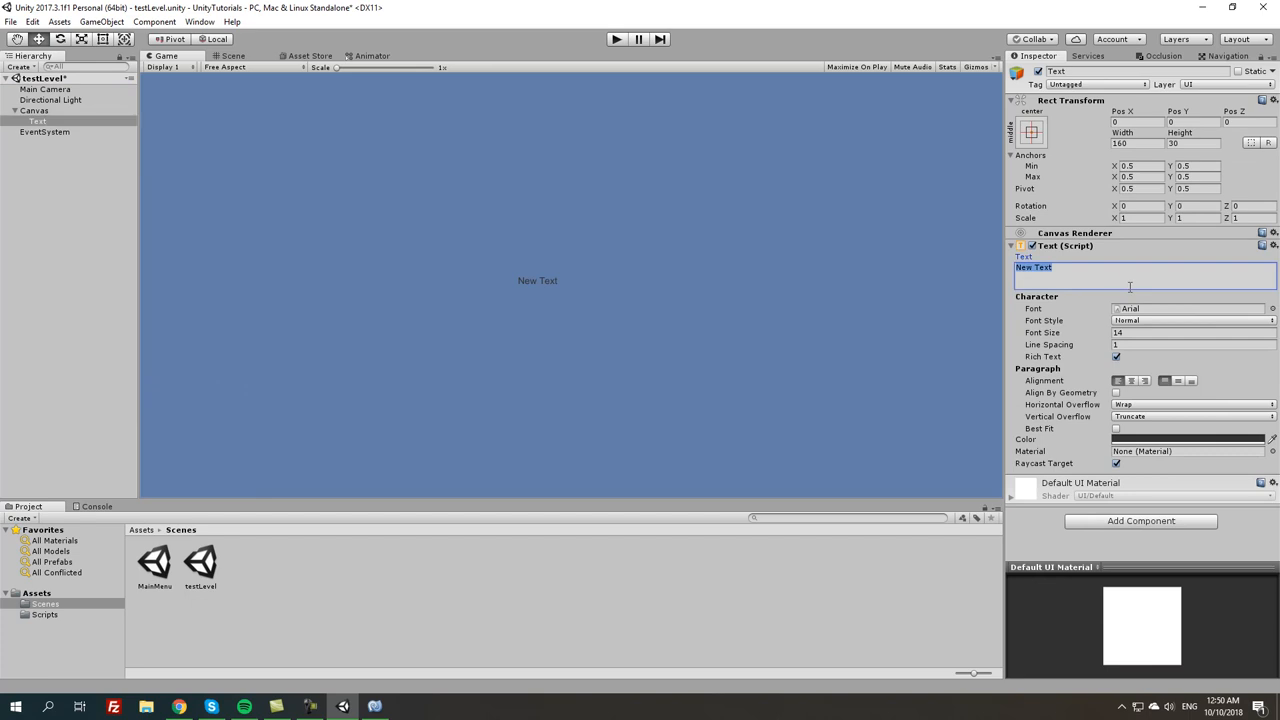
pyautogui.write('Success!!')
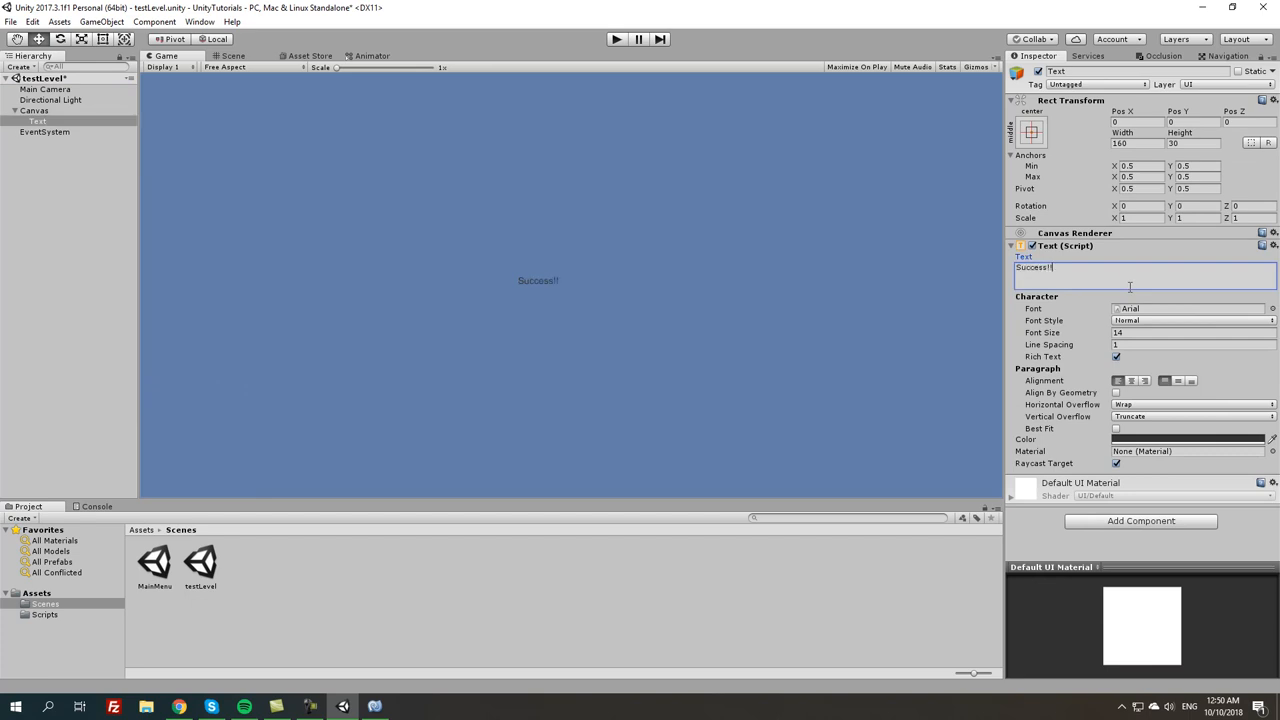
pyautogui.write('!')
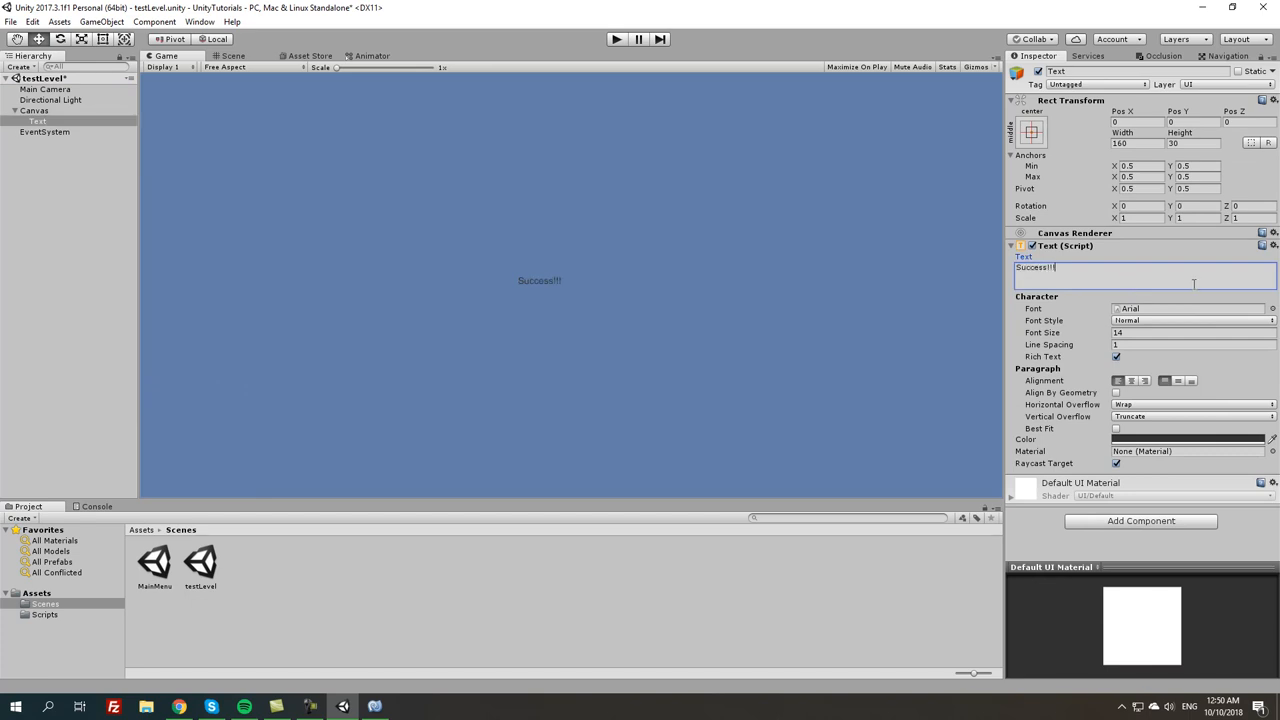
pyautogui.write('25')
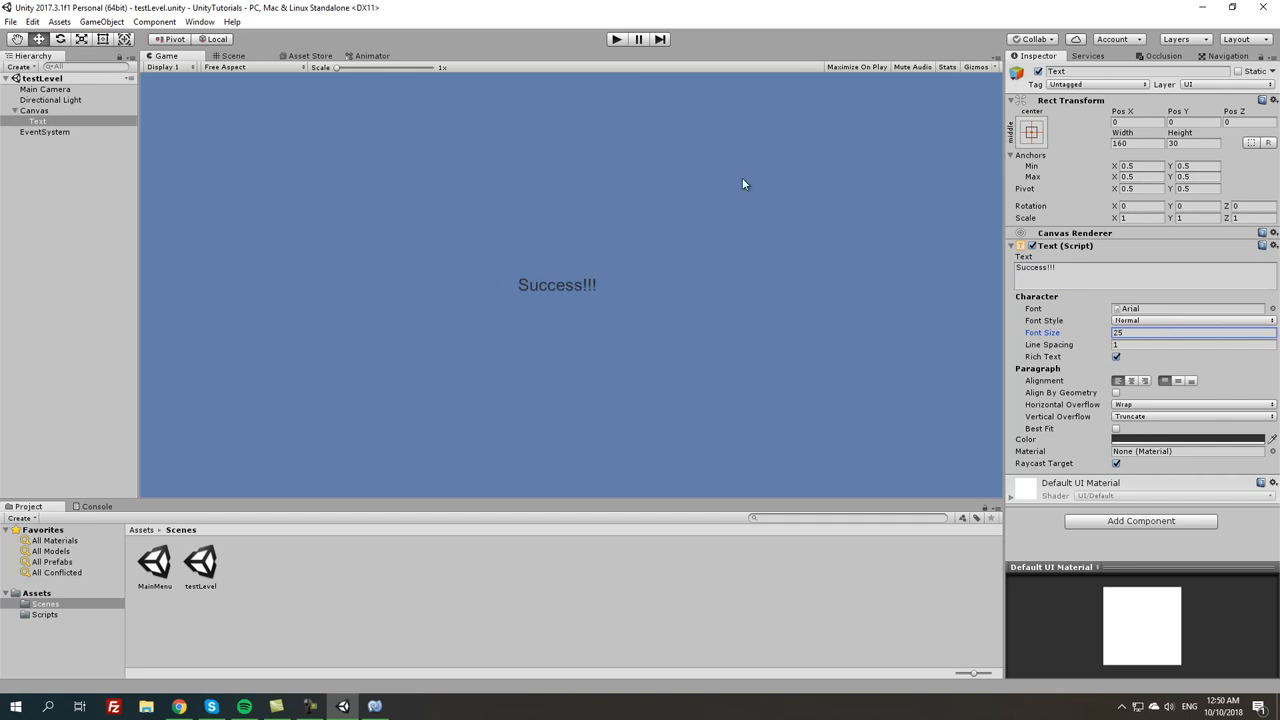
pyautogui.click(1131, 381)
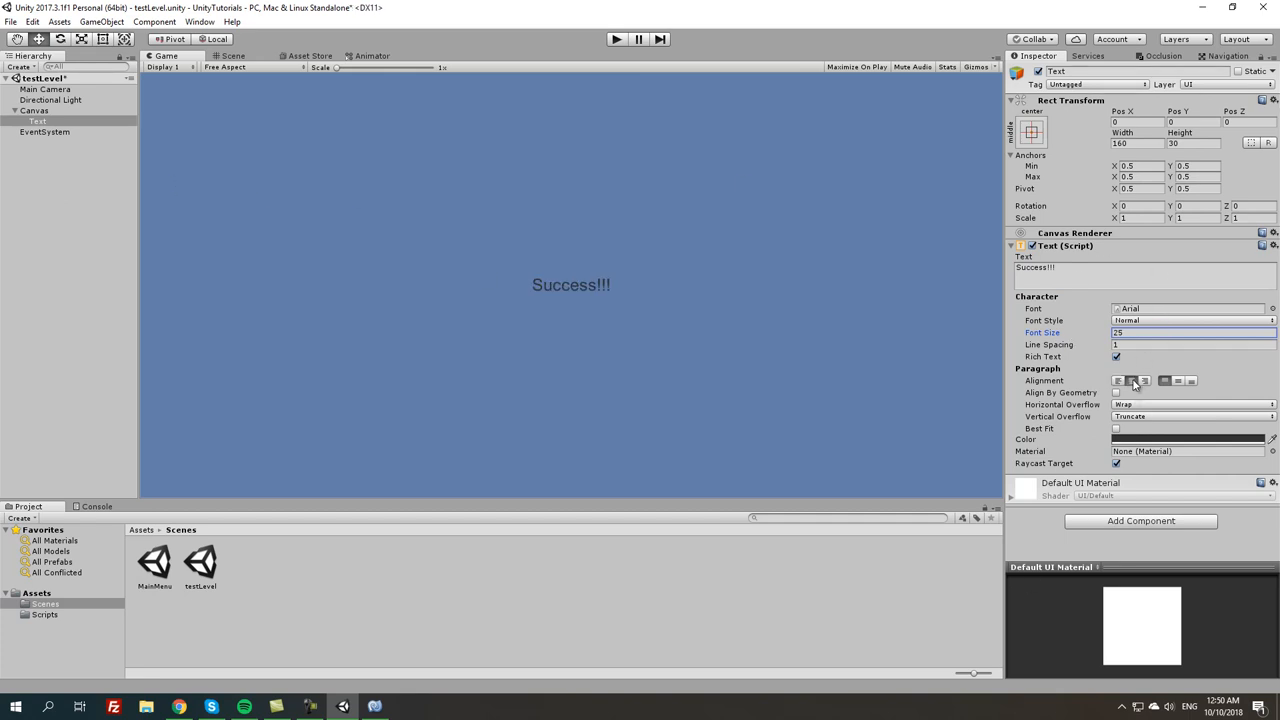
pyautogui.doubleClick(154, 560)
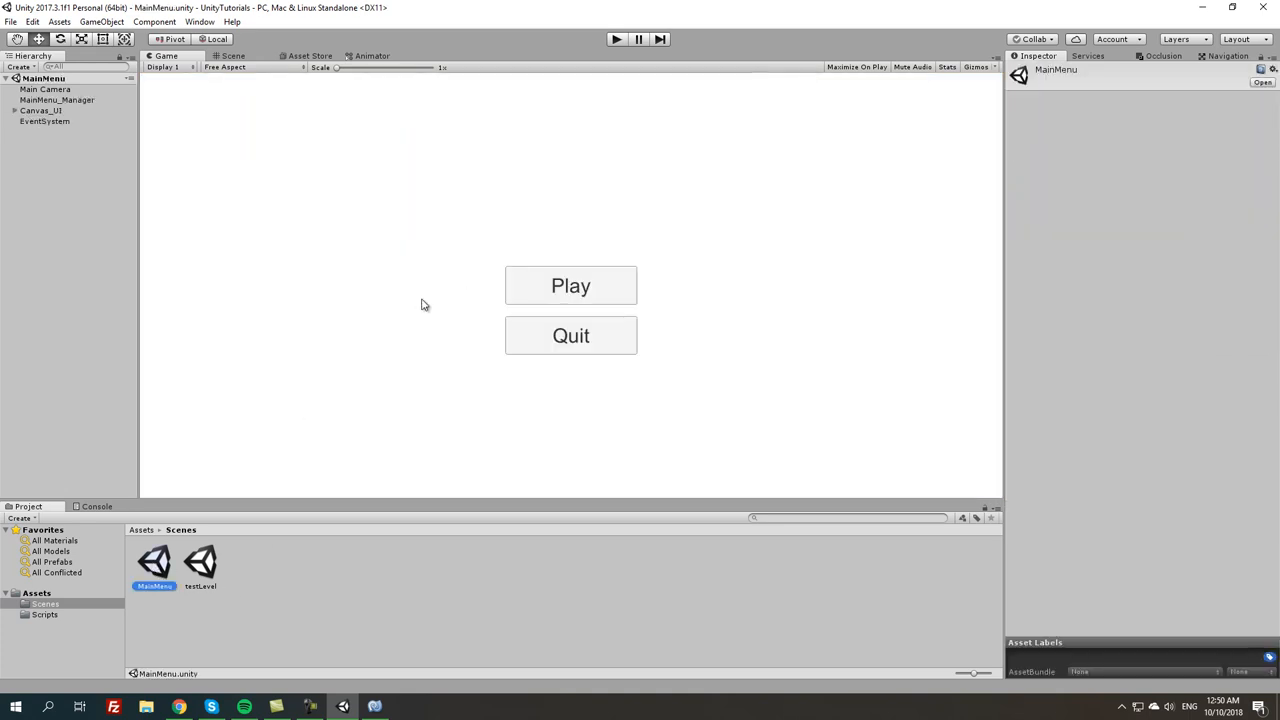
# Set Load Level to testLevel and add a shared On Click entry targeting MainMenu_Manager to both buttons
pyautogui.click(57, 99)
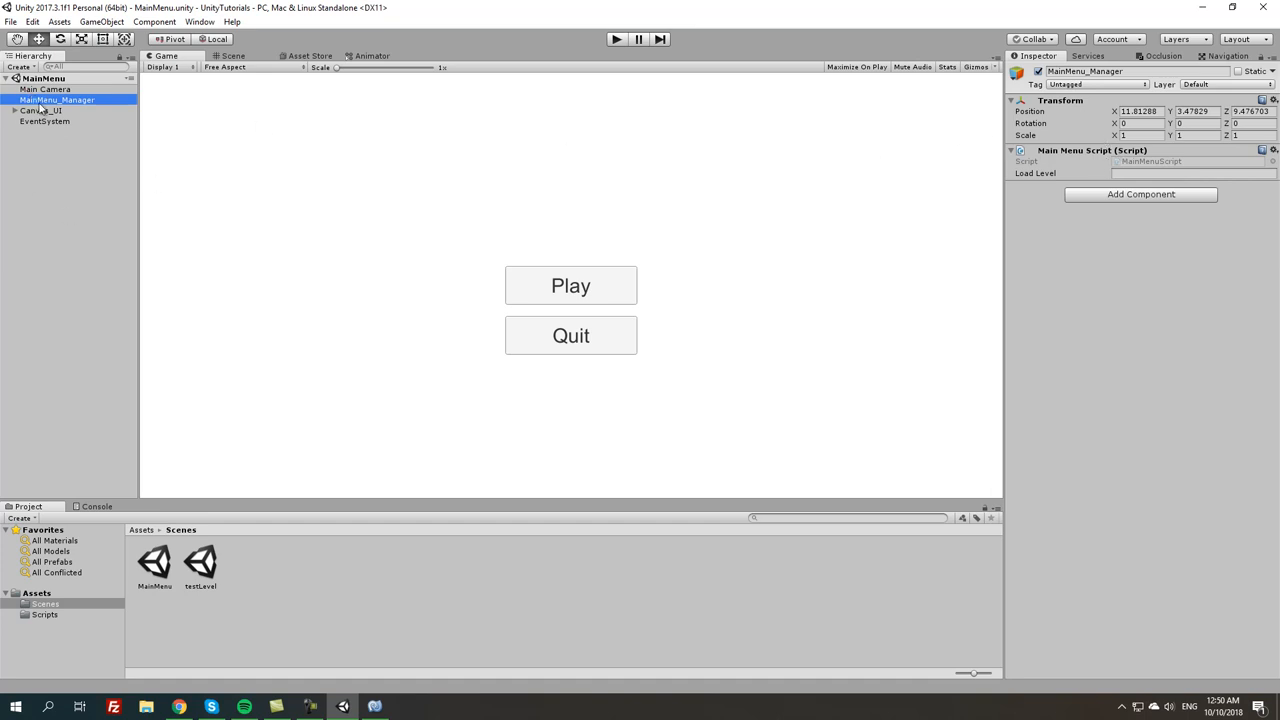
pyautogui.moveTo(205, 233)
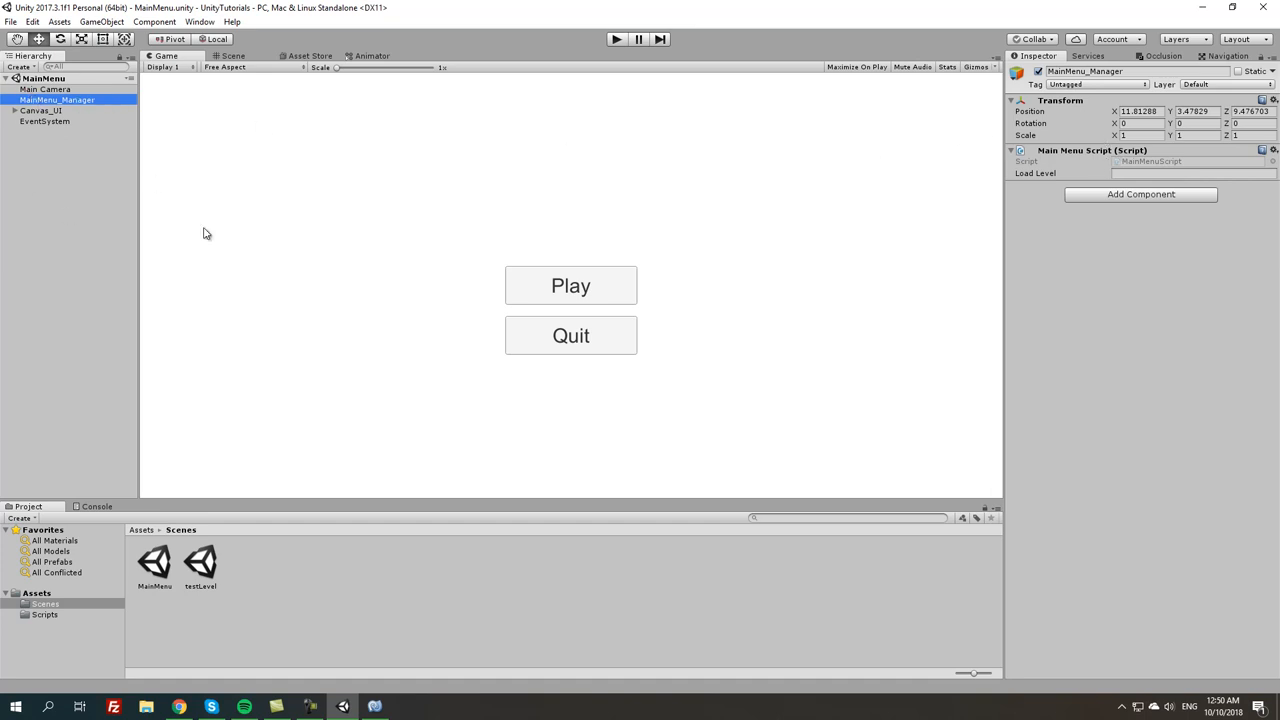
pyautogui.click(1193, 173)
pyautogui.write('testLevel')
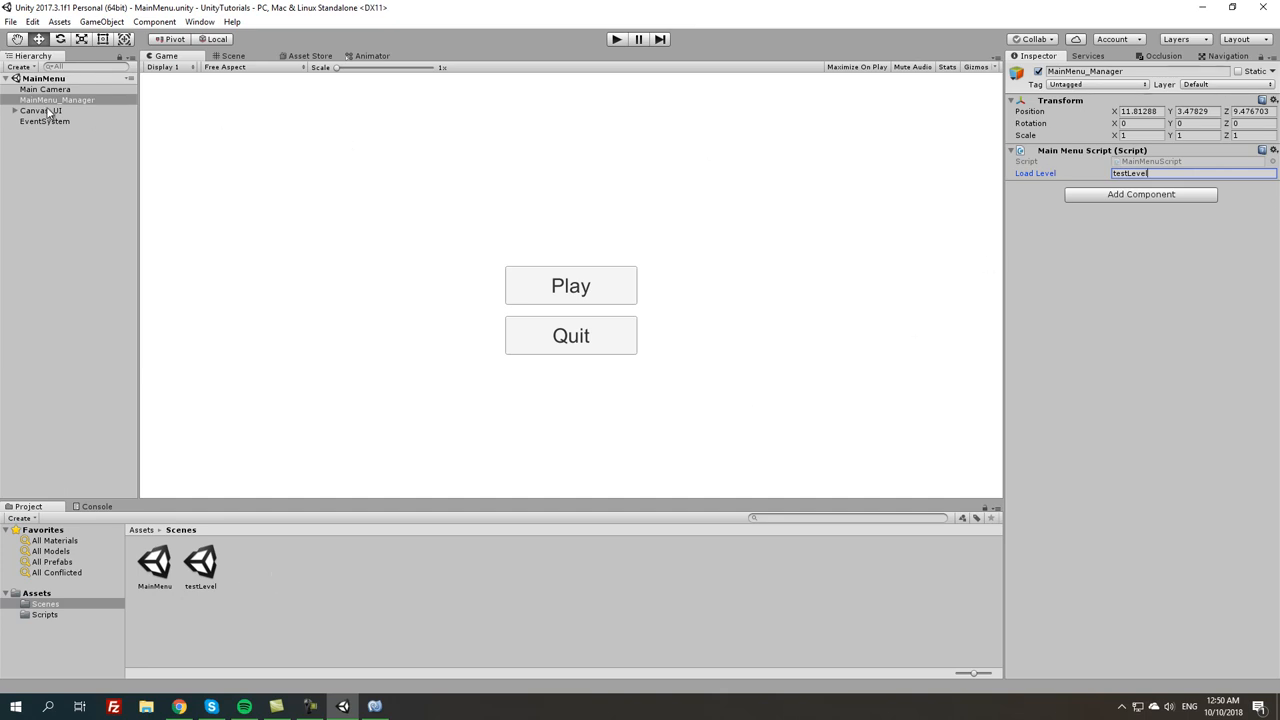
pyautogui.click(51, 121)
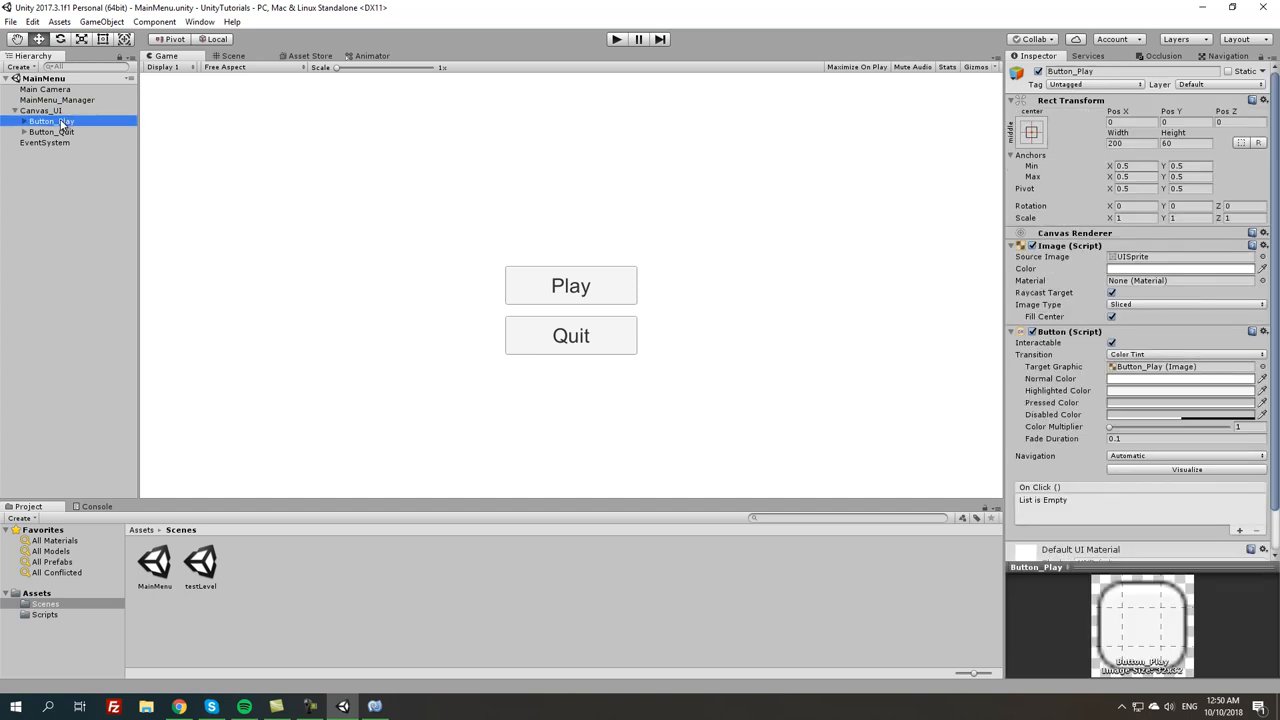
pyautogui.click(52, 131)
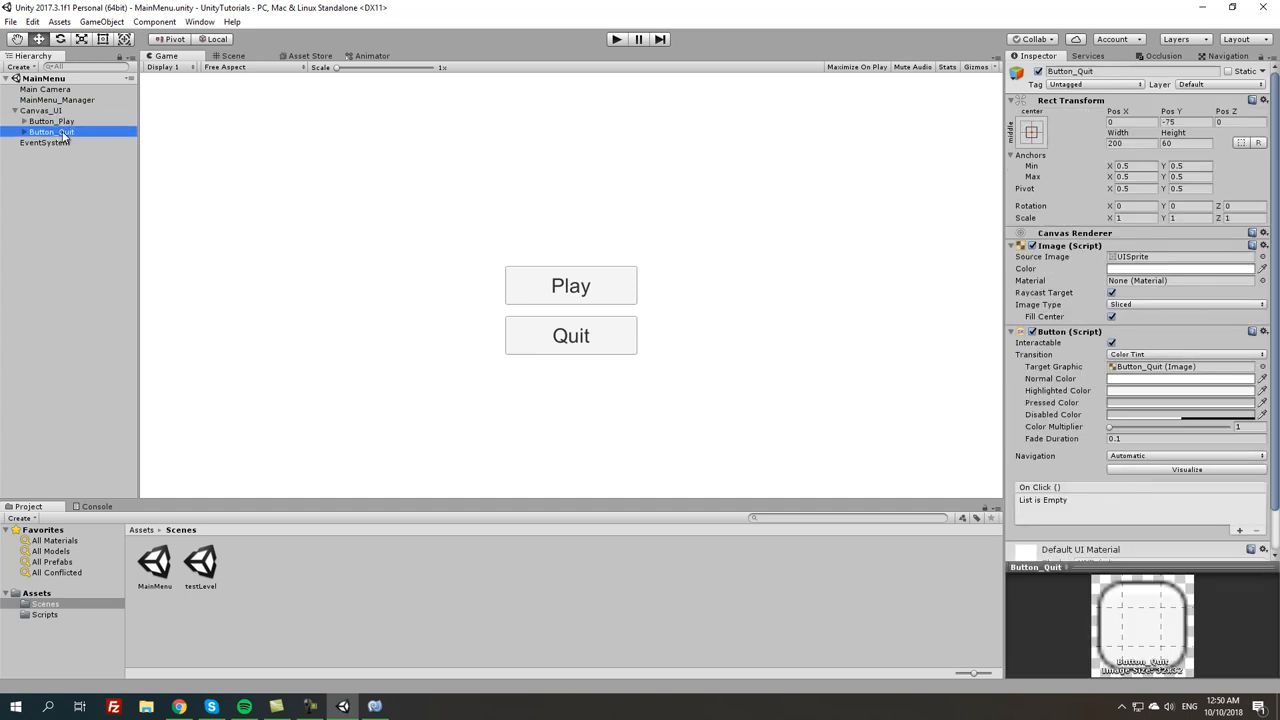
pyautogui.click(52, 121)
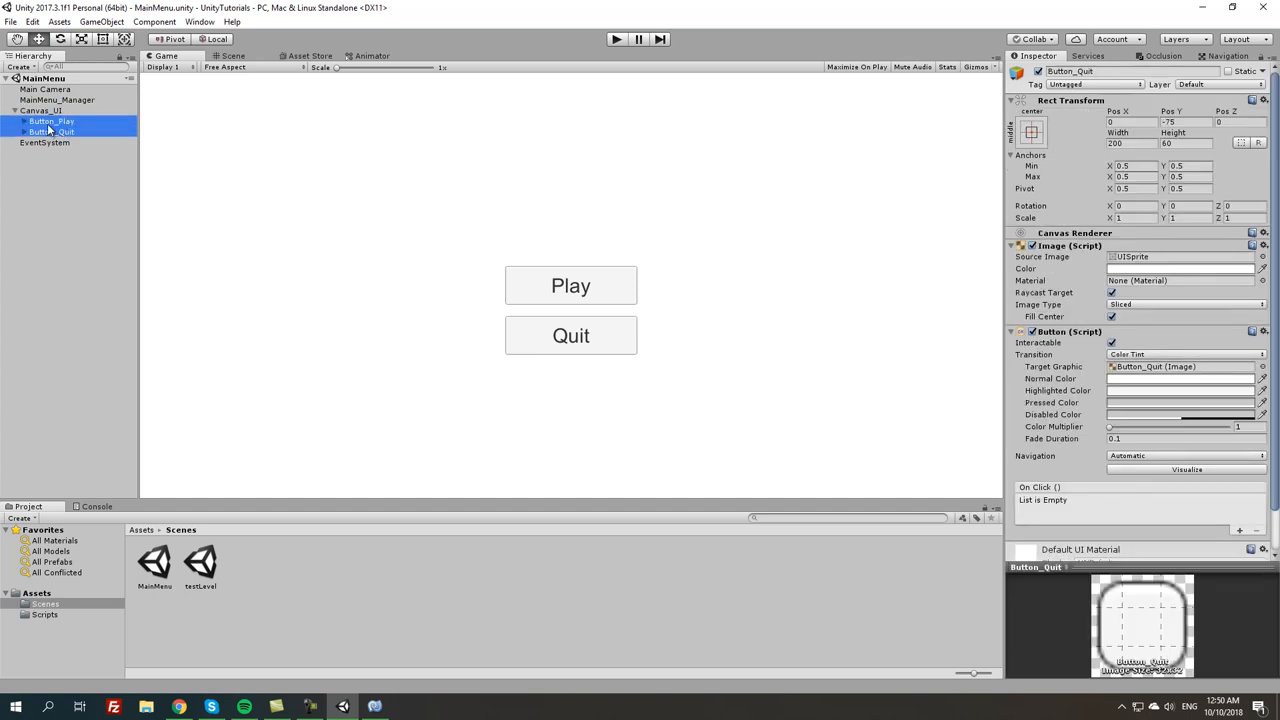
pyautogui.click(51, 121)
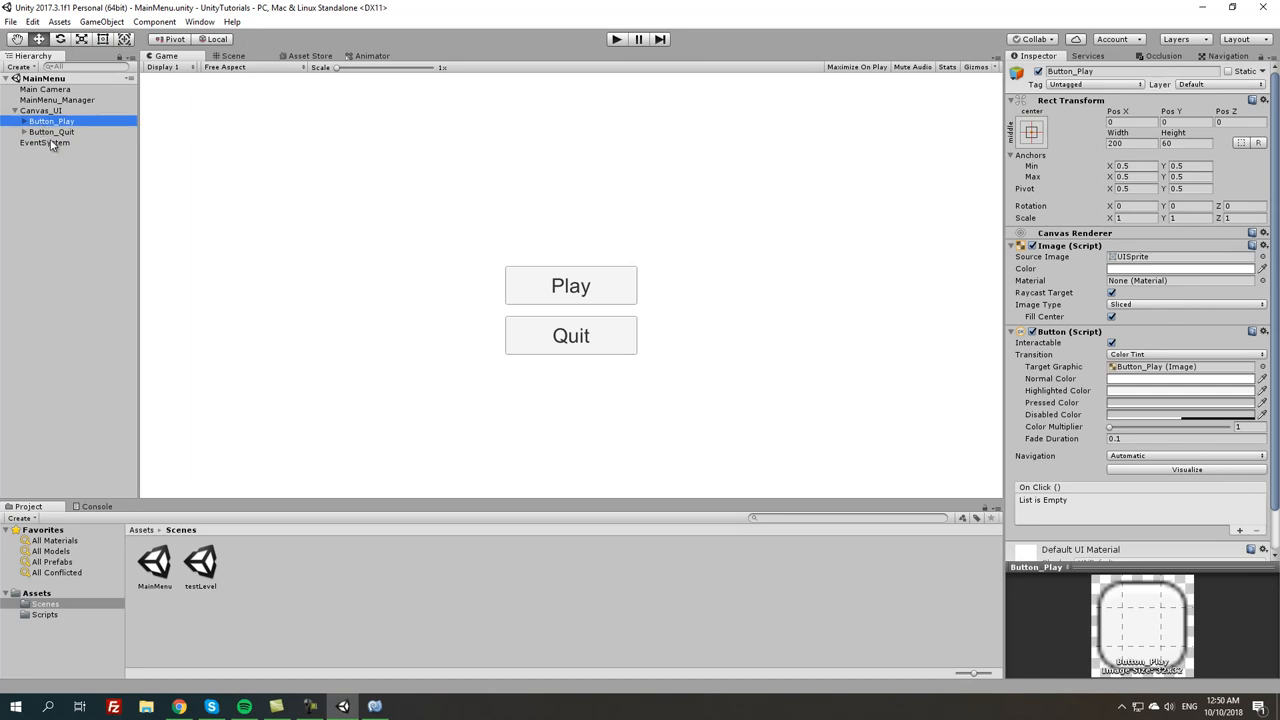
pyautogui.click(51, 131)
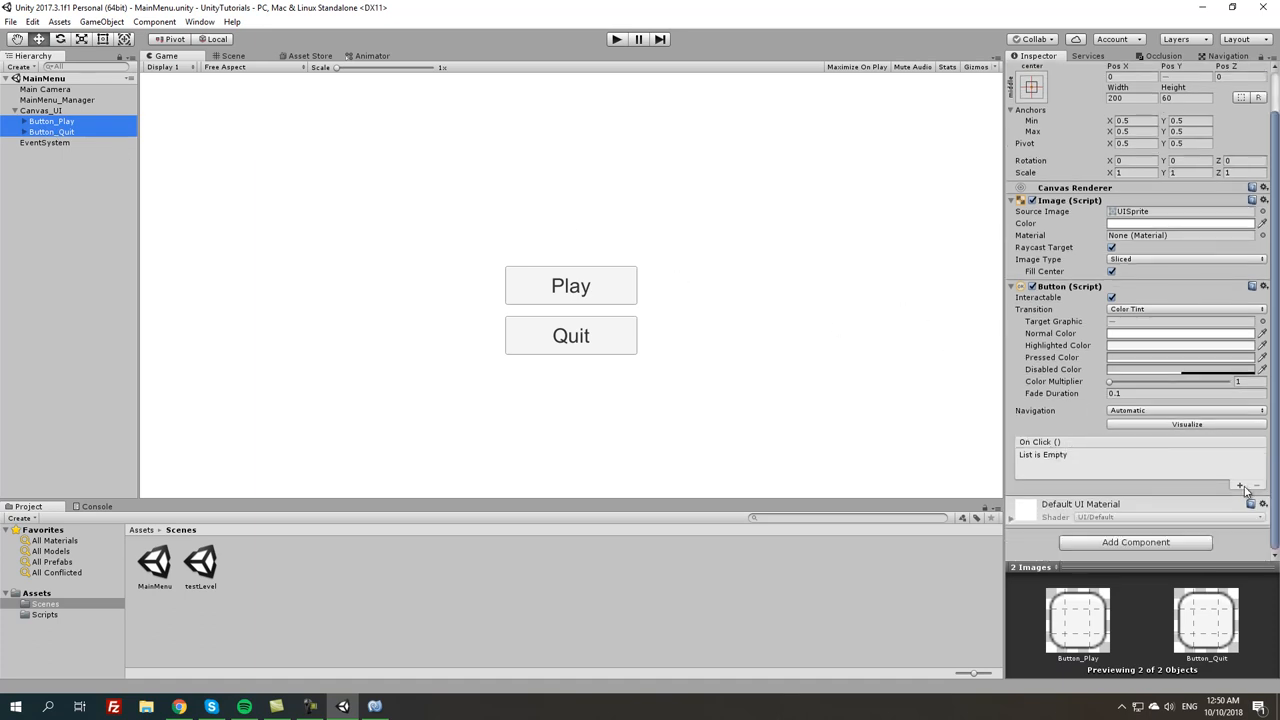
pyautogui.click(1240, 485)
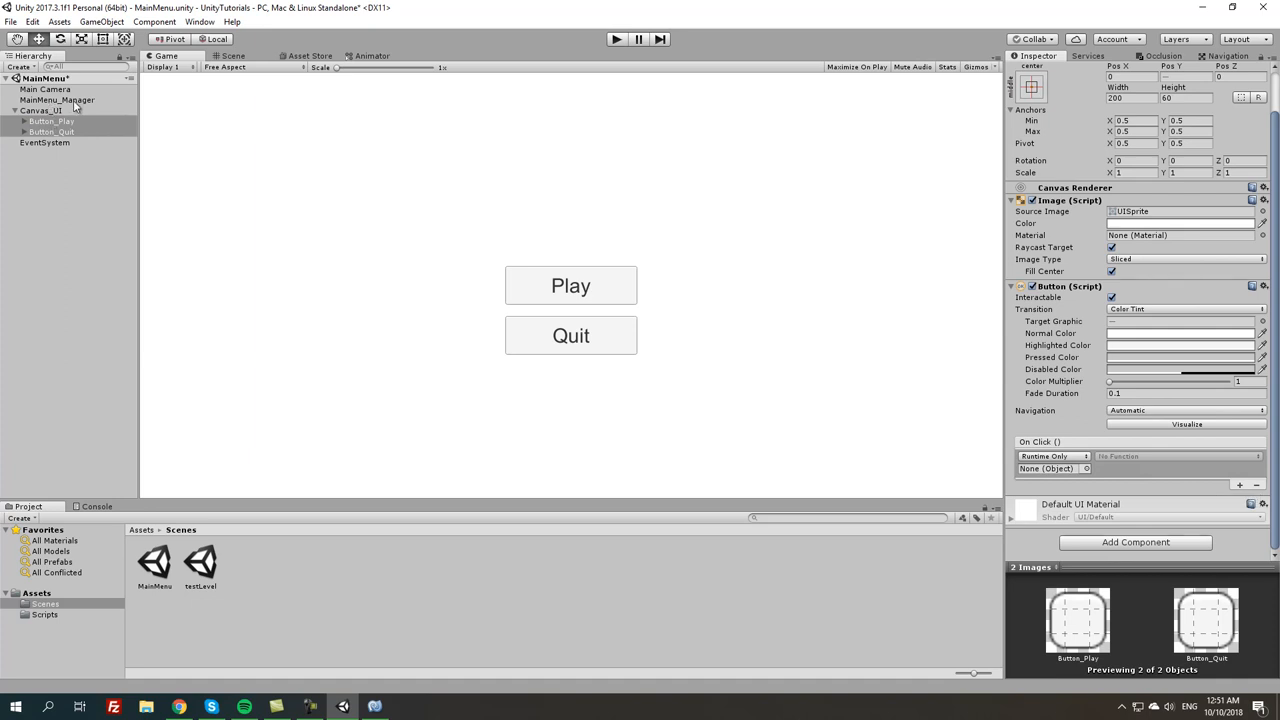
pyautogui.click(1050, 468)
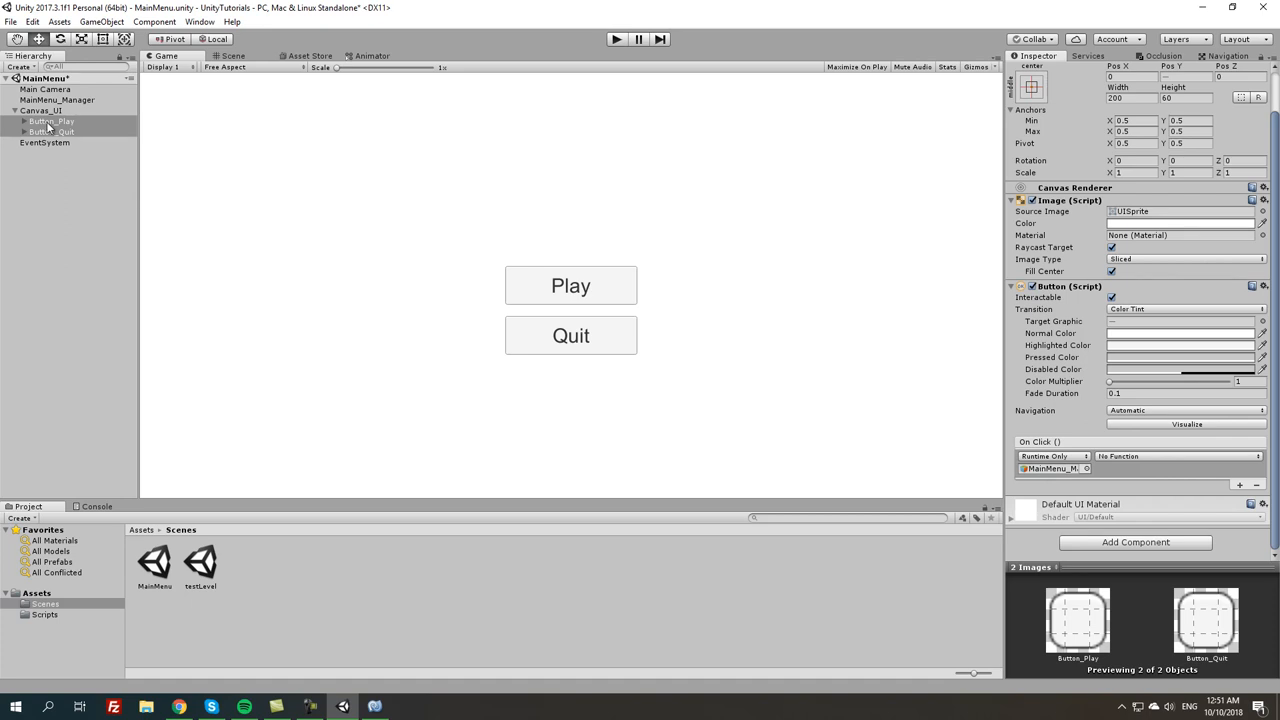
# Make Button_Play's On Click call MainMenuScript.startGame and Button_Quit's call quitGame
pyautogui.click(51, 121)
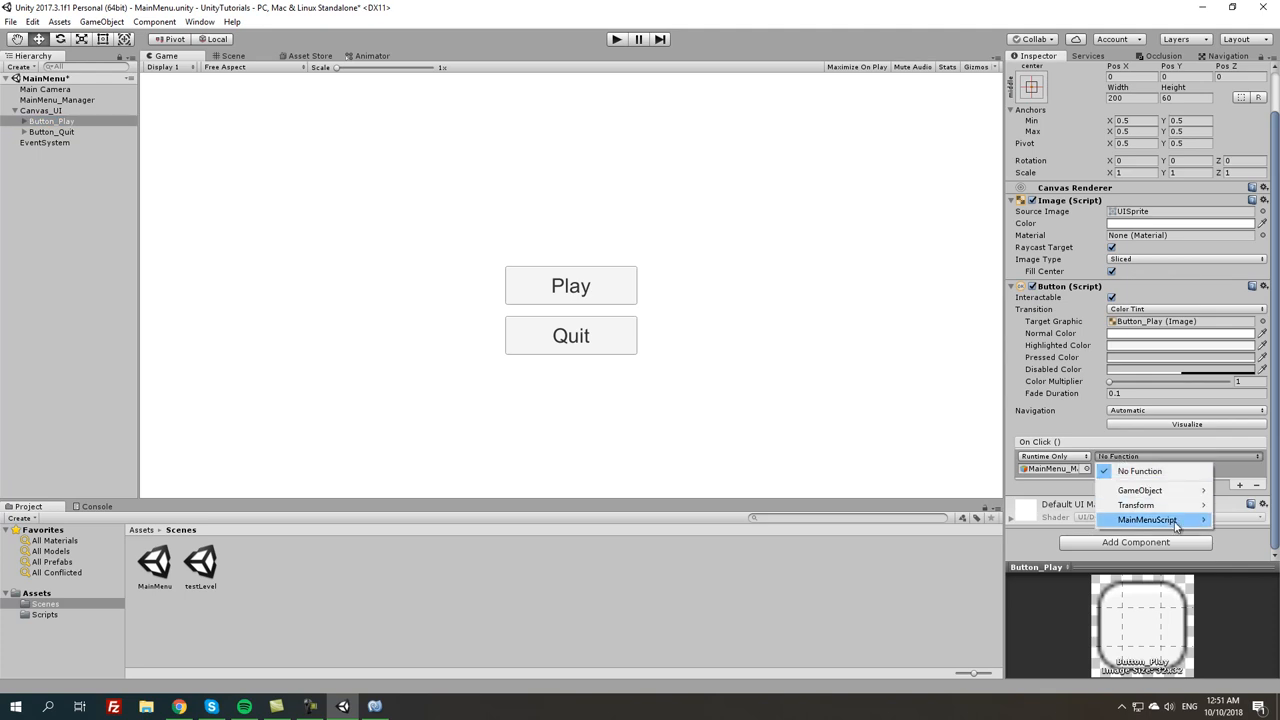
pyautogui.click(1147, 519)
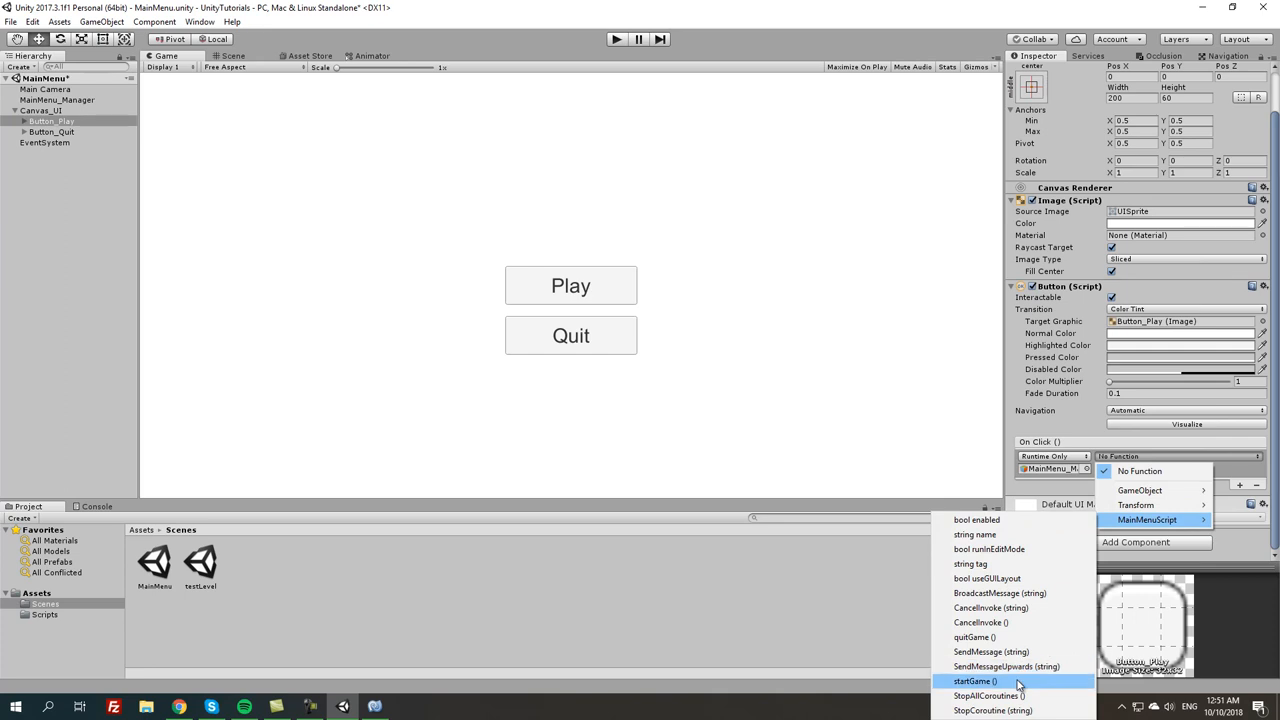
pyautogui.click(975, 681)
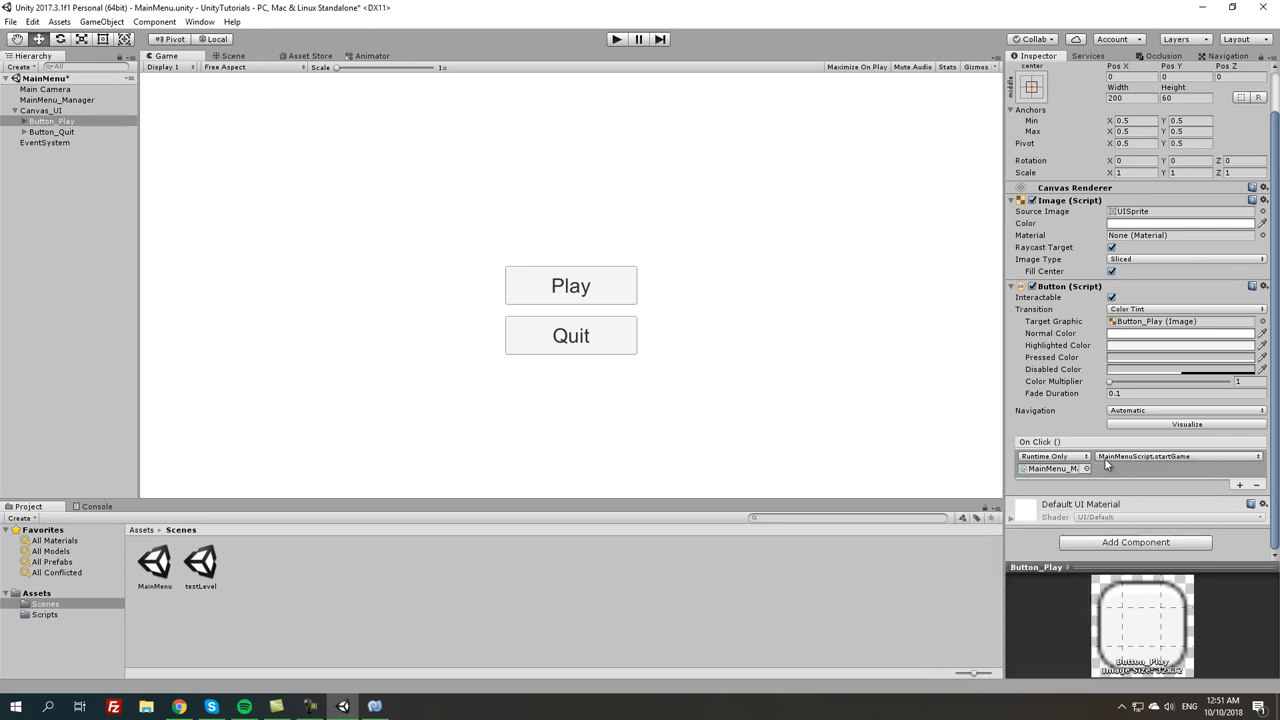
pyautogui.click(375, 707)
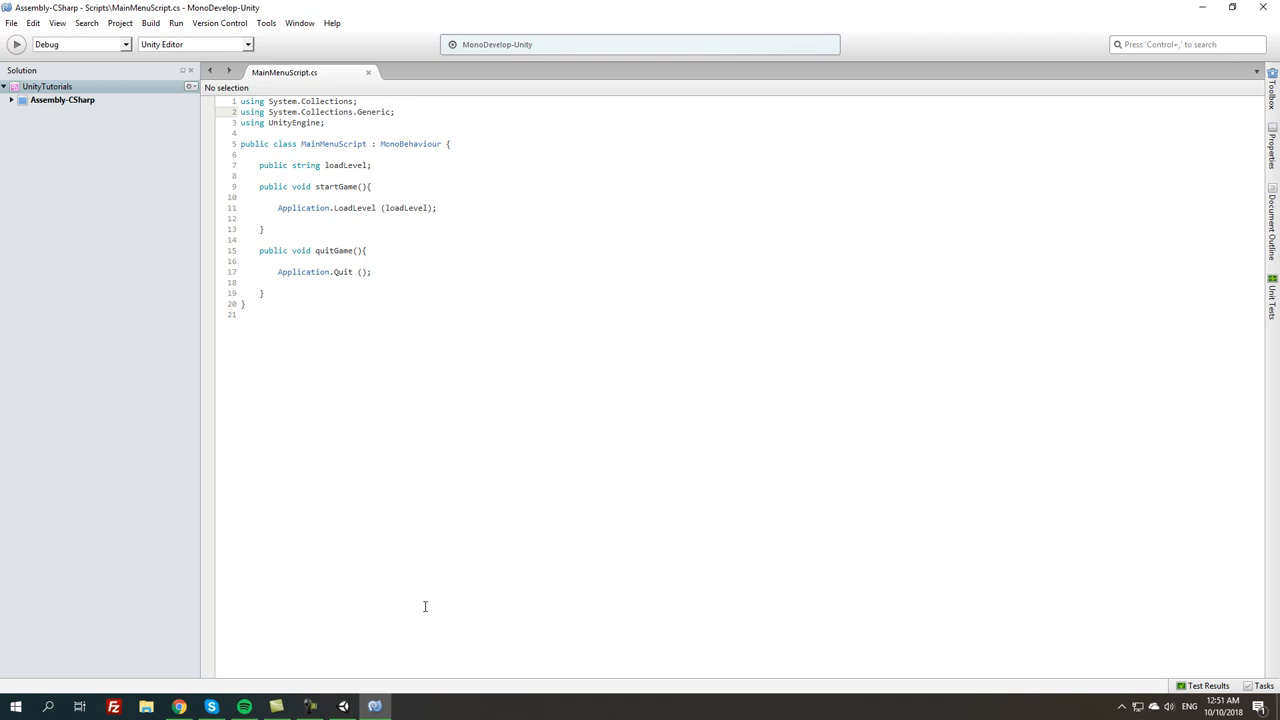
pyautogui.click(374, 707)
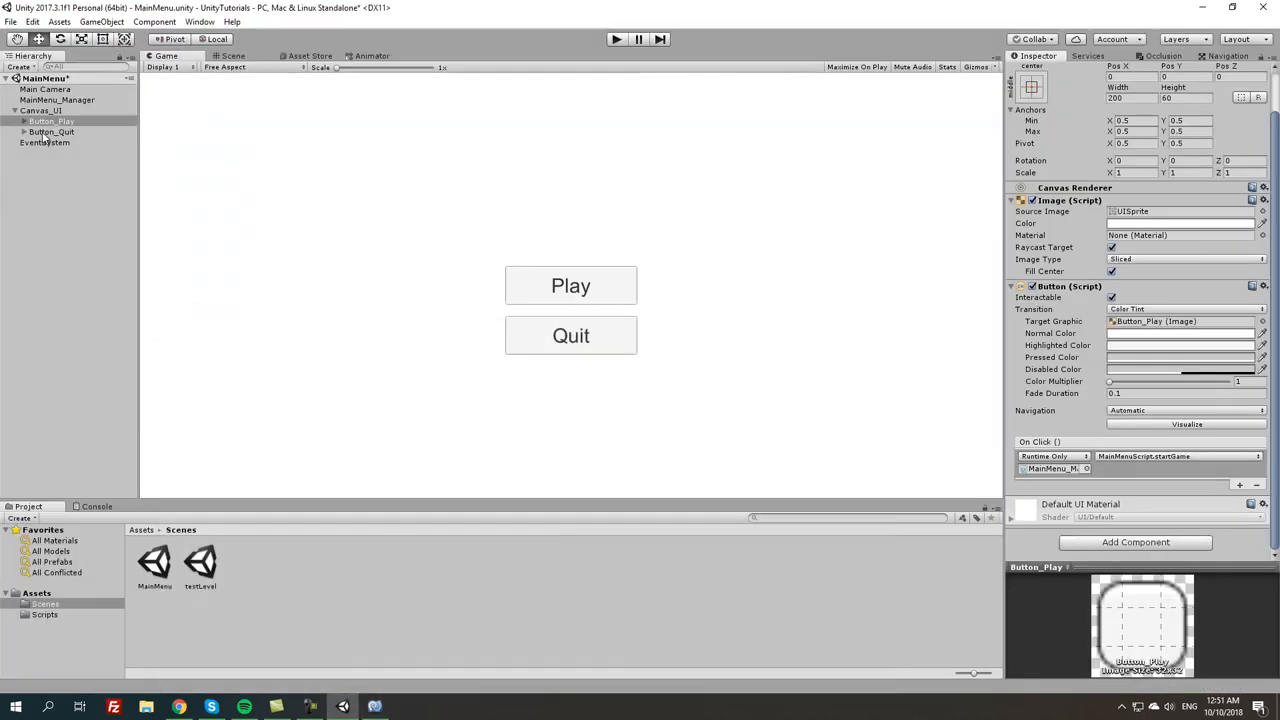
pyautogui.click(51, 131)
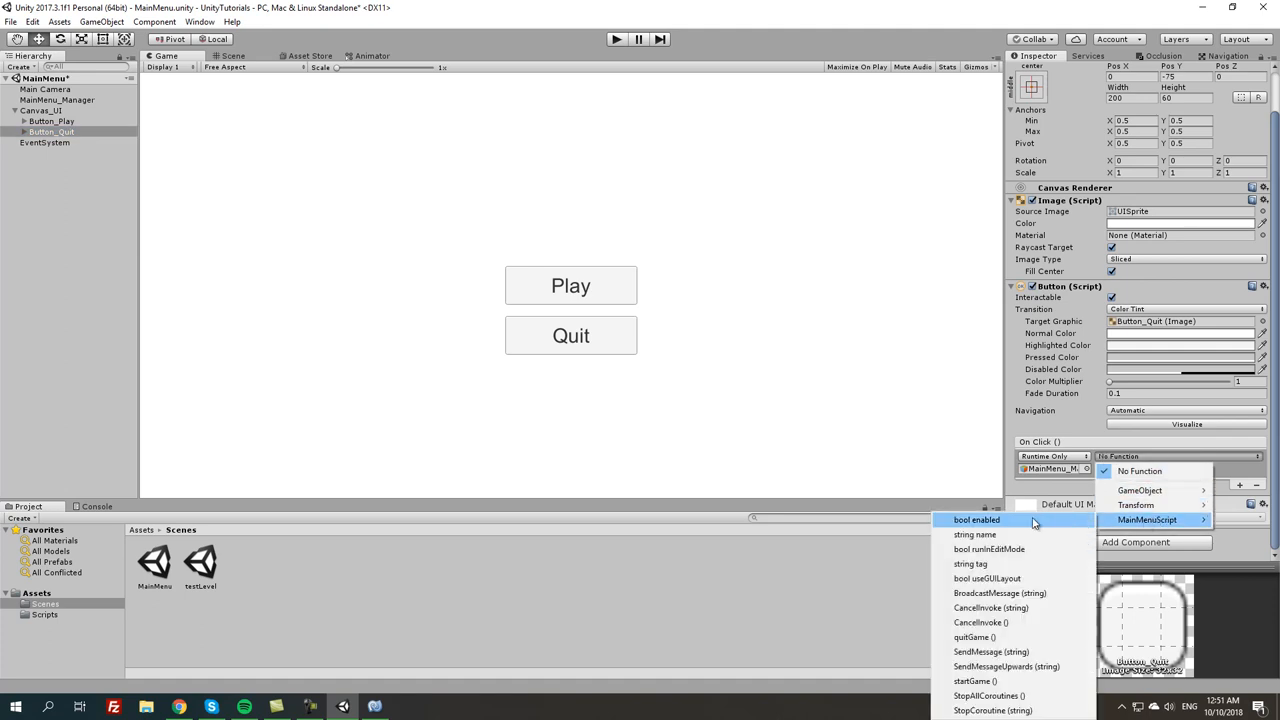
pyautogui.click(974, 637)
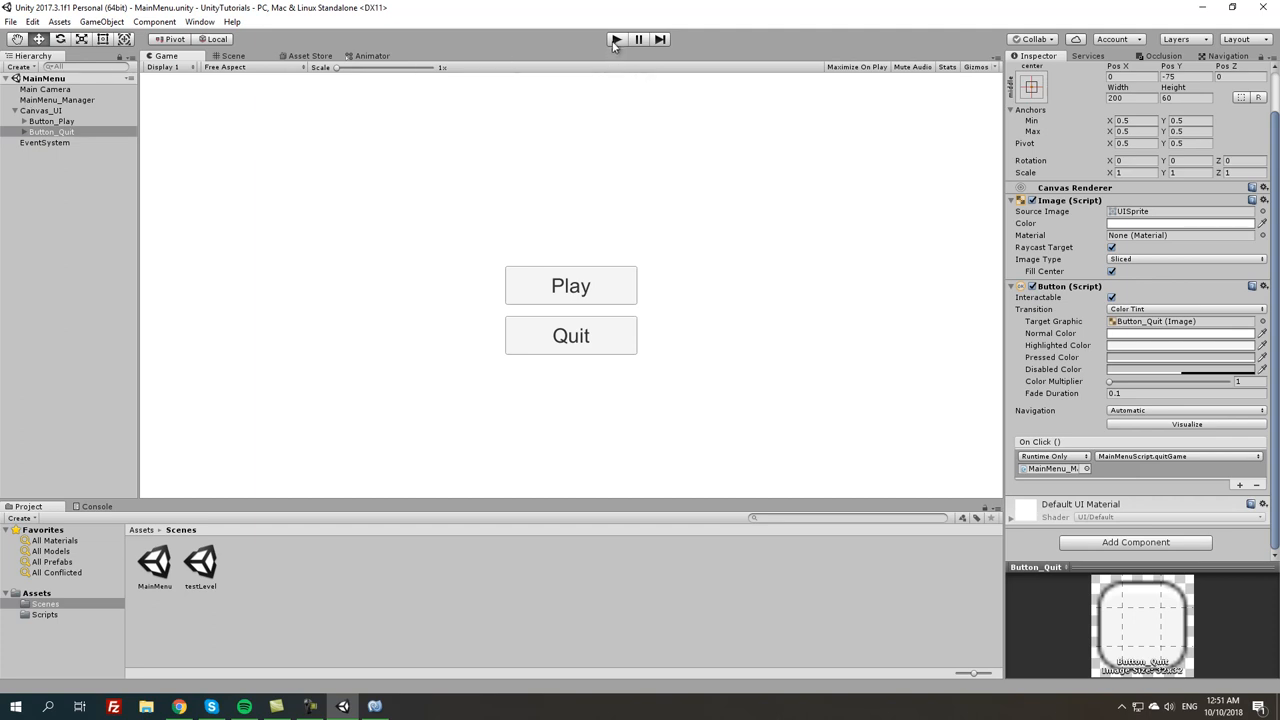
# Test-run the menu, click Play to get the testLevel build-settings error, then open testLevel
pyautogui.click(615, 39)
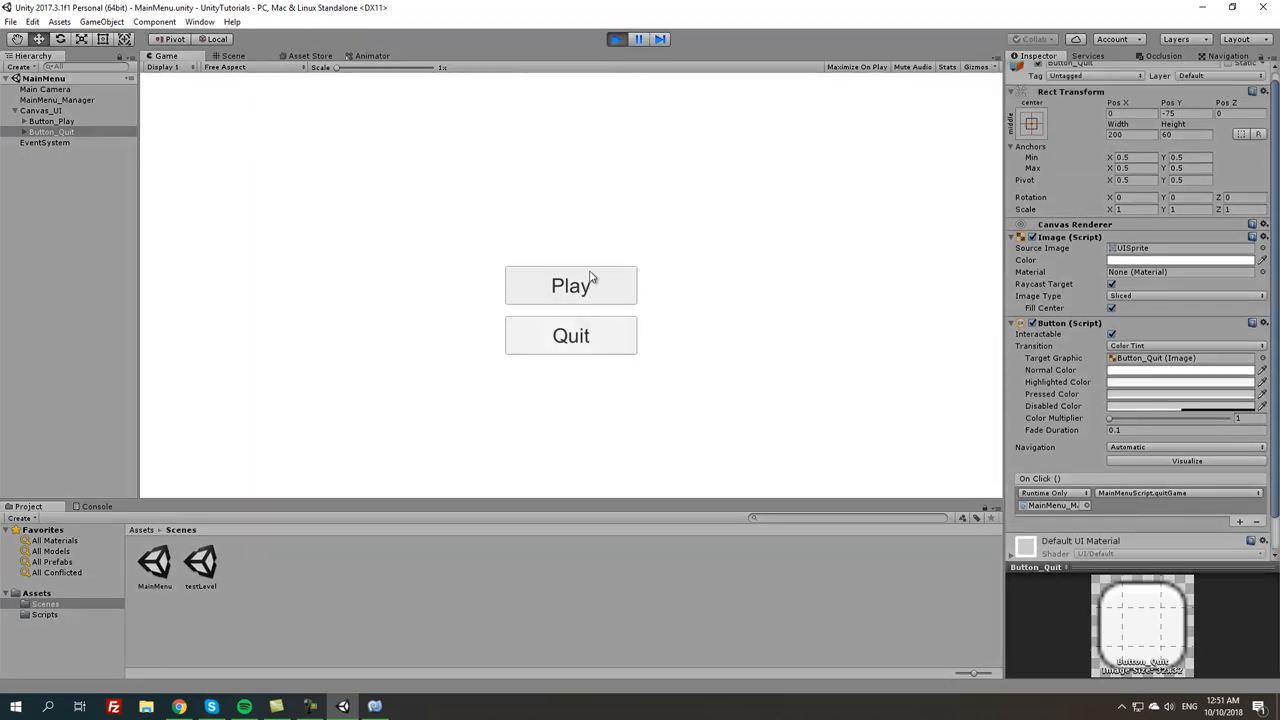
pyautogui.click(571, 285)
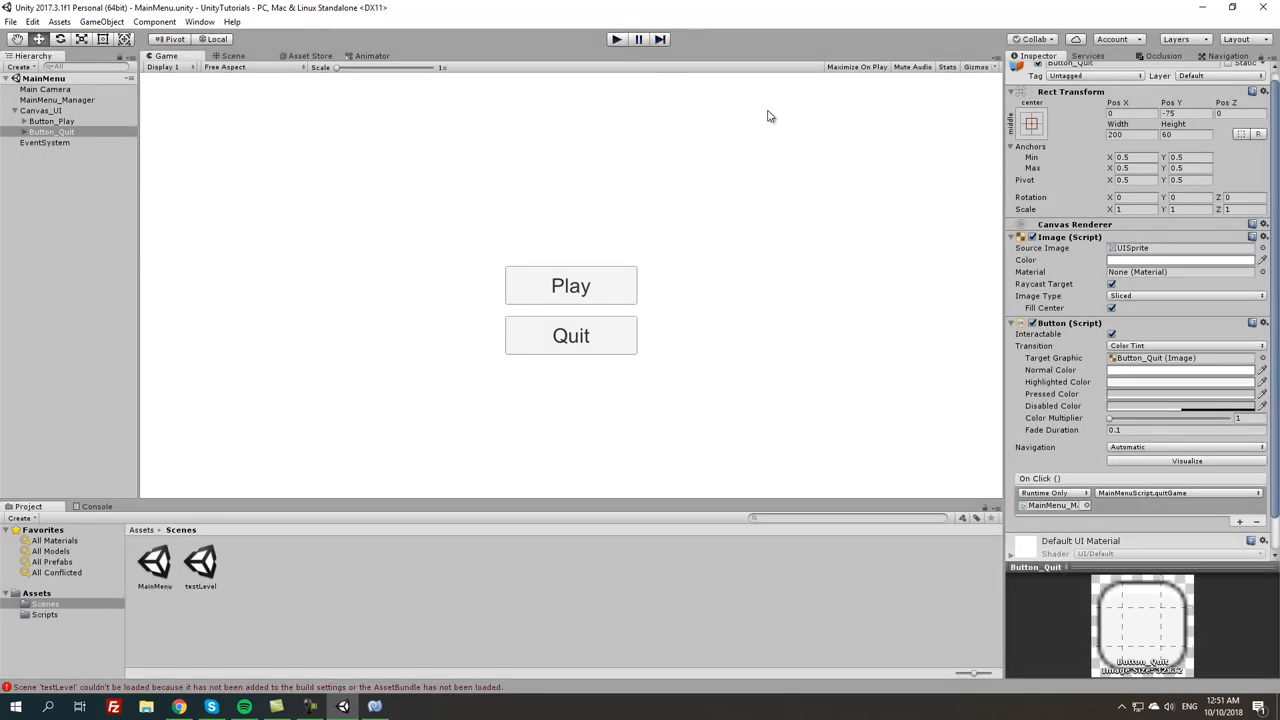
pyautogui.click(233, 56)
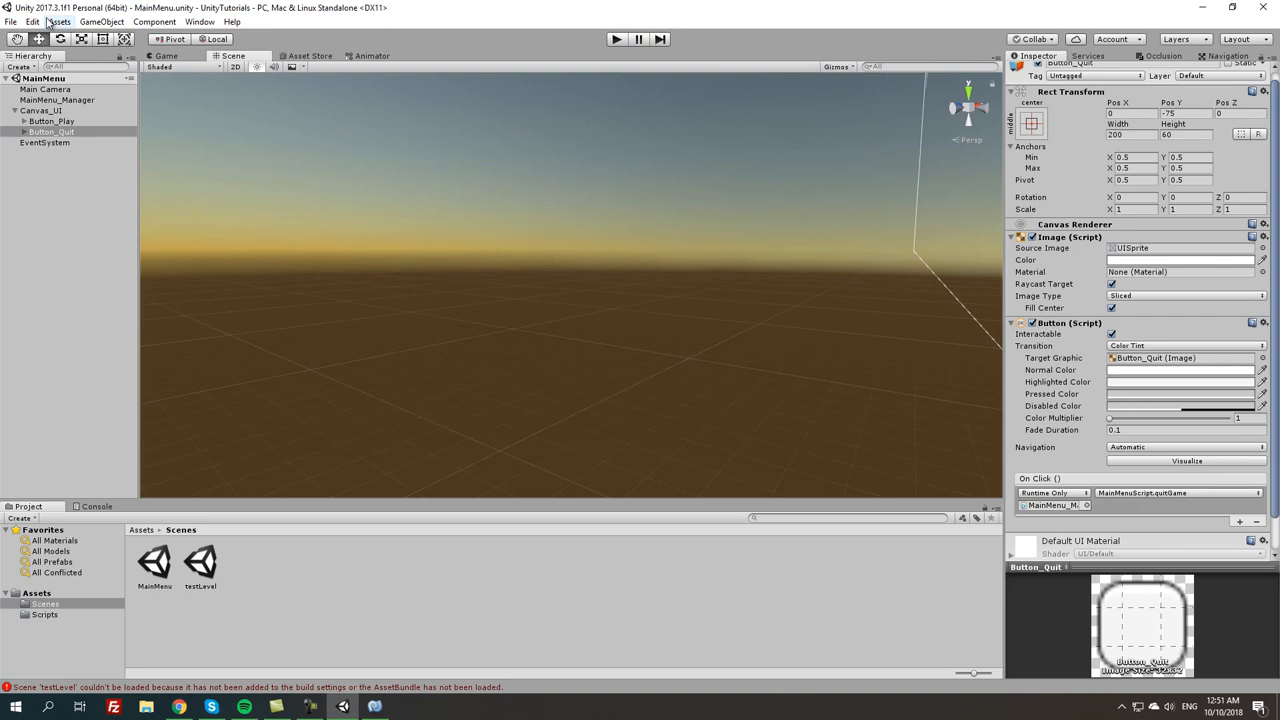
pyautogui.click(96, 506)
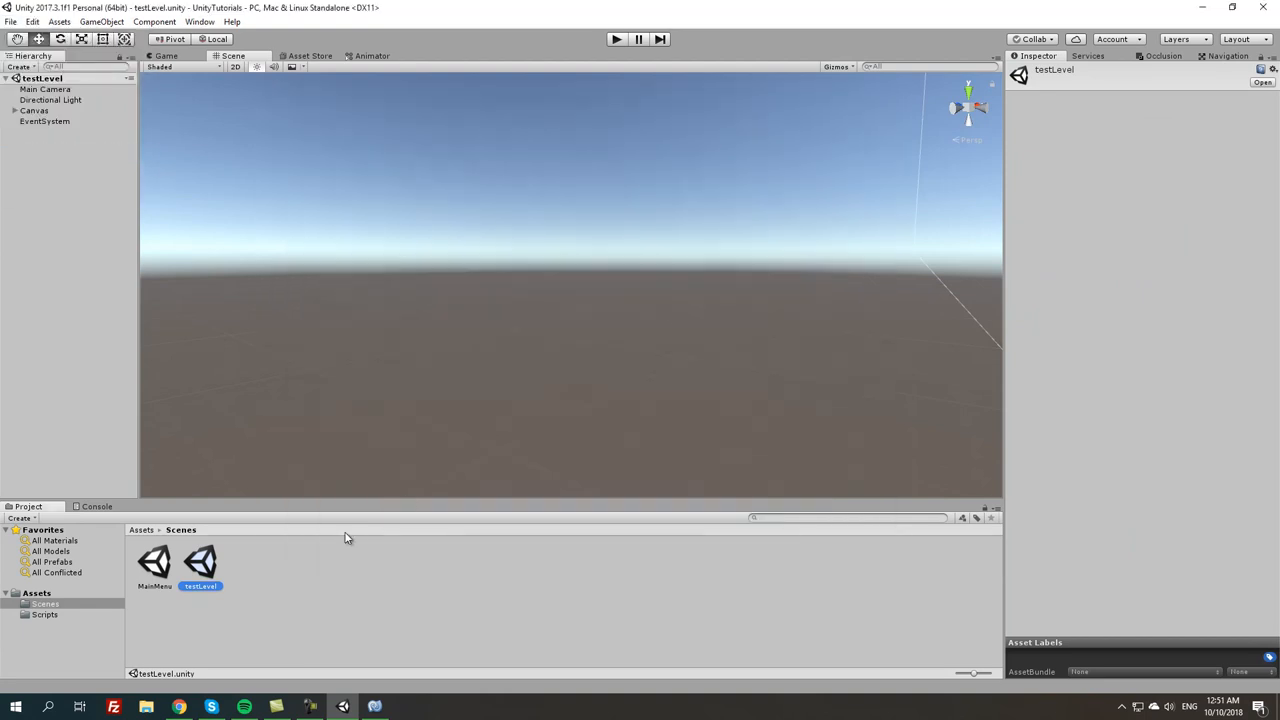
# Reopen MainMenu and add it to Build Settings as index 0, with testLevel as index 1
pyautogui.click(10, 21)
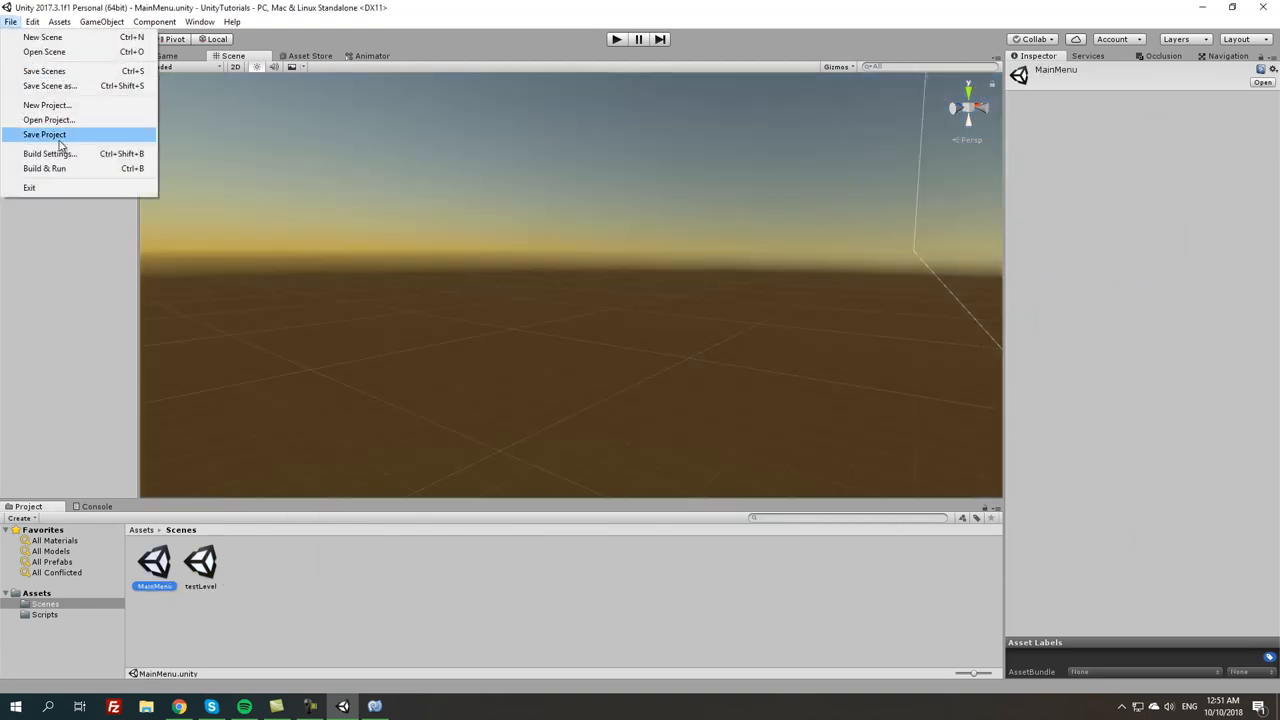
pyautogui.click(44, 134)
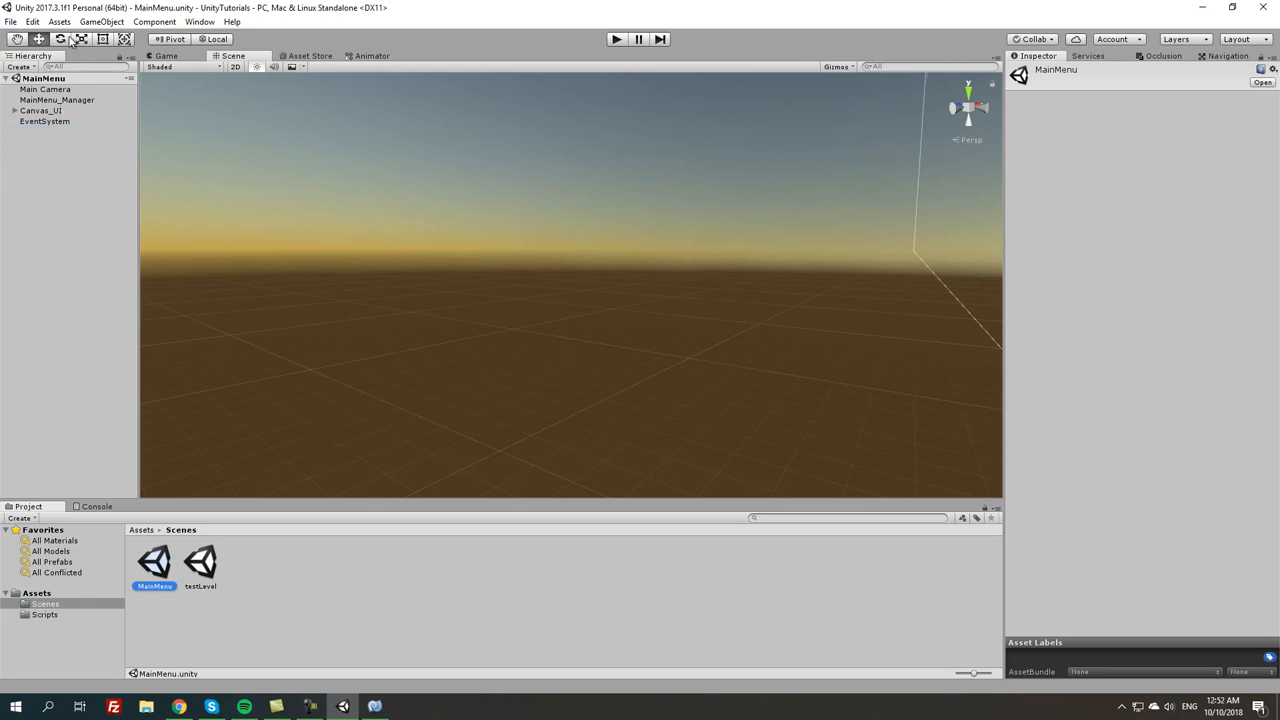
pyautogui.click(11, 21)
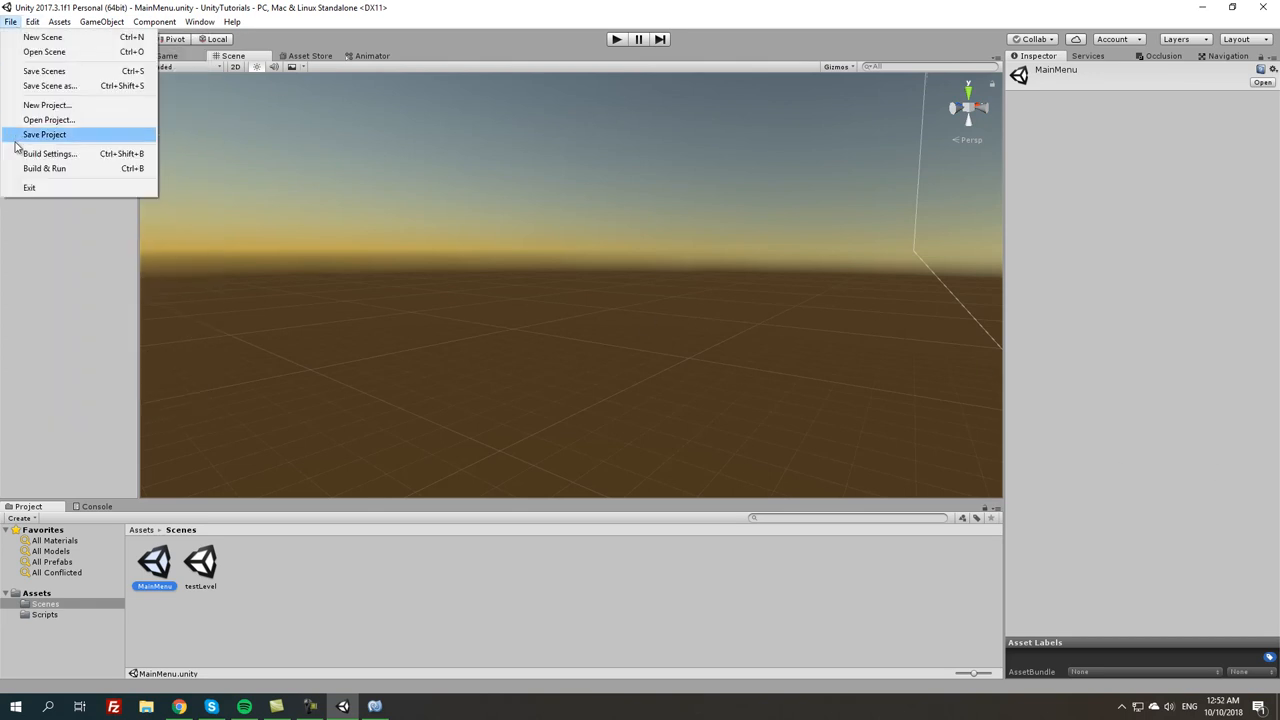
pyautogui.click(49, 153)
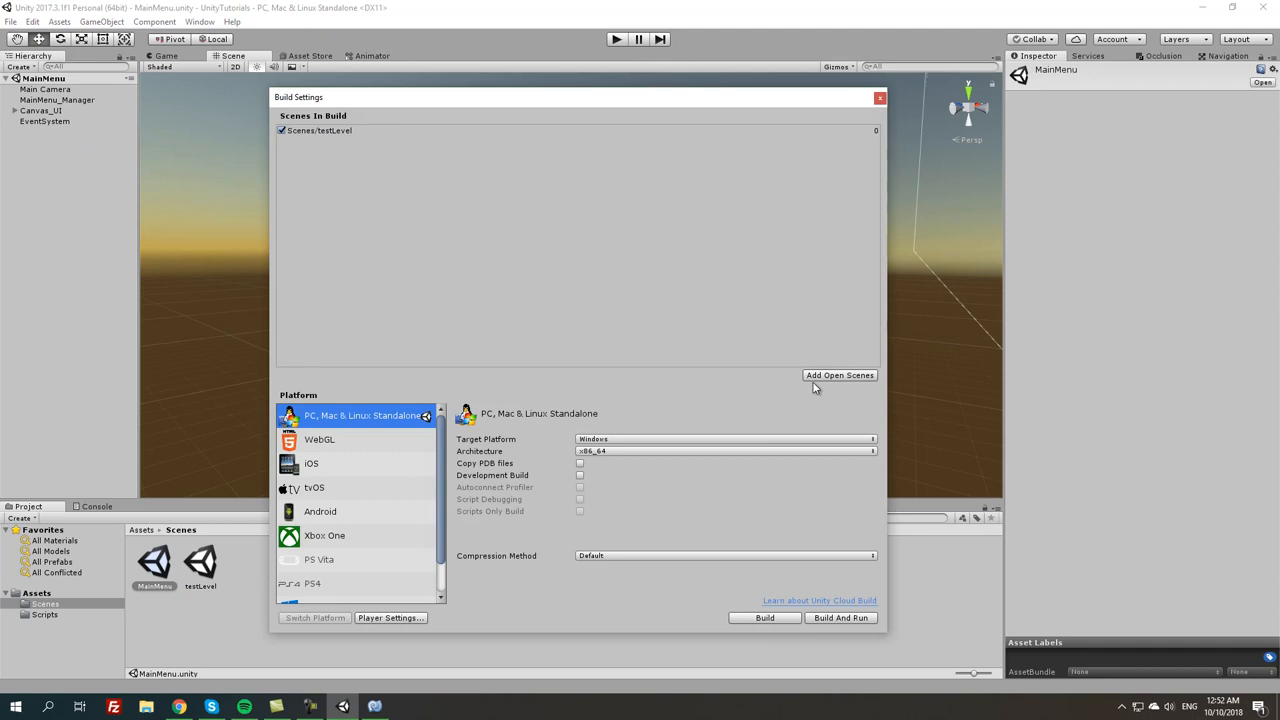
pyautogui.click(839, 375)
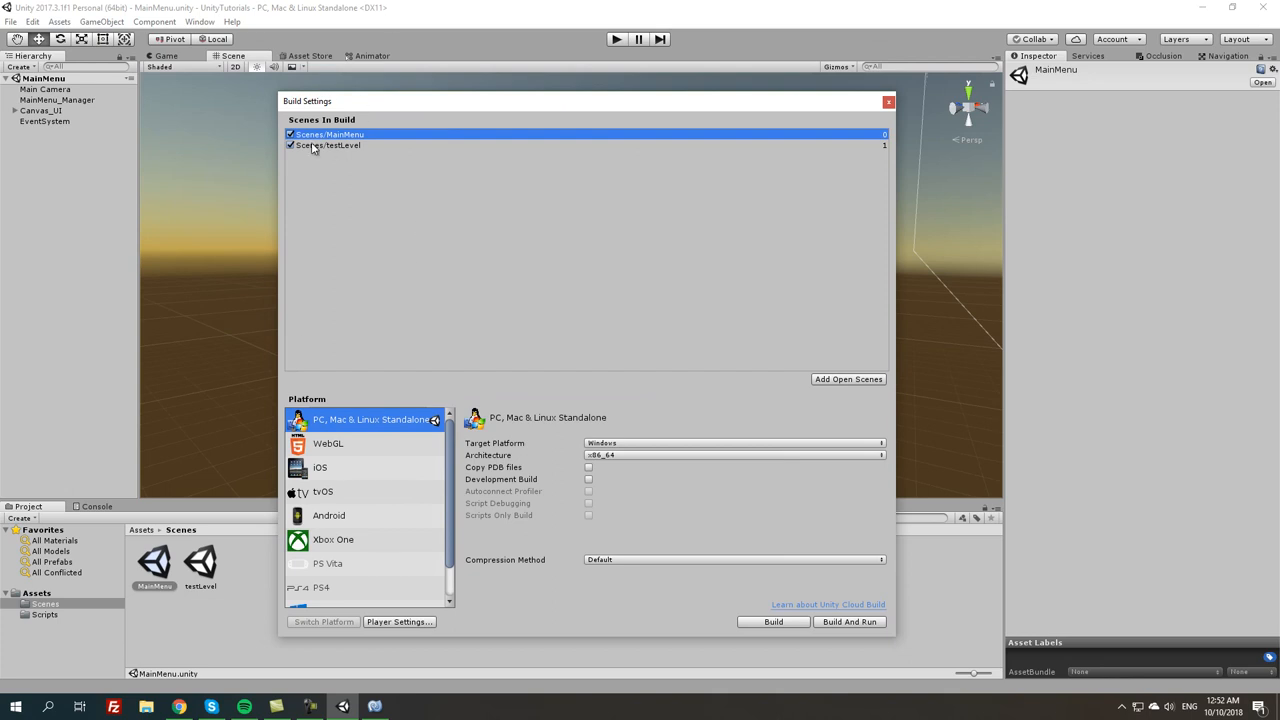
pyautogui.click(887, 101)
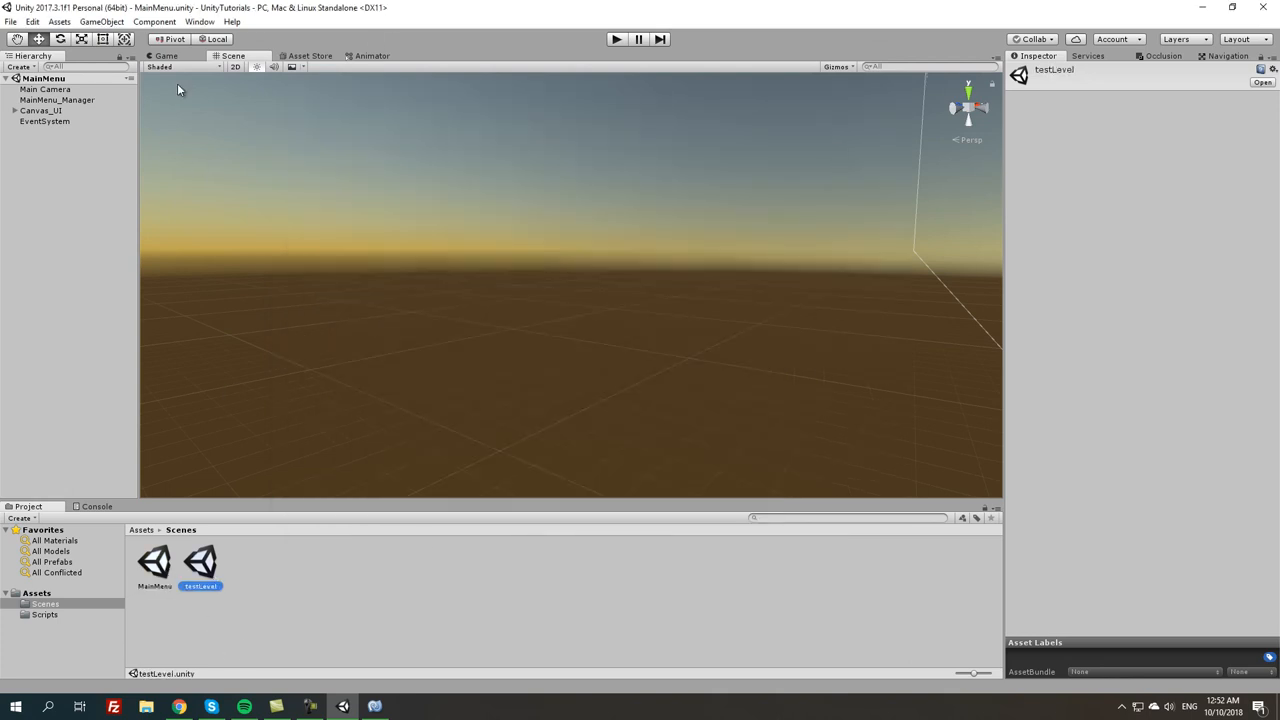
# Enter play mode, use the menu's Play button to load testLevel showing 'Success!!!', then stop
pyautogui.click(616, 39)
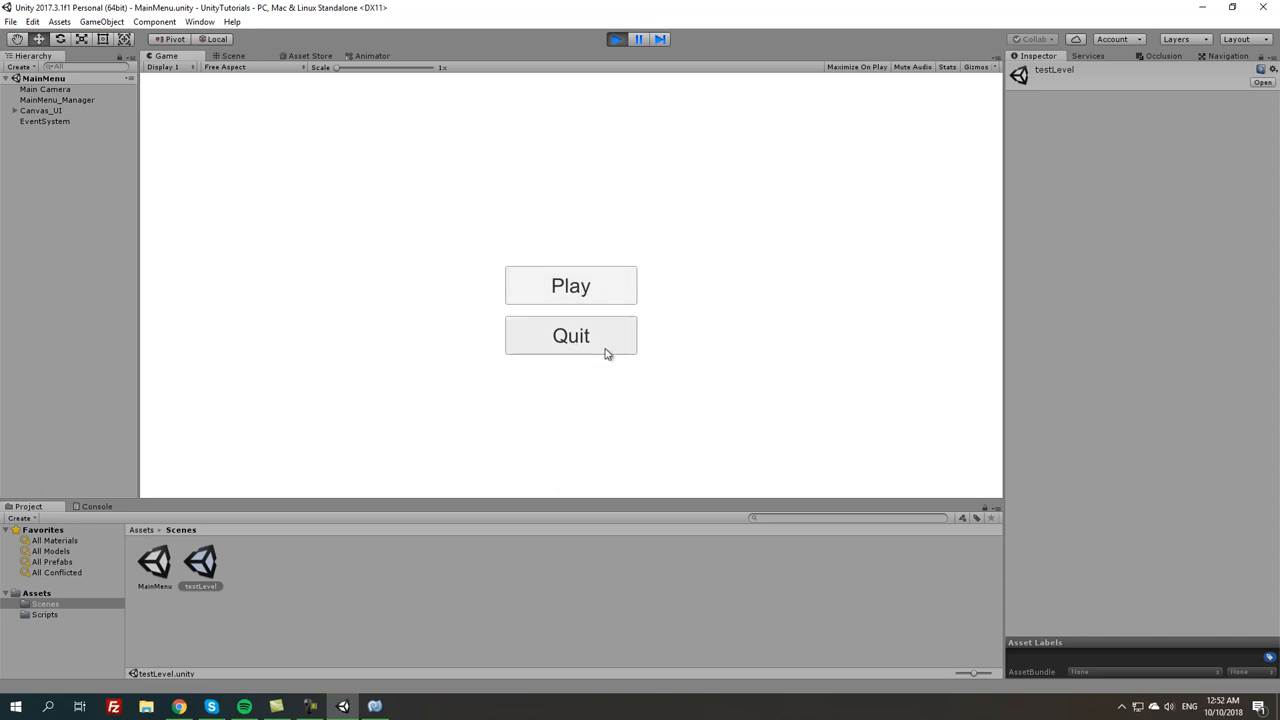
pyautogui.click(570, 285)
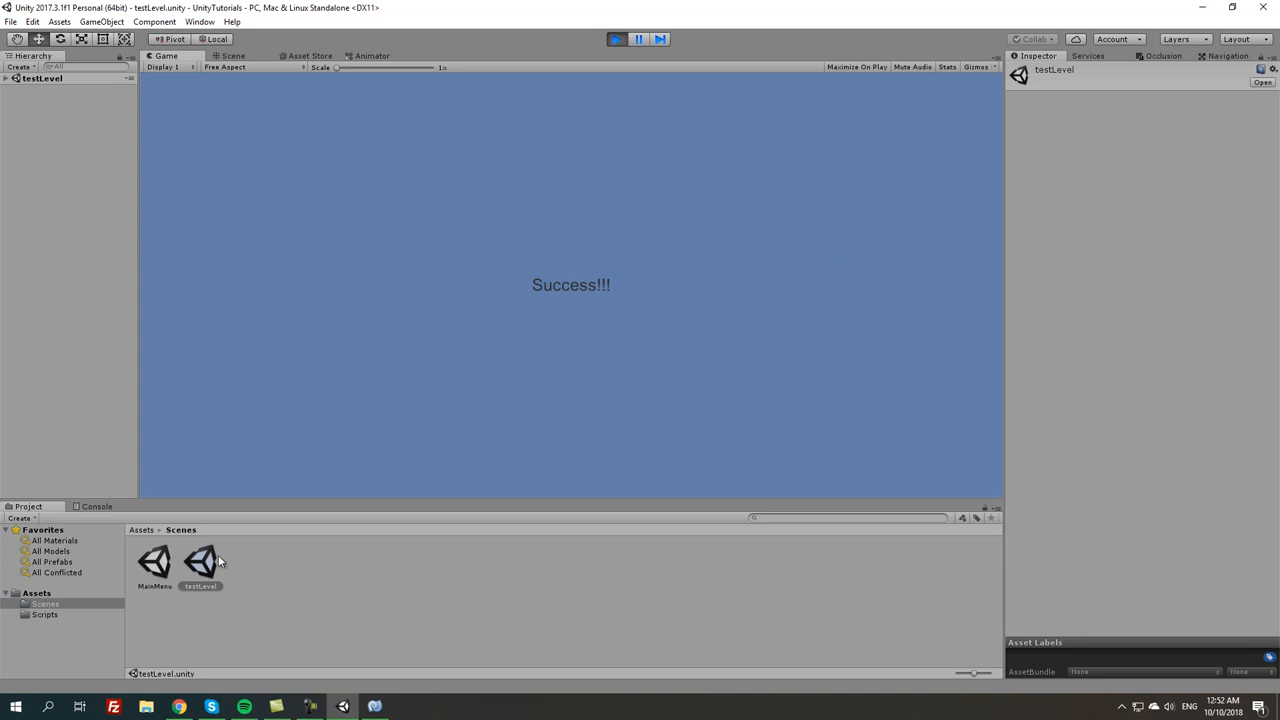
pyautogui.click(616, 39)
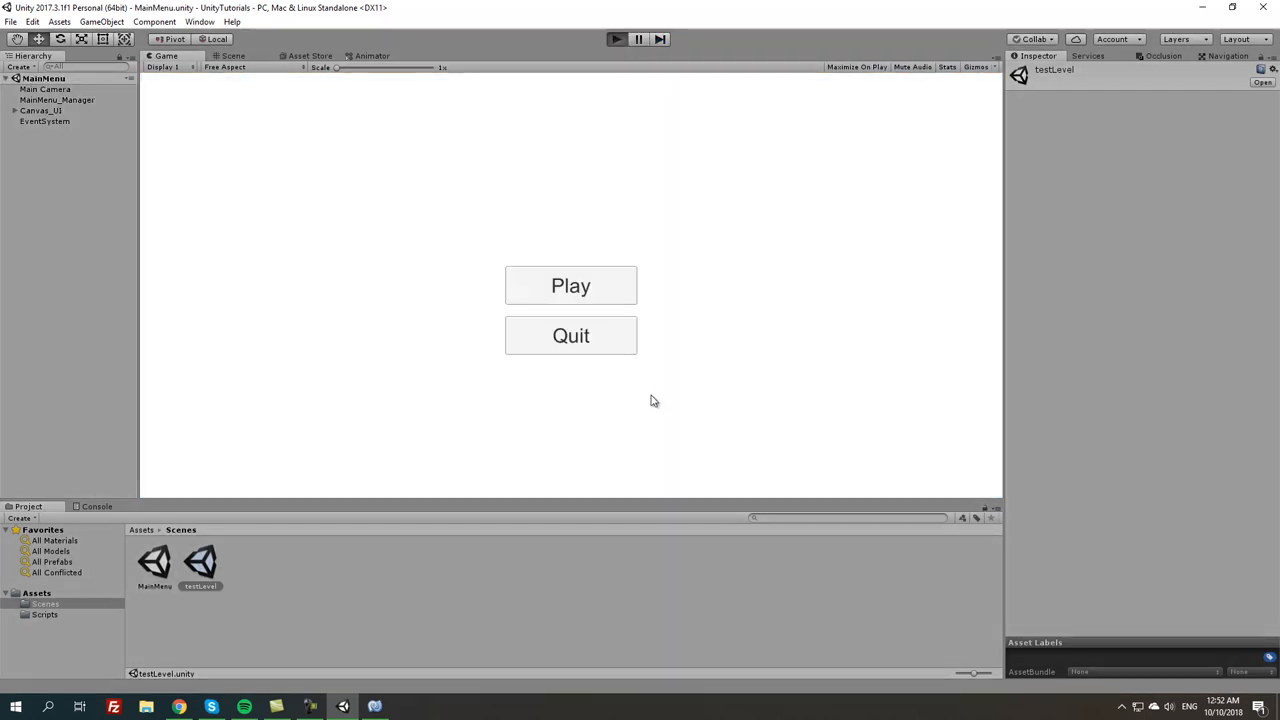
pyautogui.click(616, 39)
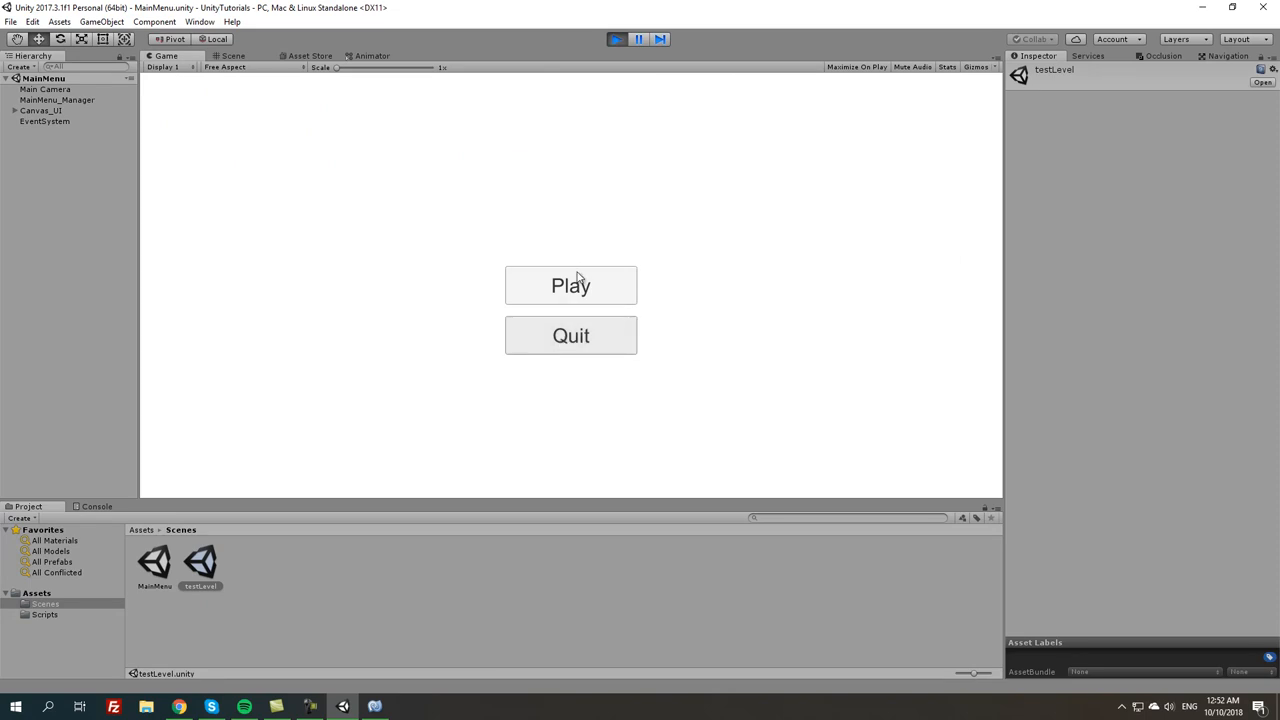
pyautogui.click(570, 285)
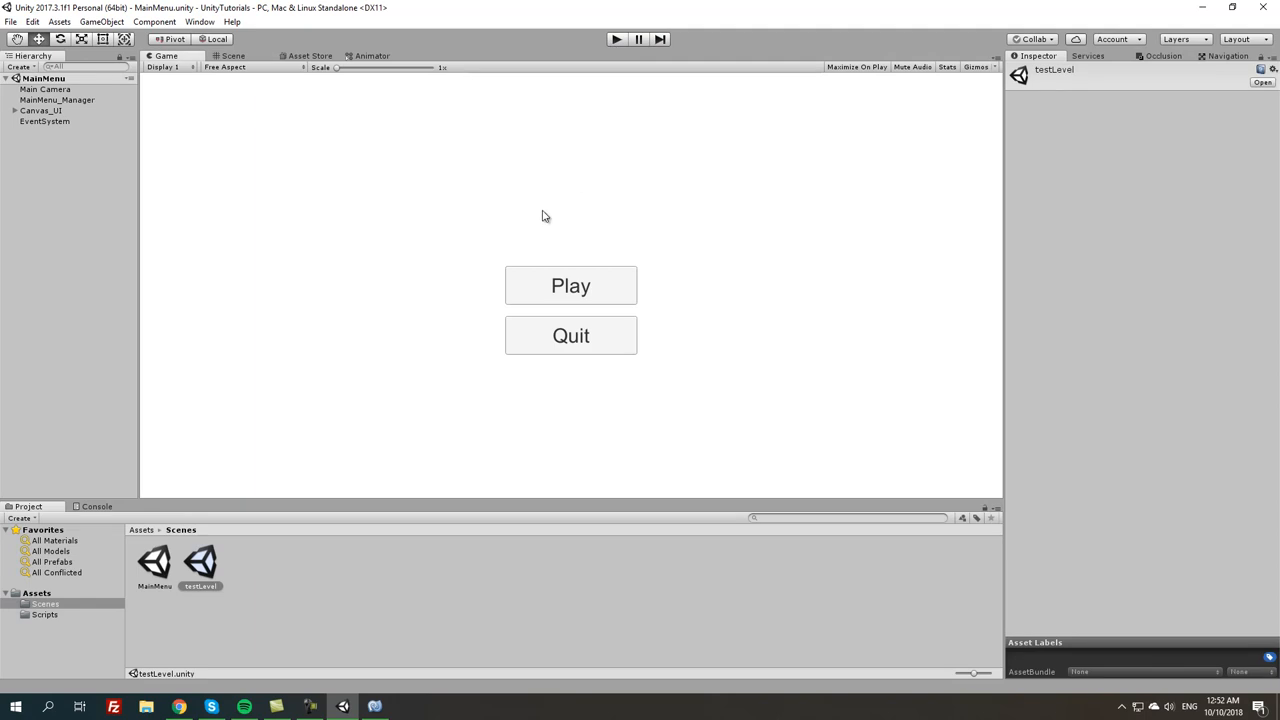
pyautogui.moveTo(358, 288)
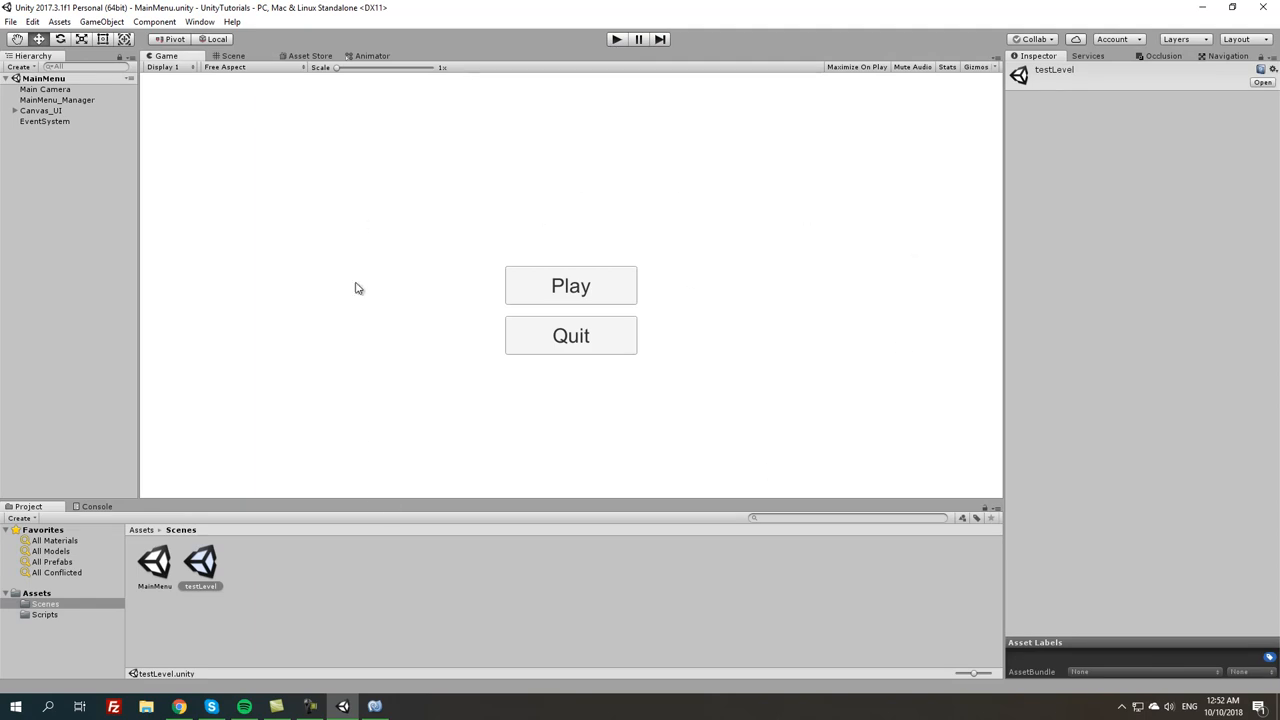
pyautogui.moveTo(424, 367)
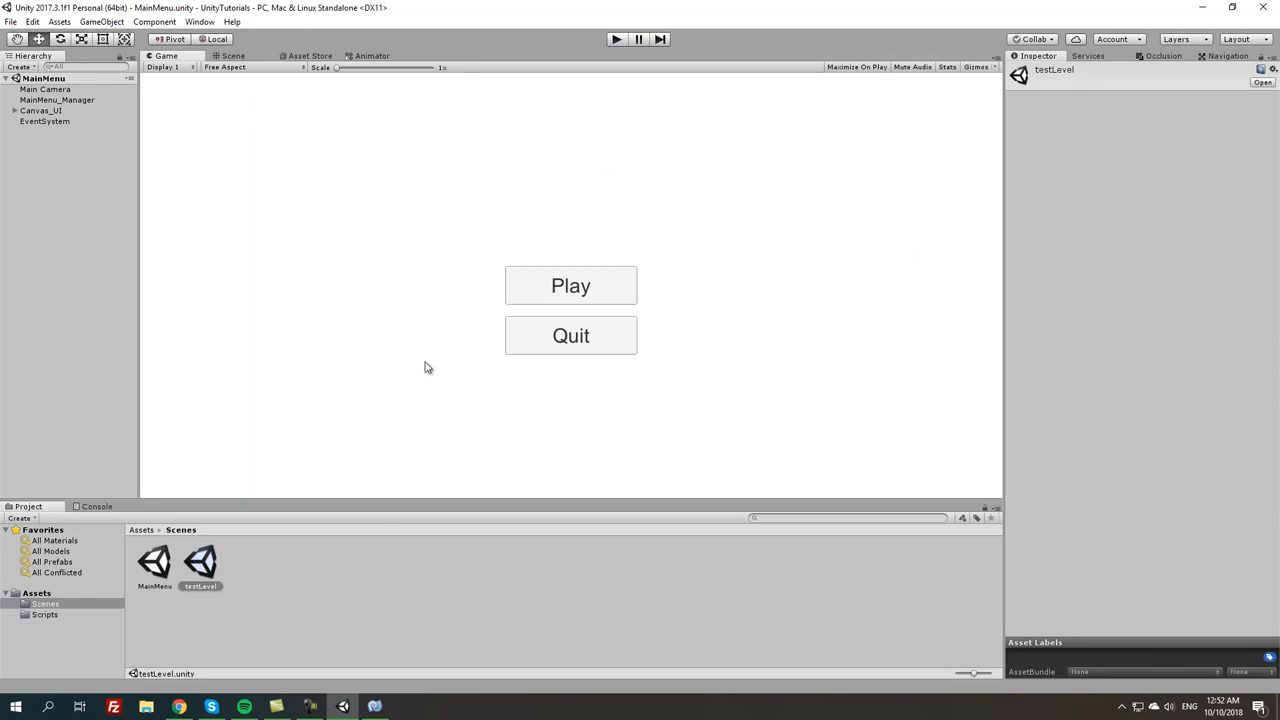
pyautogui.moveTo(830, 230)
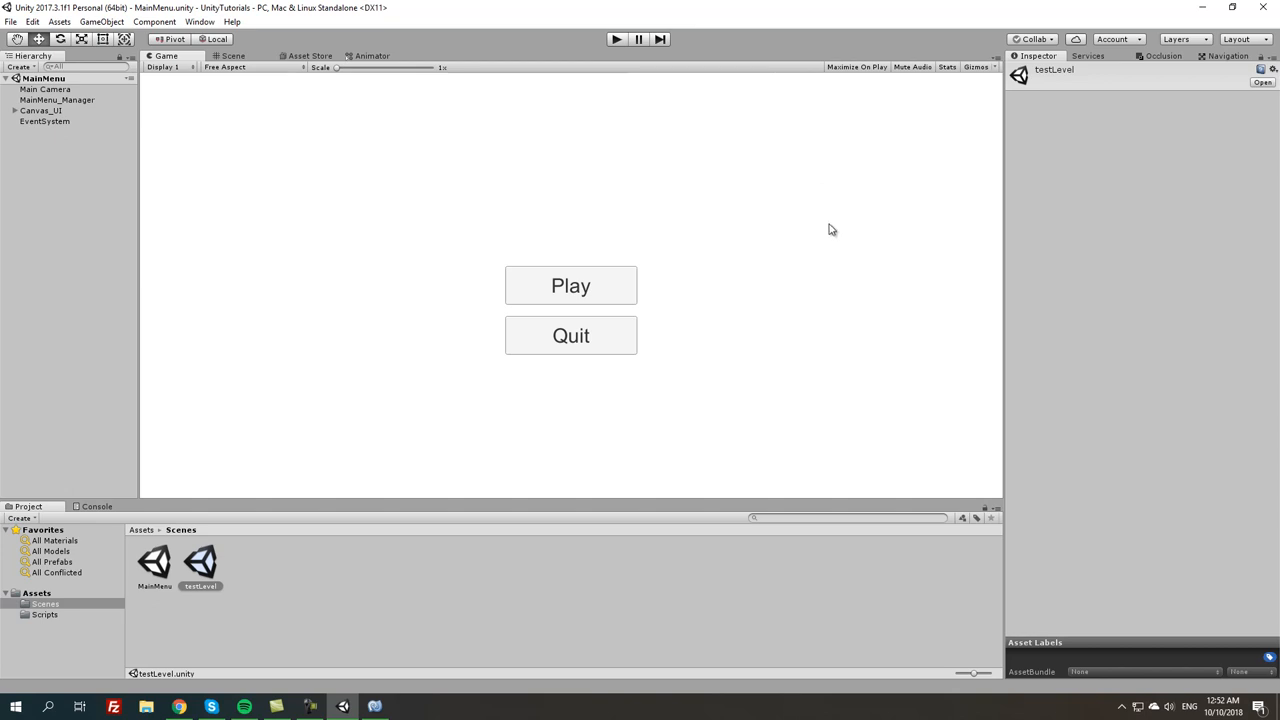
pyautogui.moveTo(570, 335)
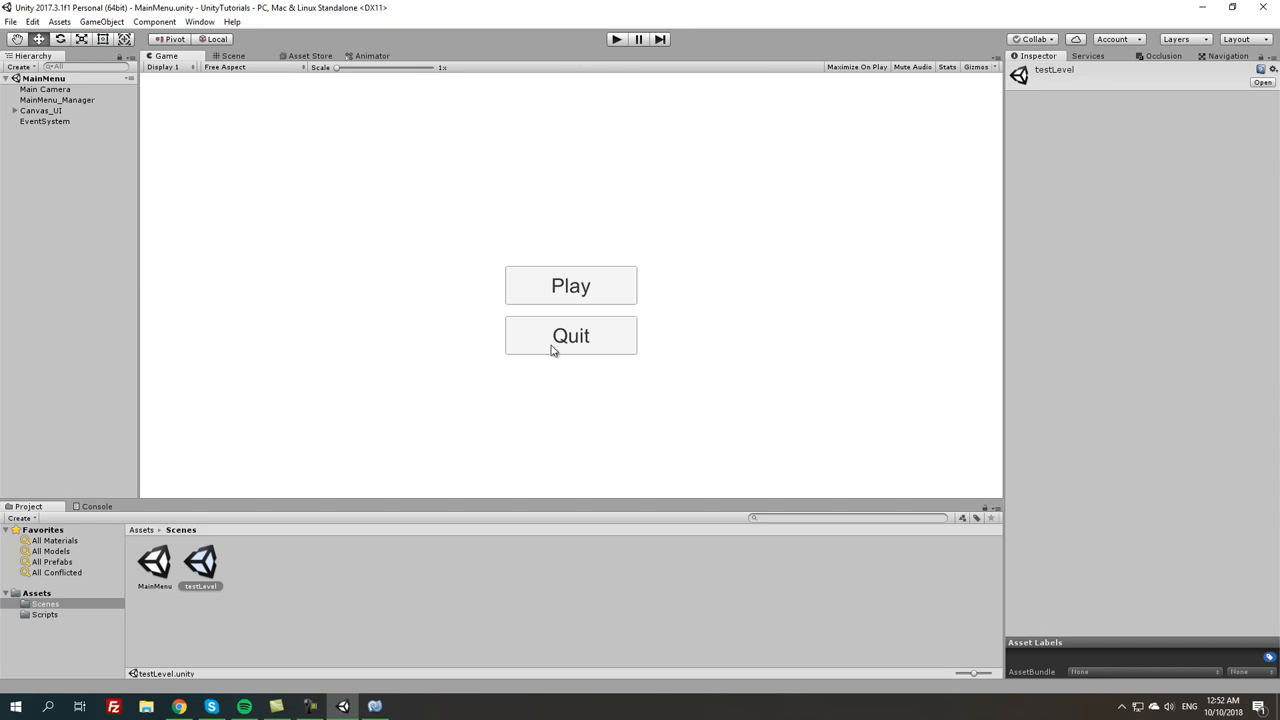
pyautogui.moveTo(519, 370)
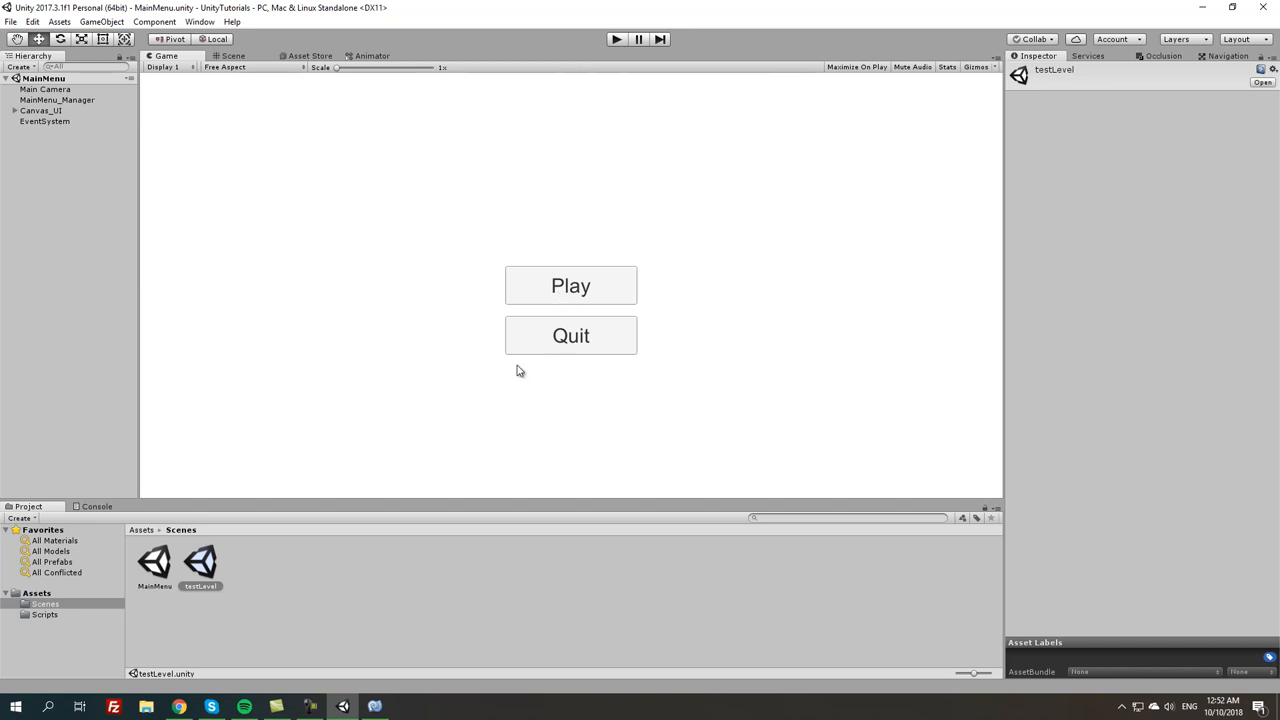
pyautogui.moveTo(399, 211)
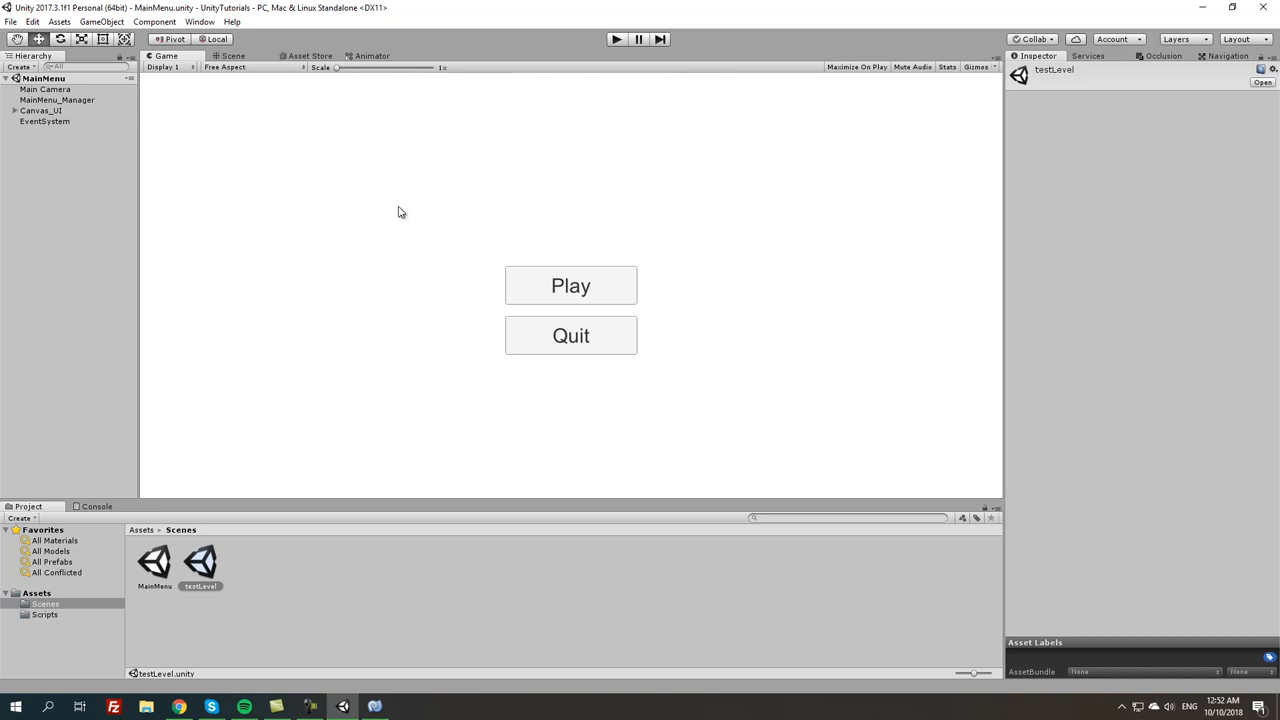
pyautogui.moveTo(462, 281)
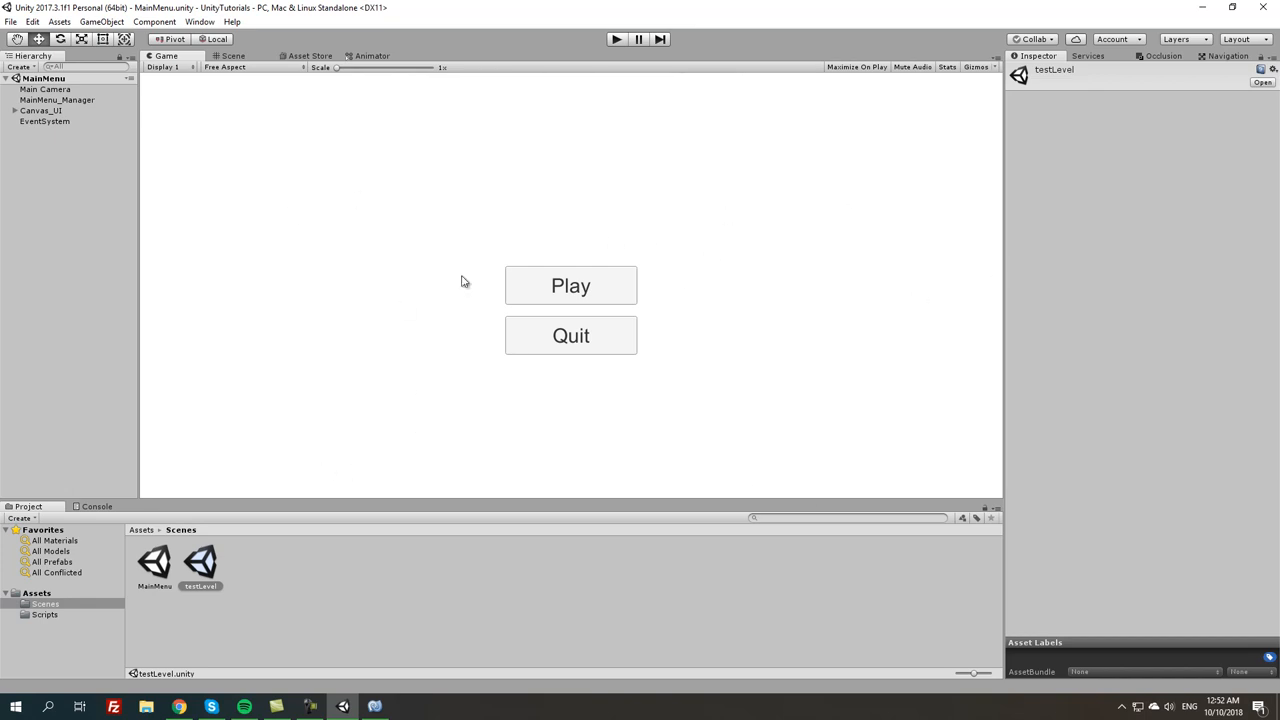
pyautogui.moveTo(490, 434)
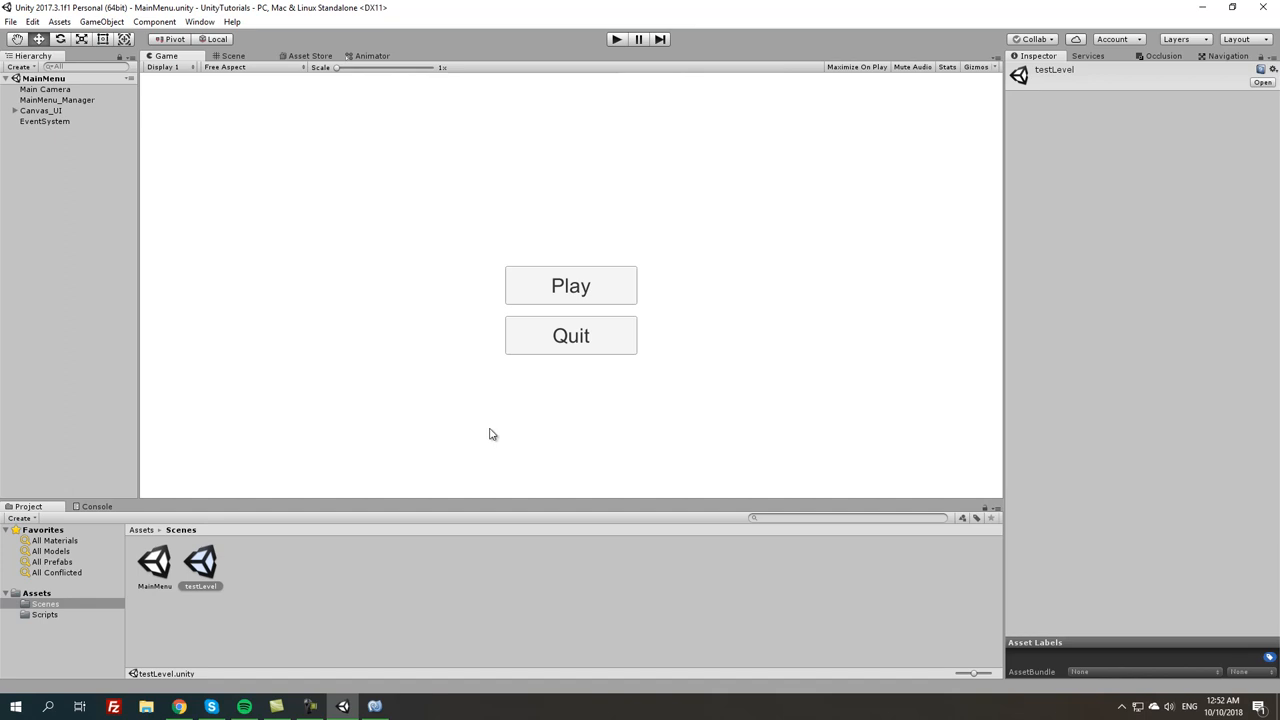
pyautogui.moveTo(470, 289)
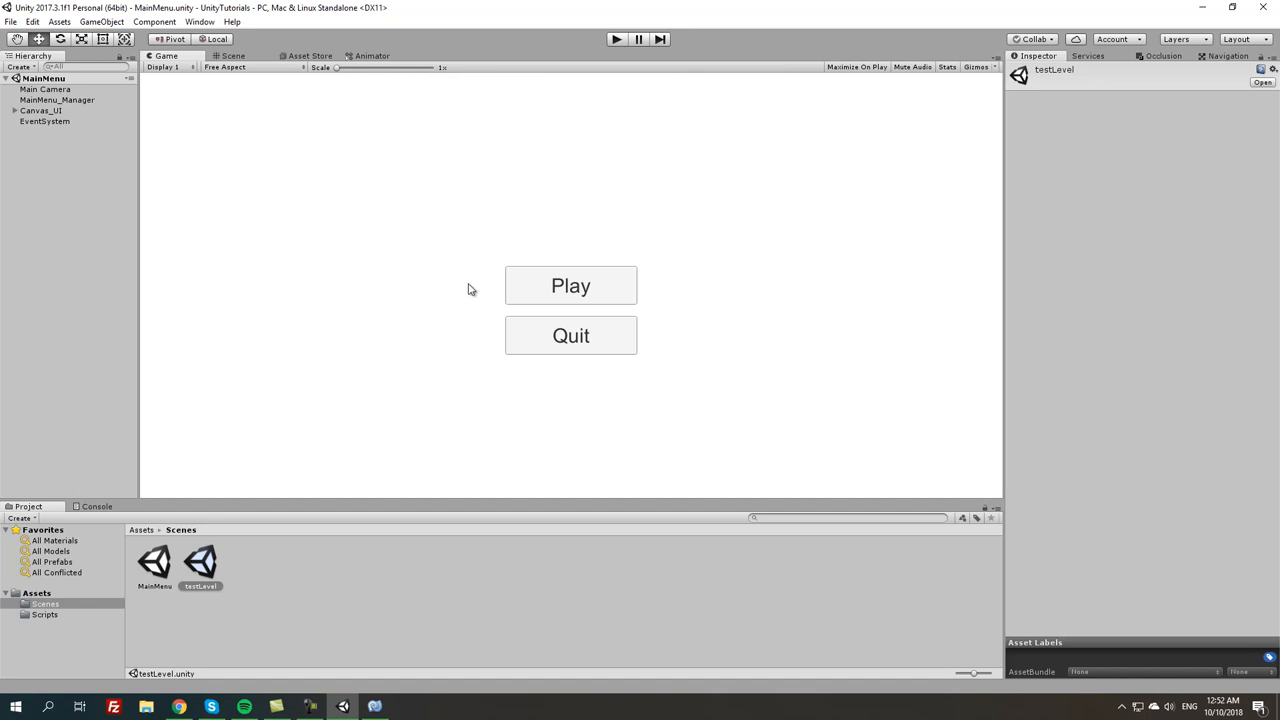
pyautogui.moveTo(475, 190)
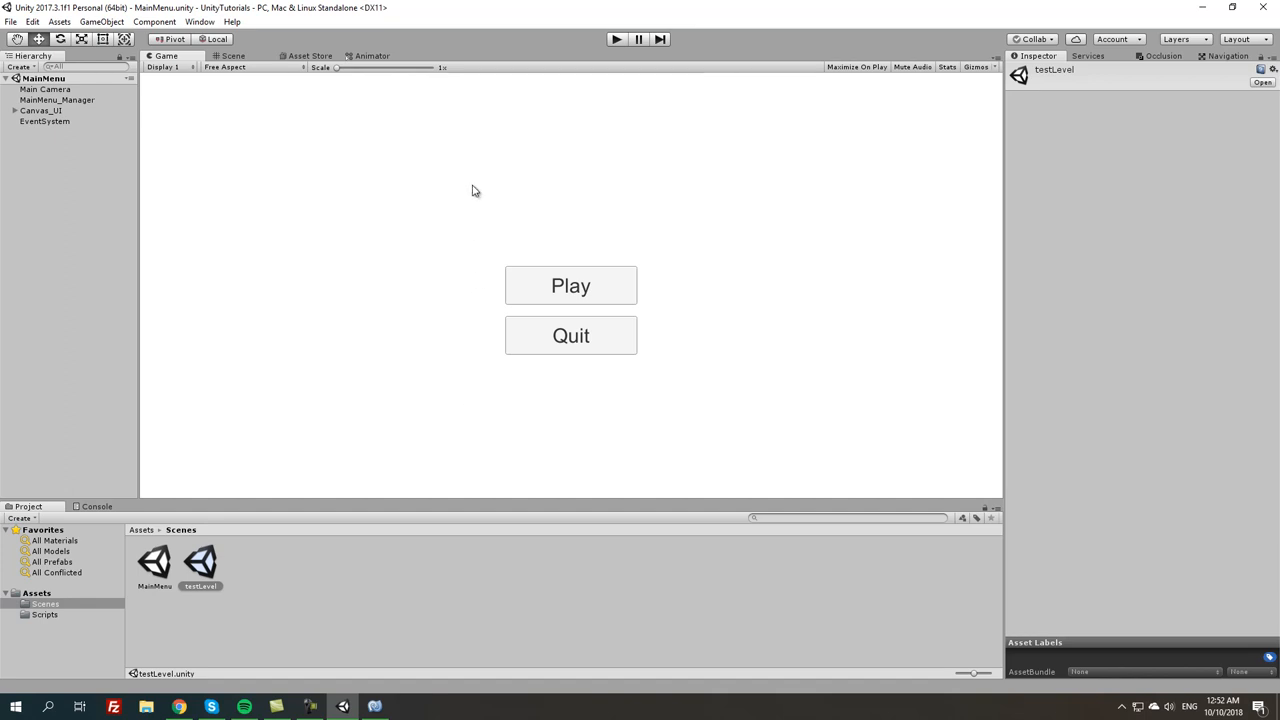